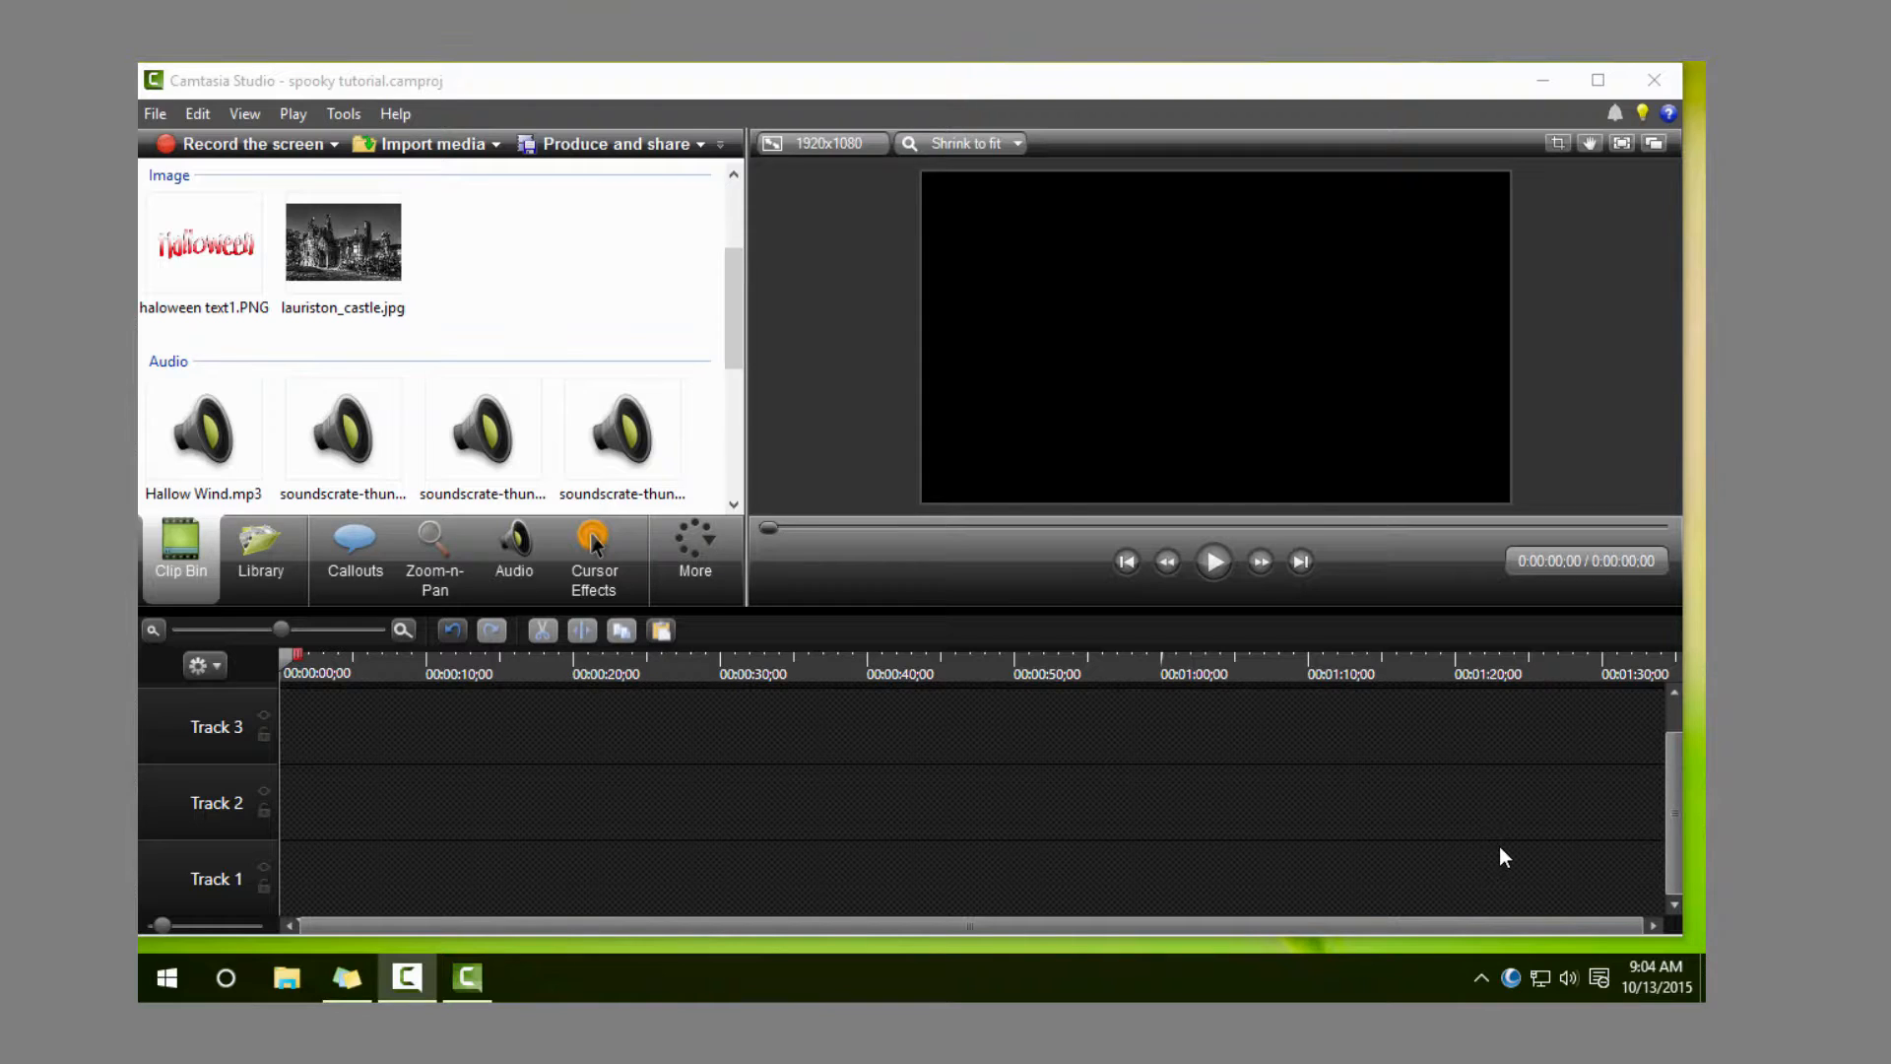
mouse_move(742, 316)
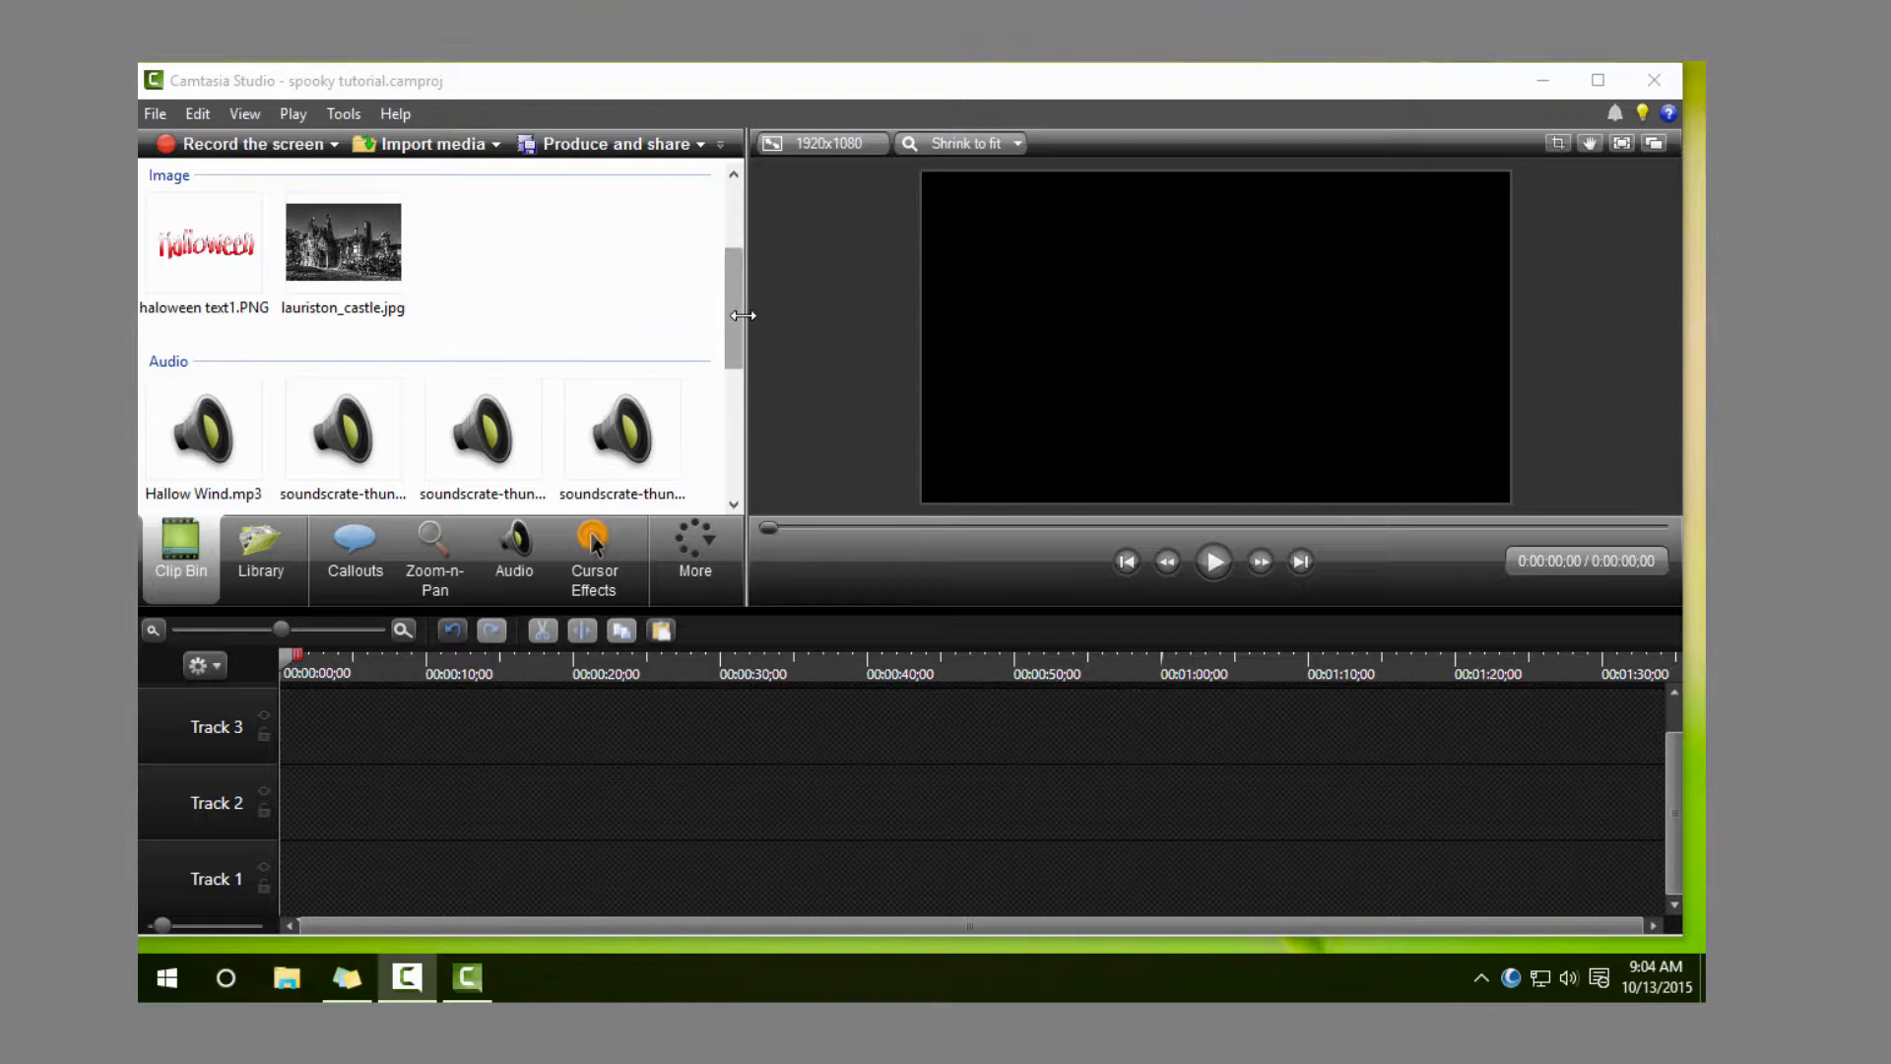
Step: Scroll the Clip Bin to spooky house.mp4 and place it on Track 2 at 0:00
scroll(down, 3)
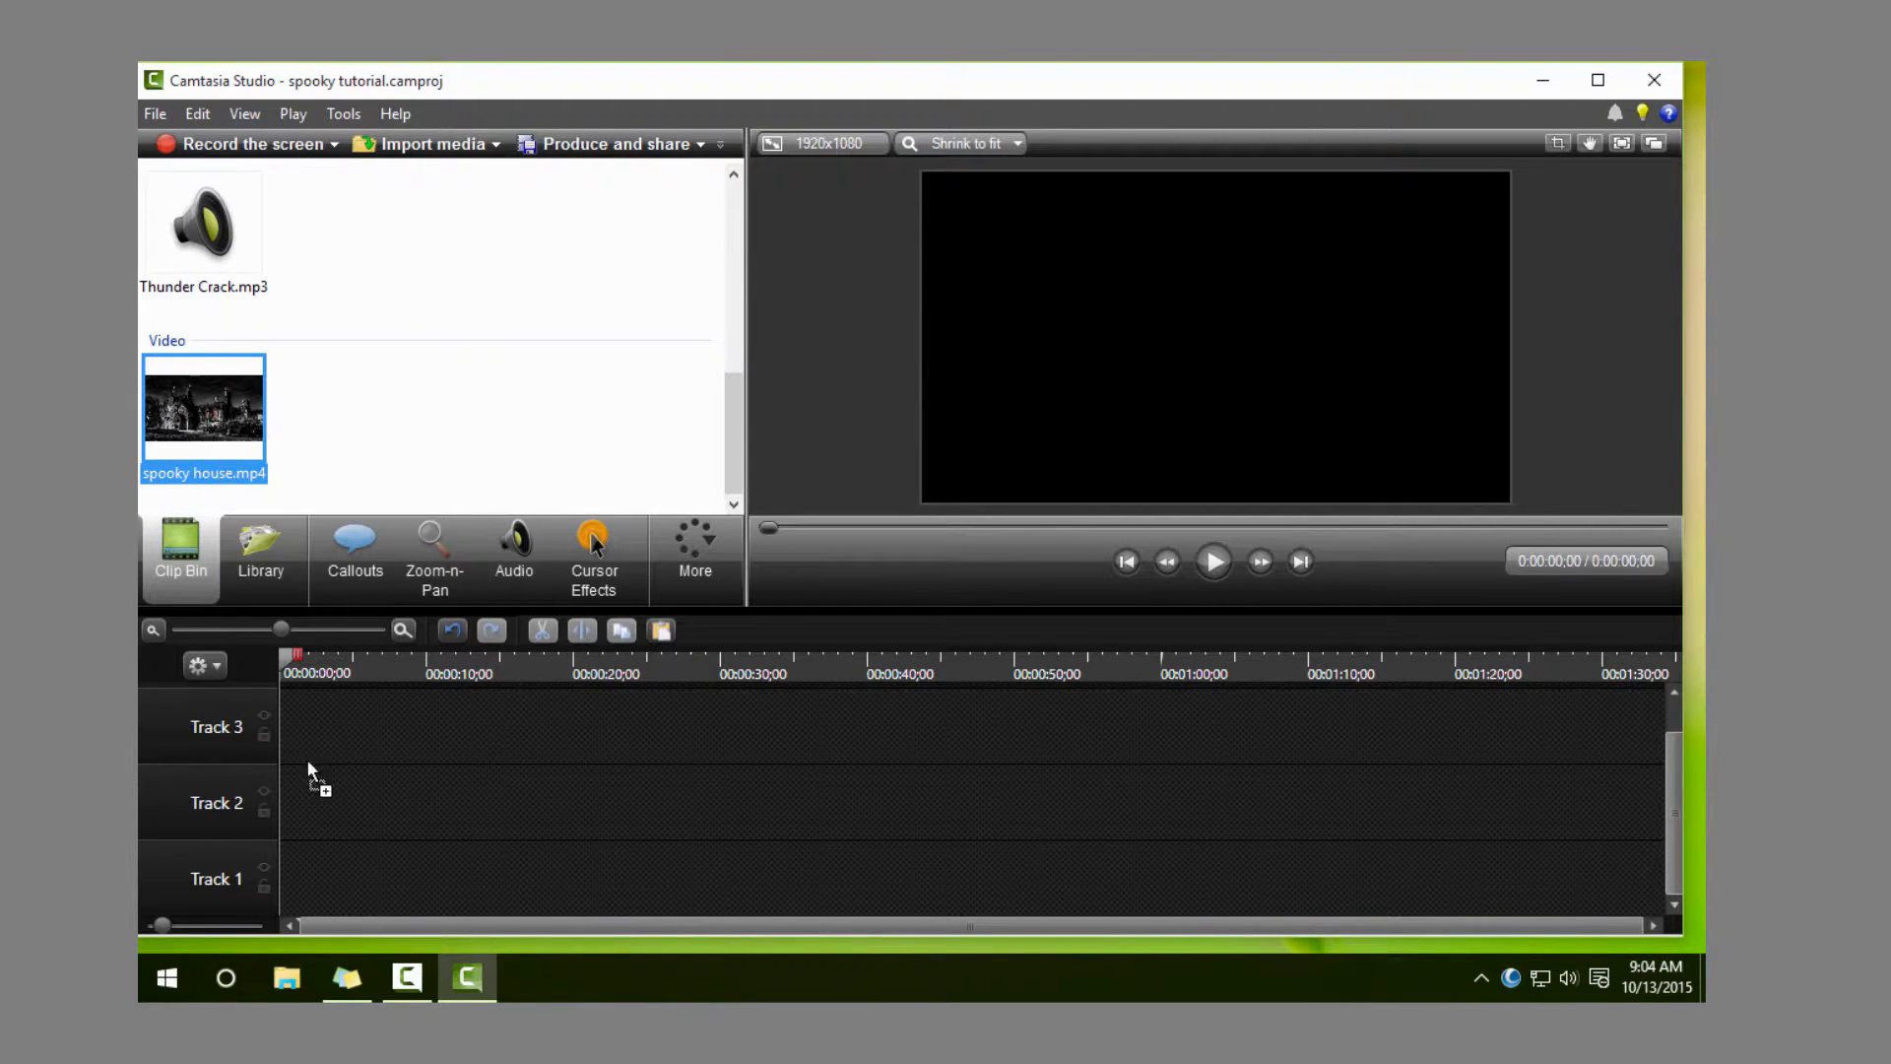
drag(204, 404, 415, 802)
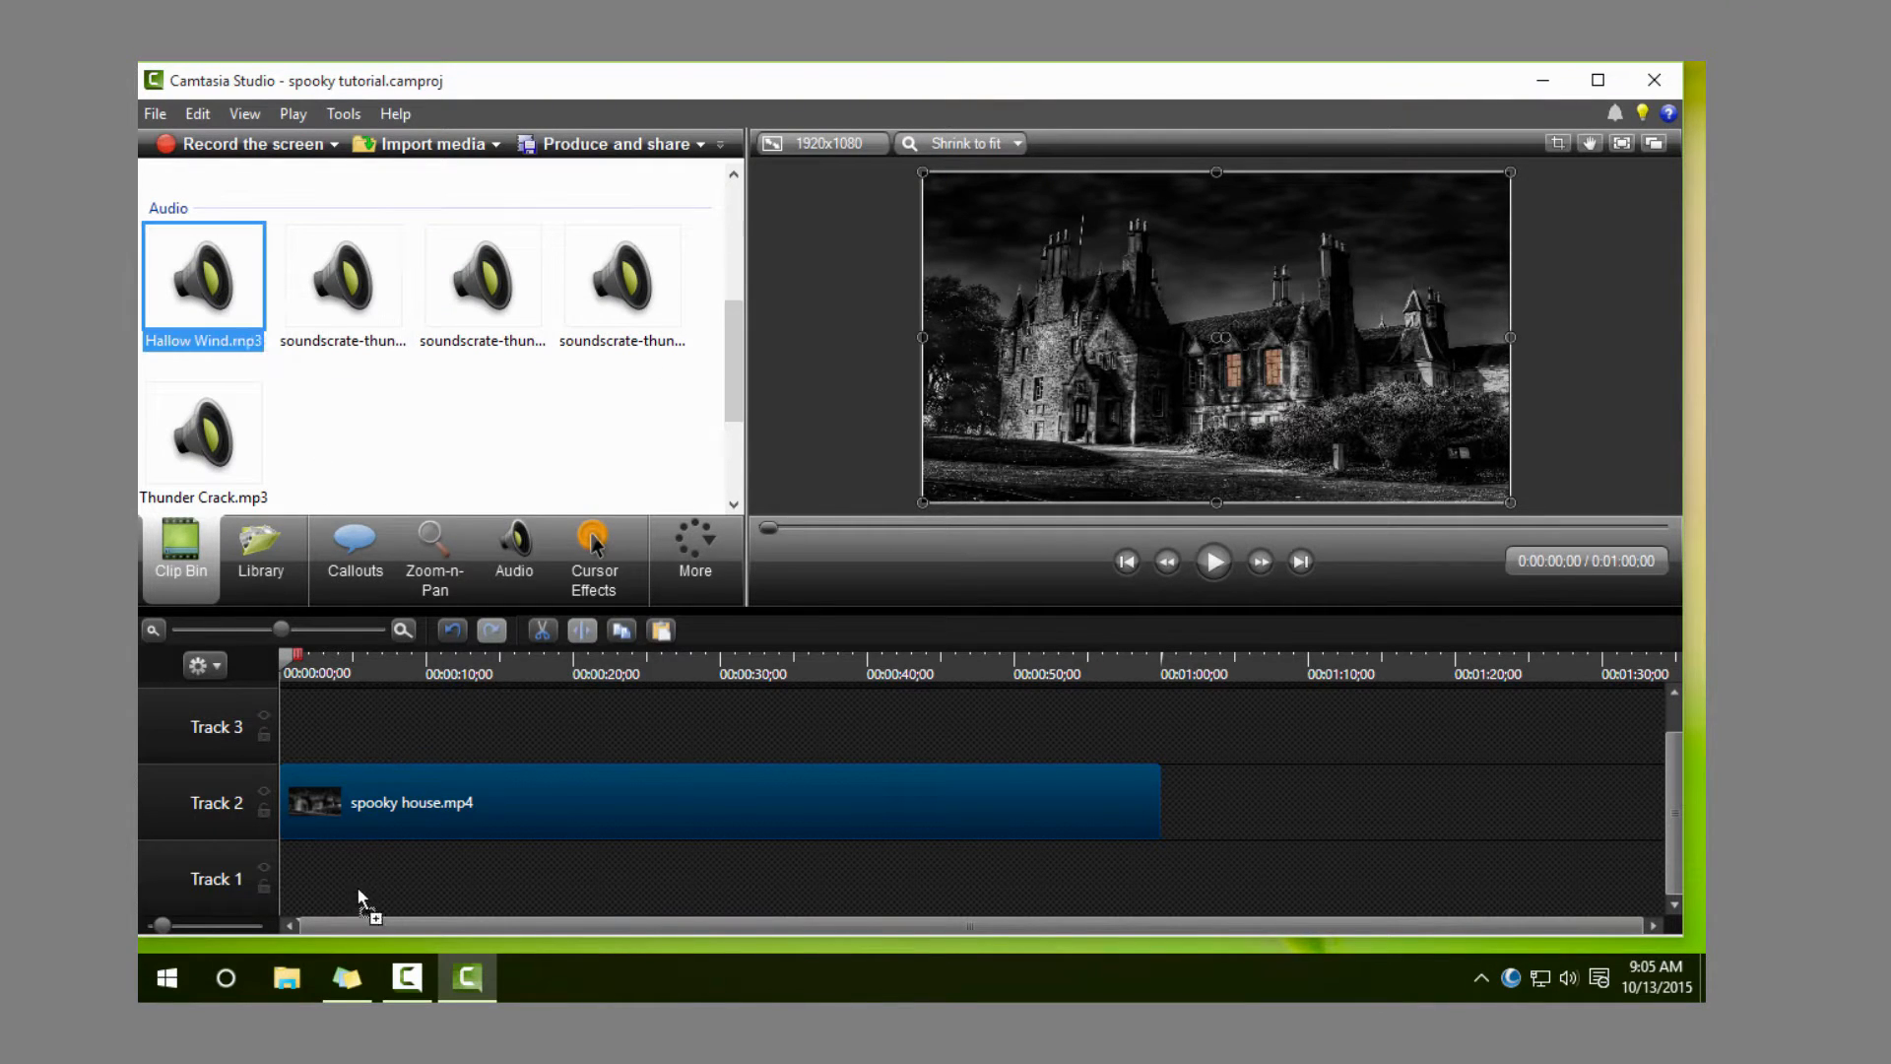
Step: Add Hallow Wind.mp3 to Track 1 and a second copy to Track 2 starting near 0:30
drag(203, 275, 537, 878)
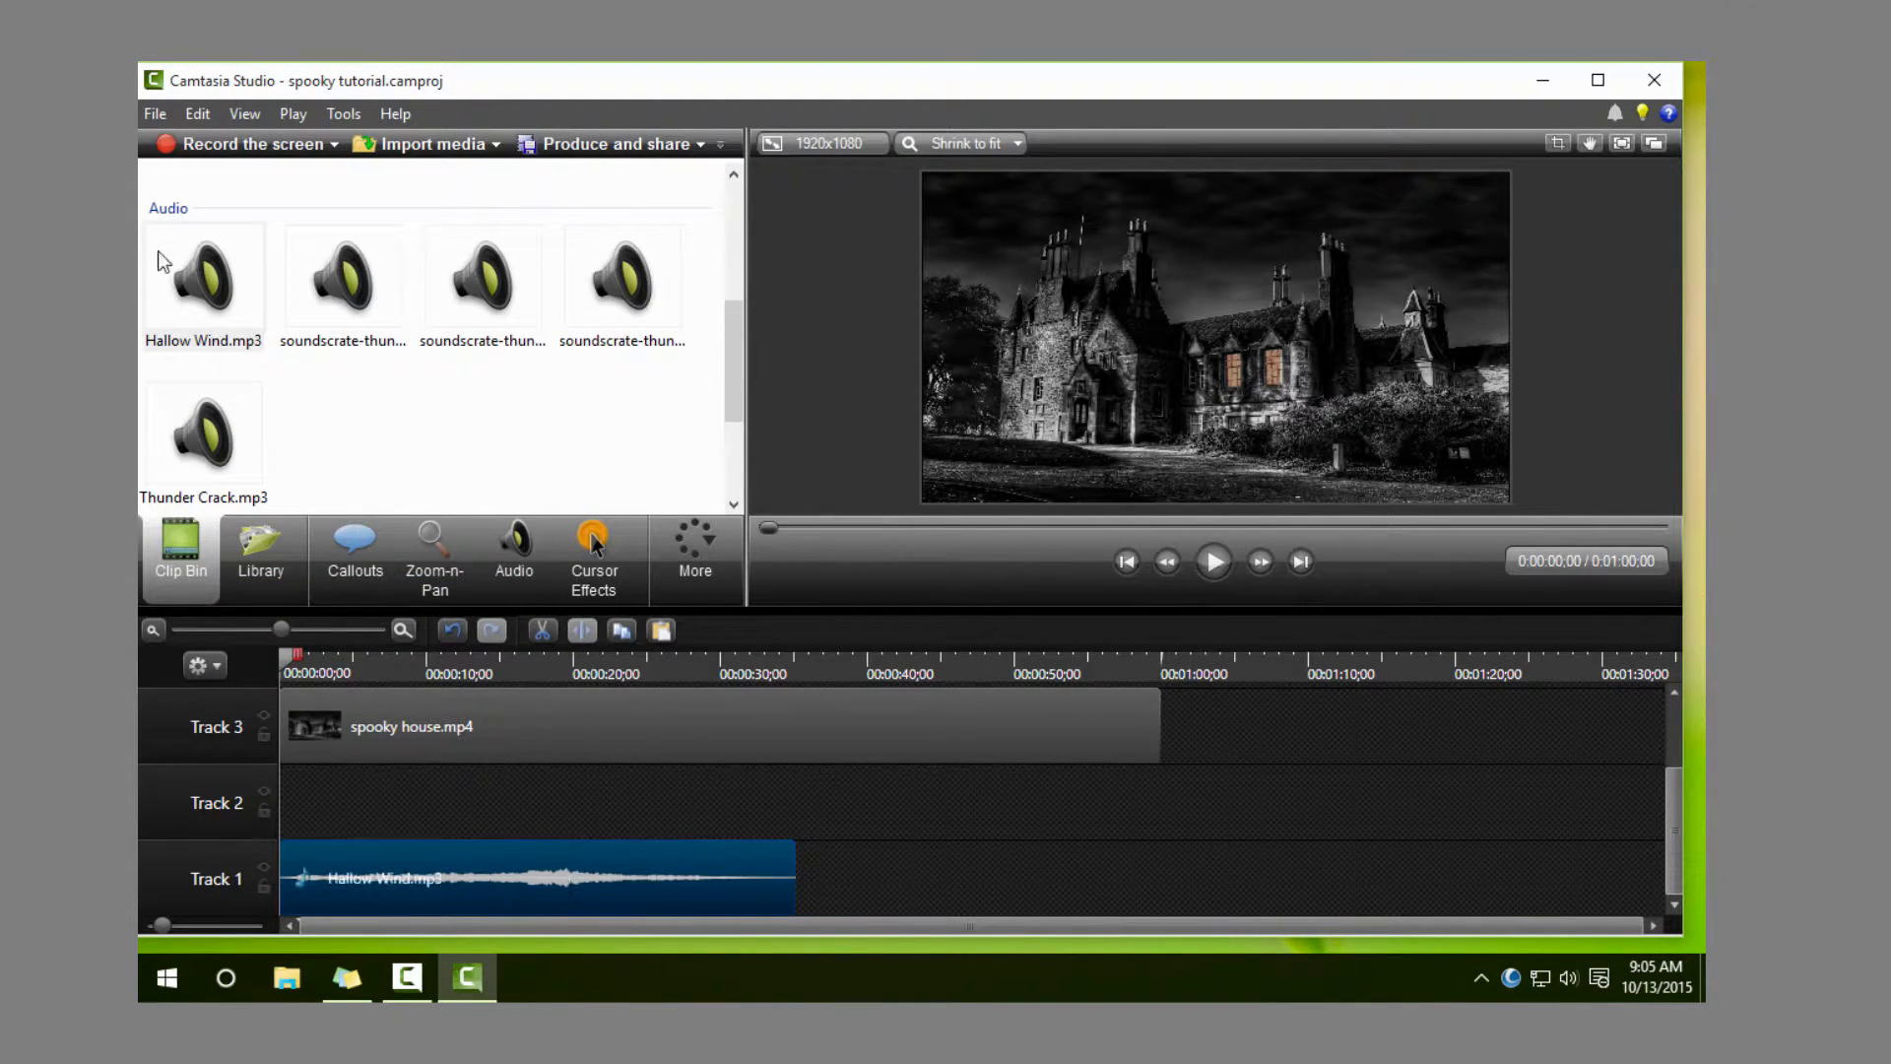
drag(203, 278, 1116, 800)
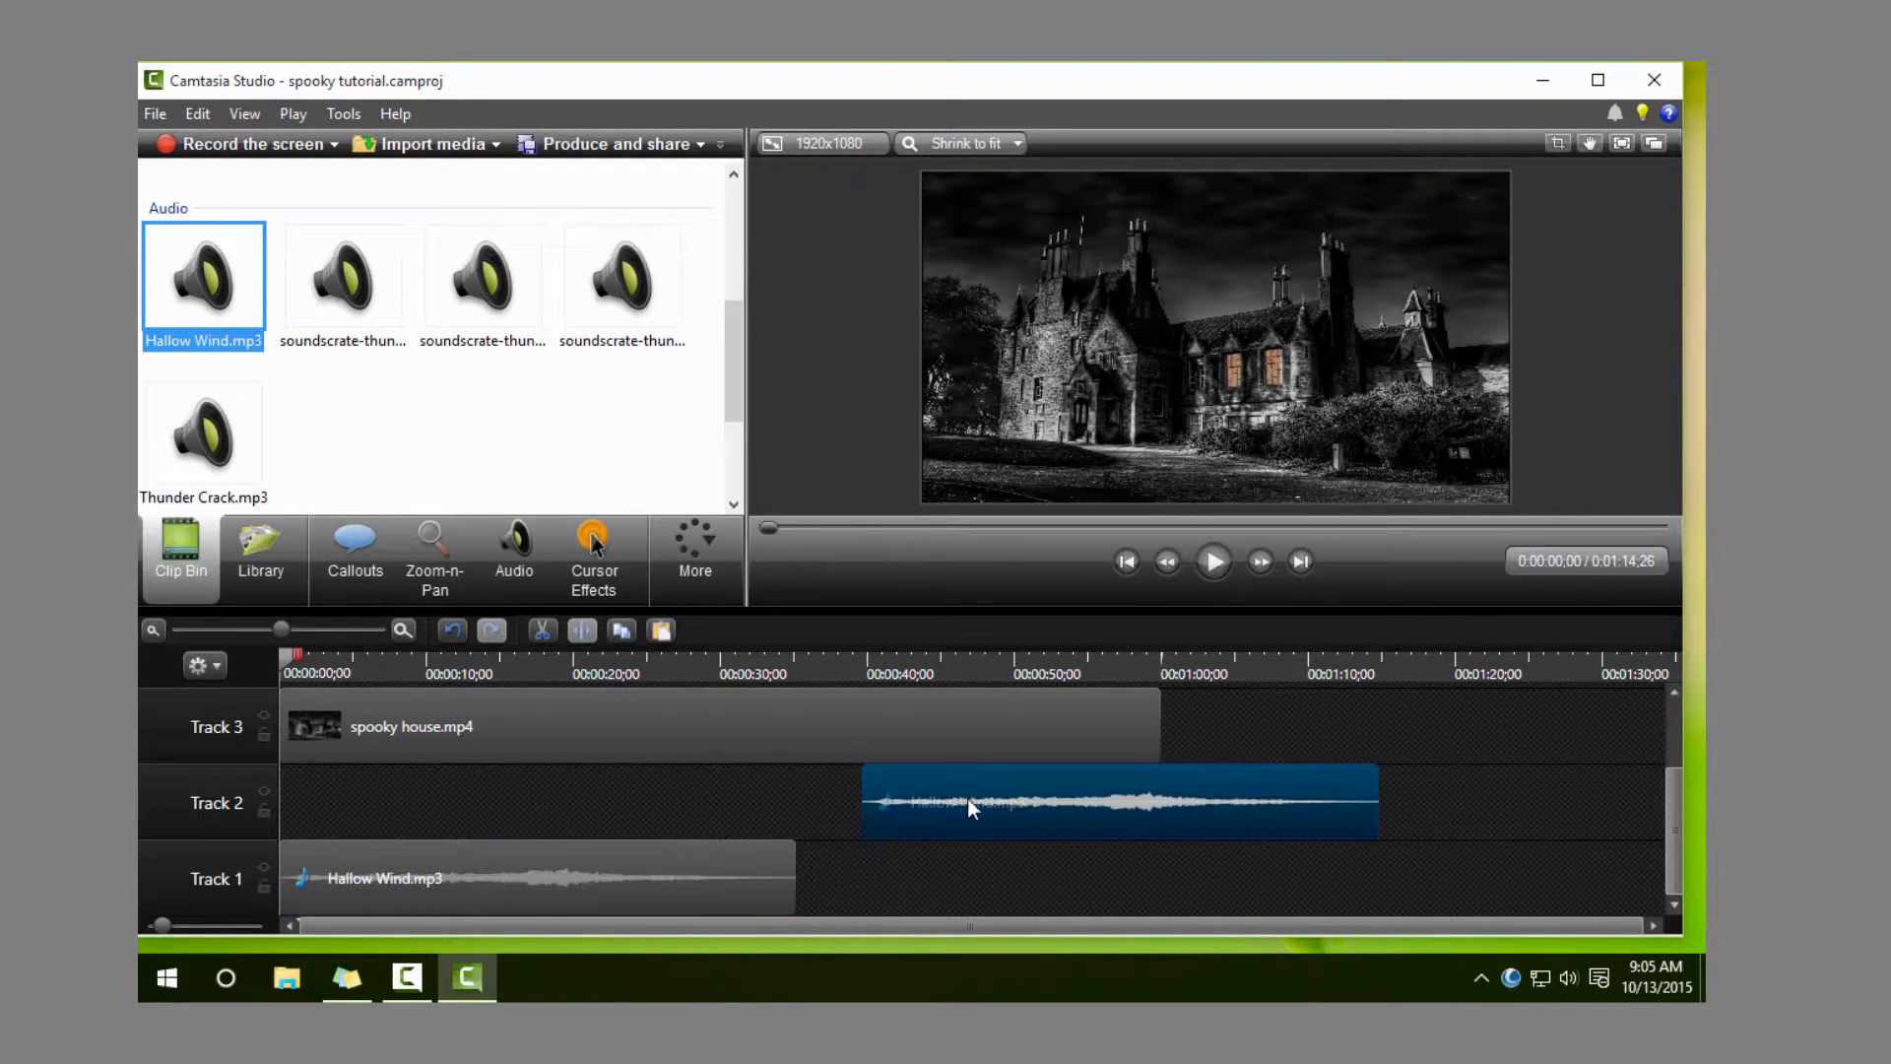
drag(1116, 800, 977, 800)
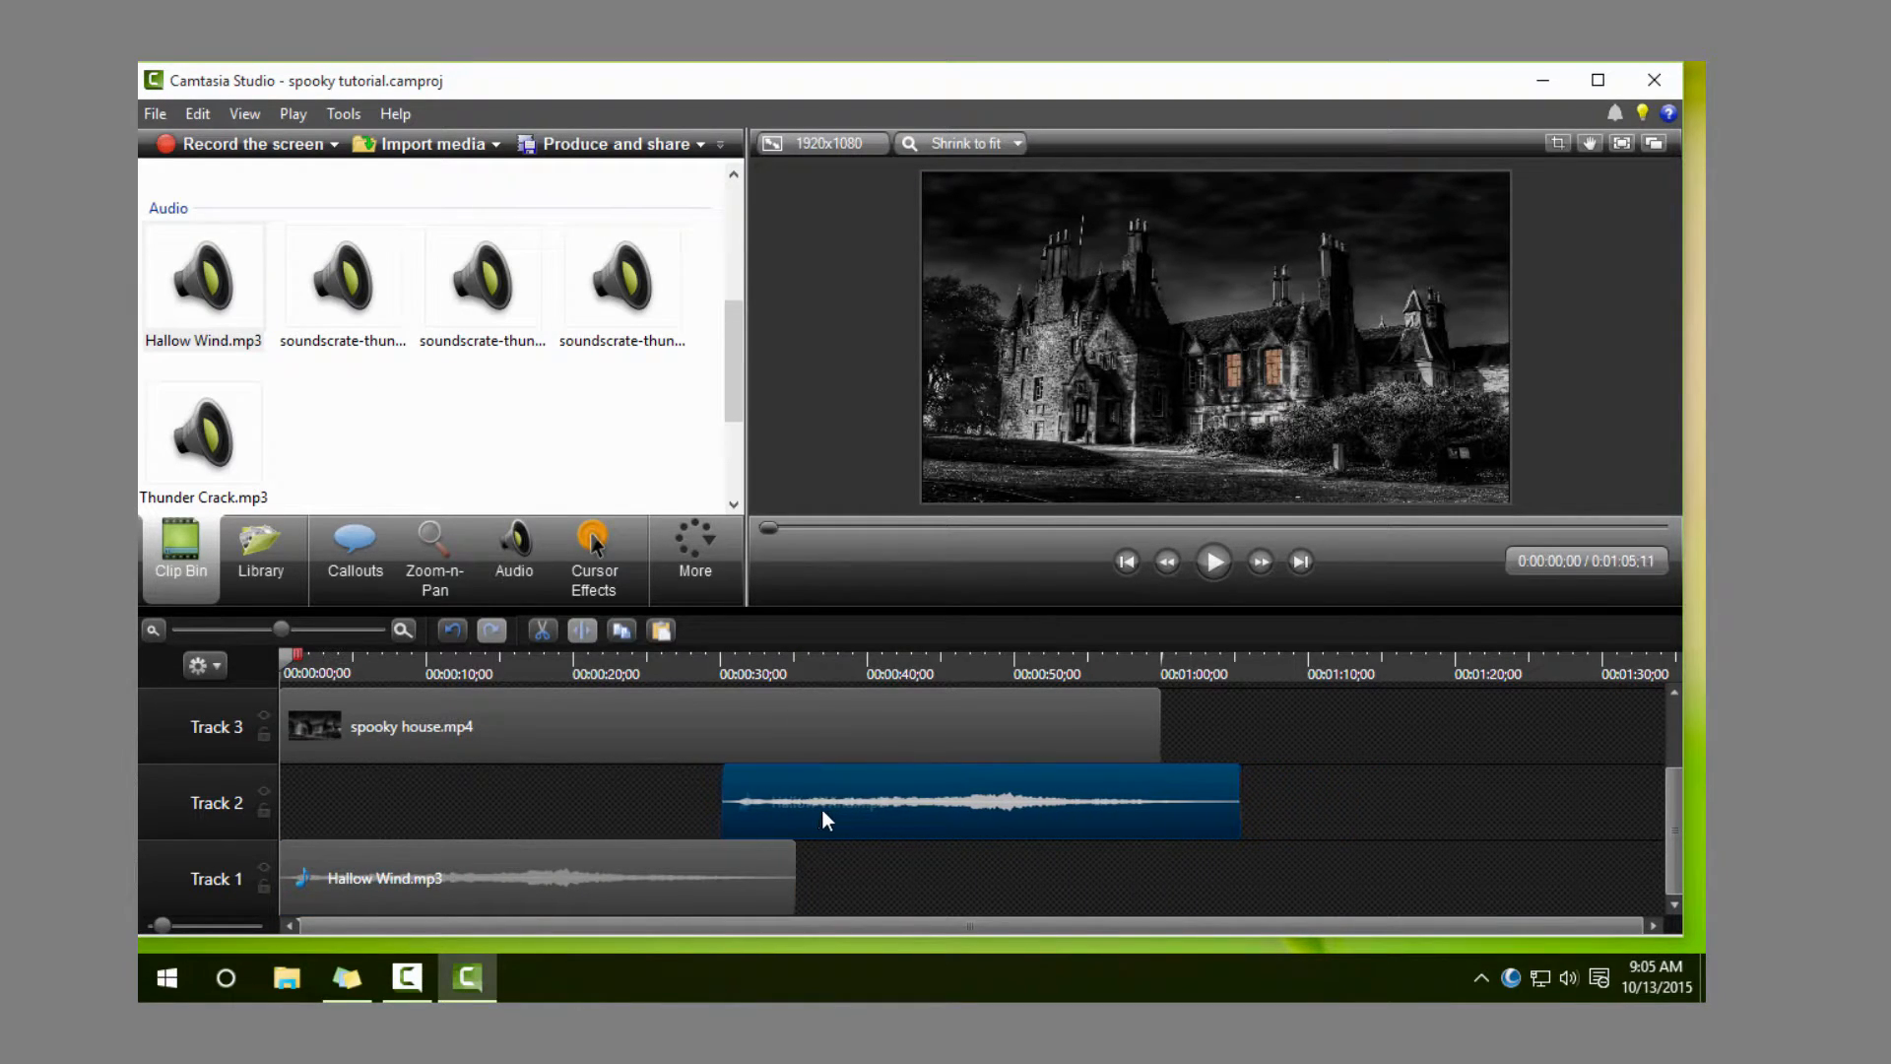
click(512, 554)
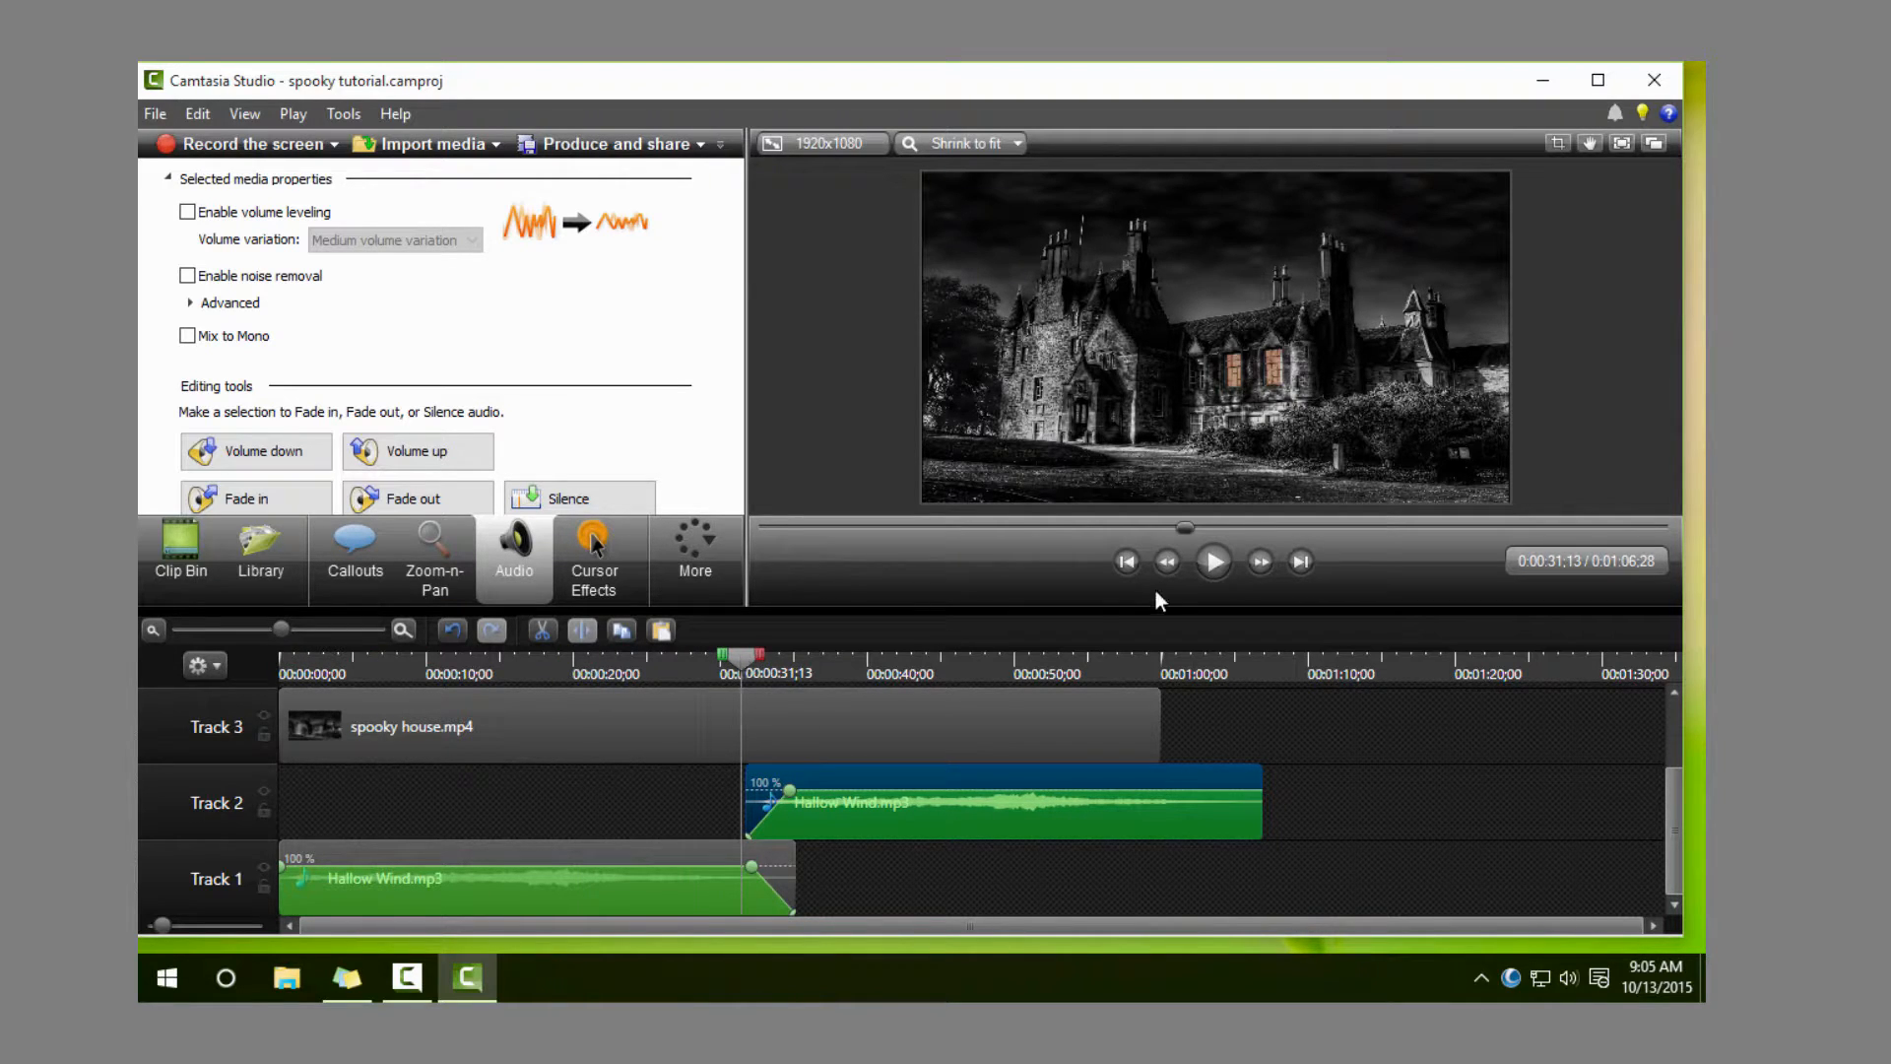
Step: Play back the wind crossfade from about 31 to 36 seconds, then stop
click(1212, 560)
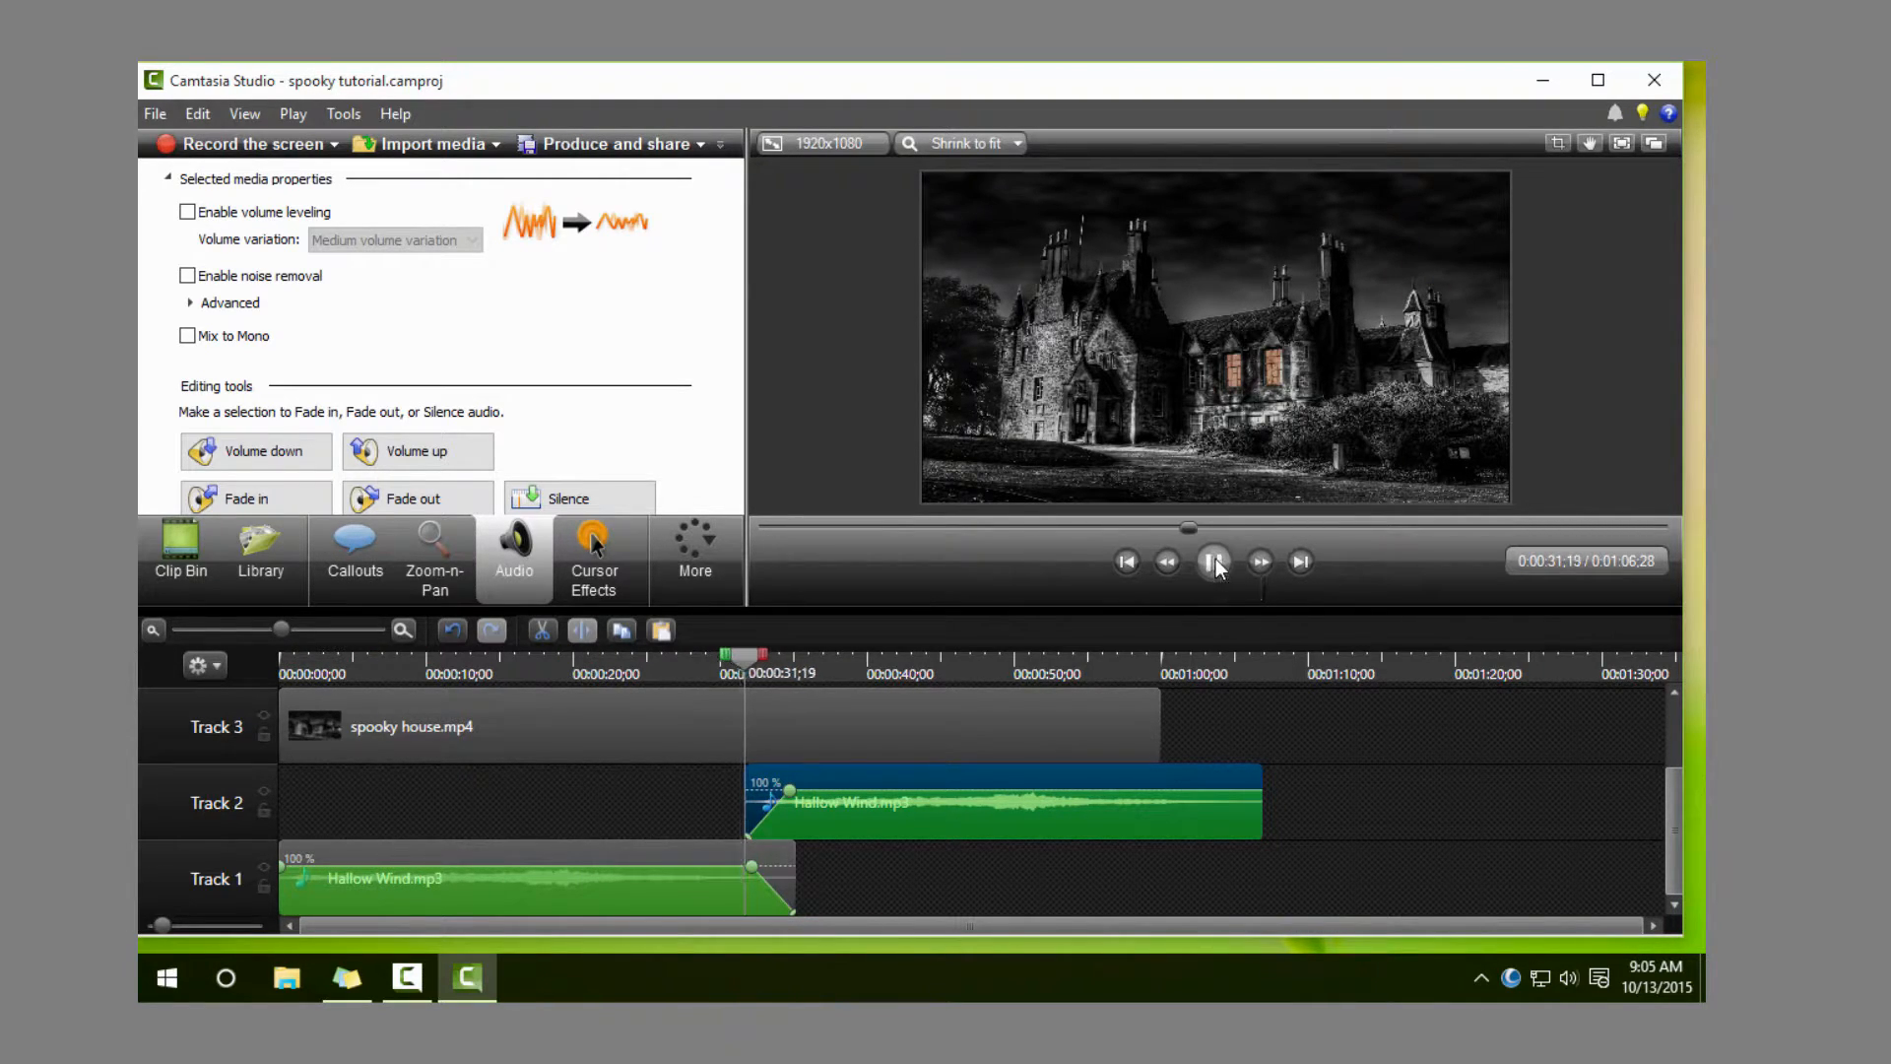
click(1213, 561)
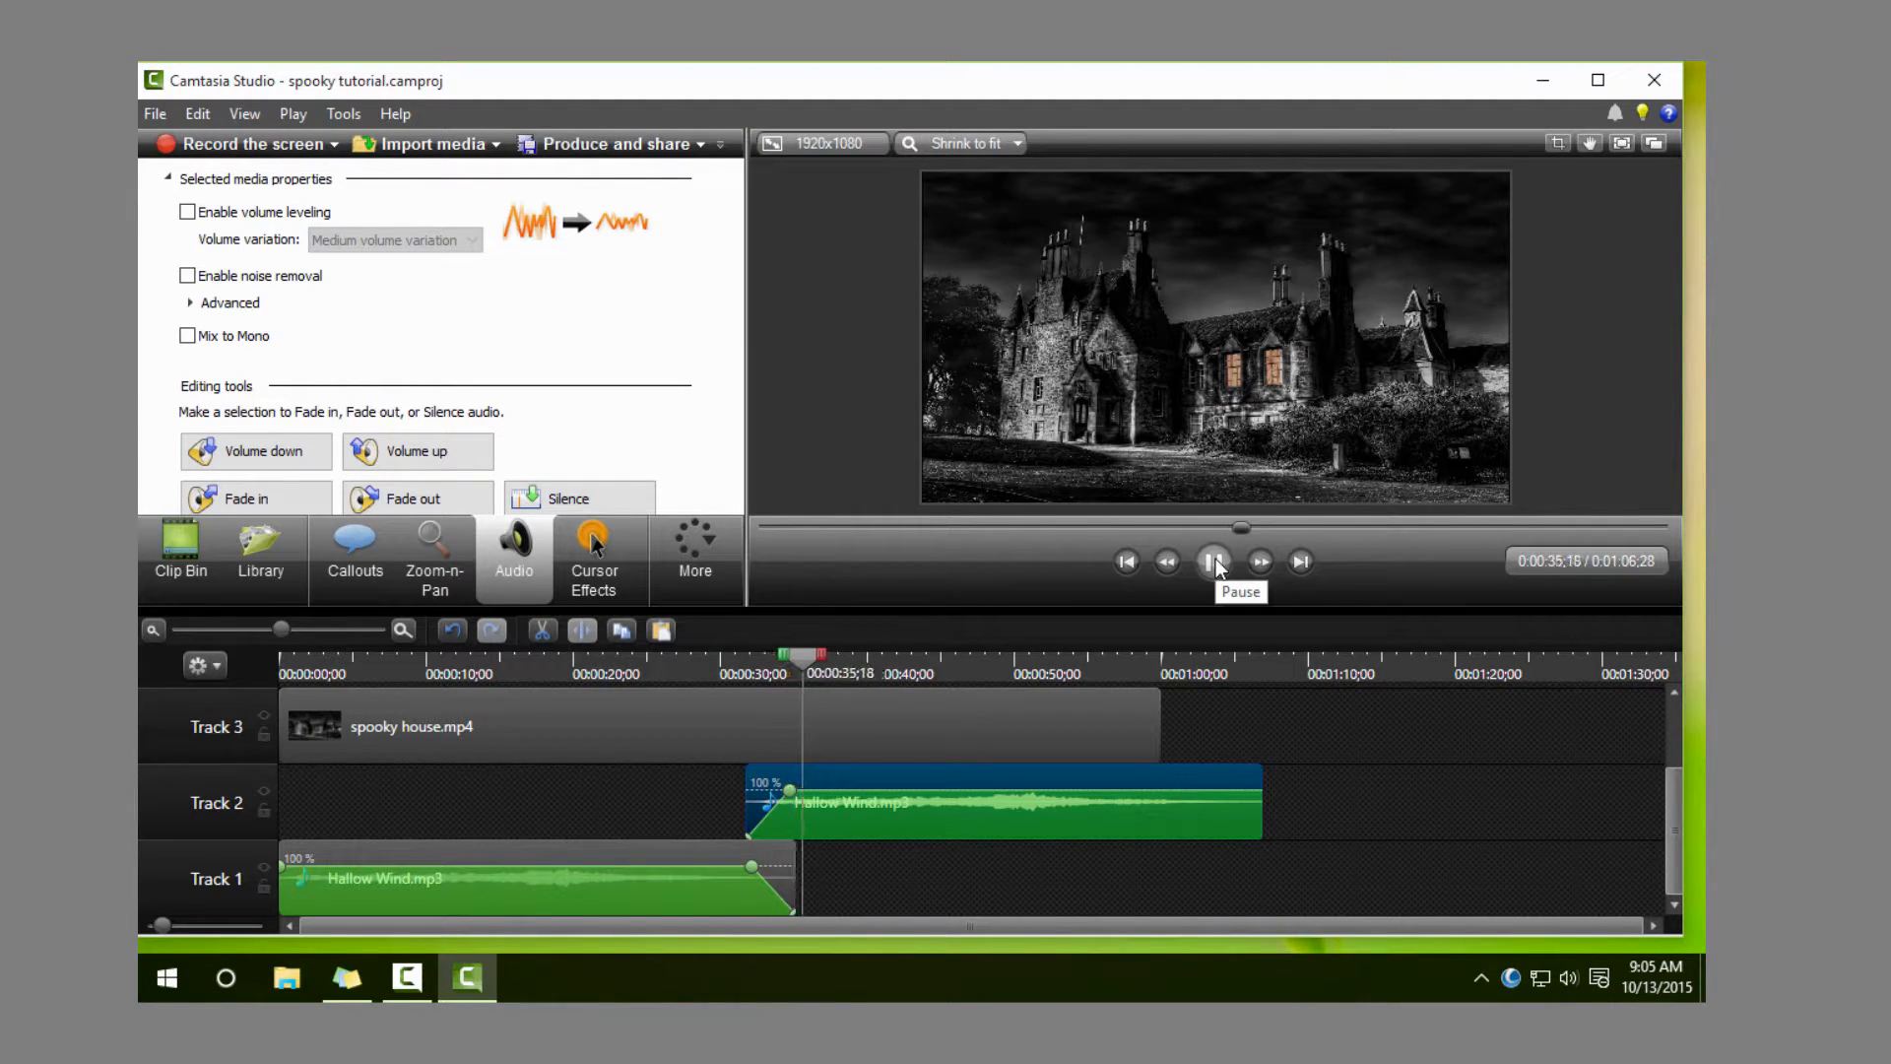
click(1213, 560)
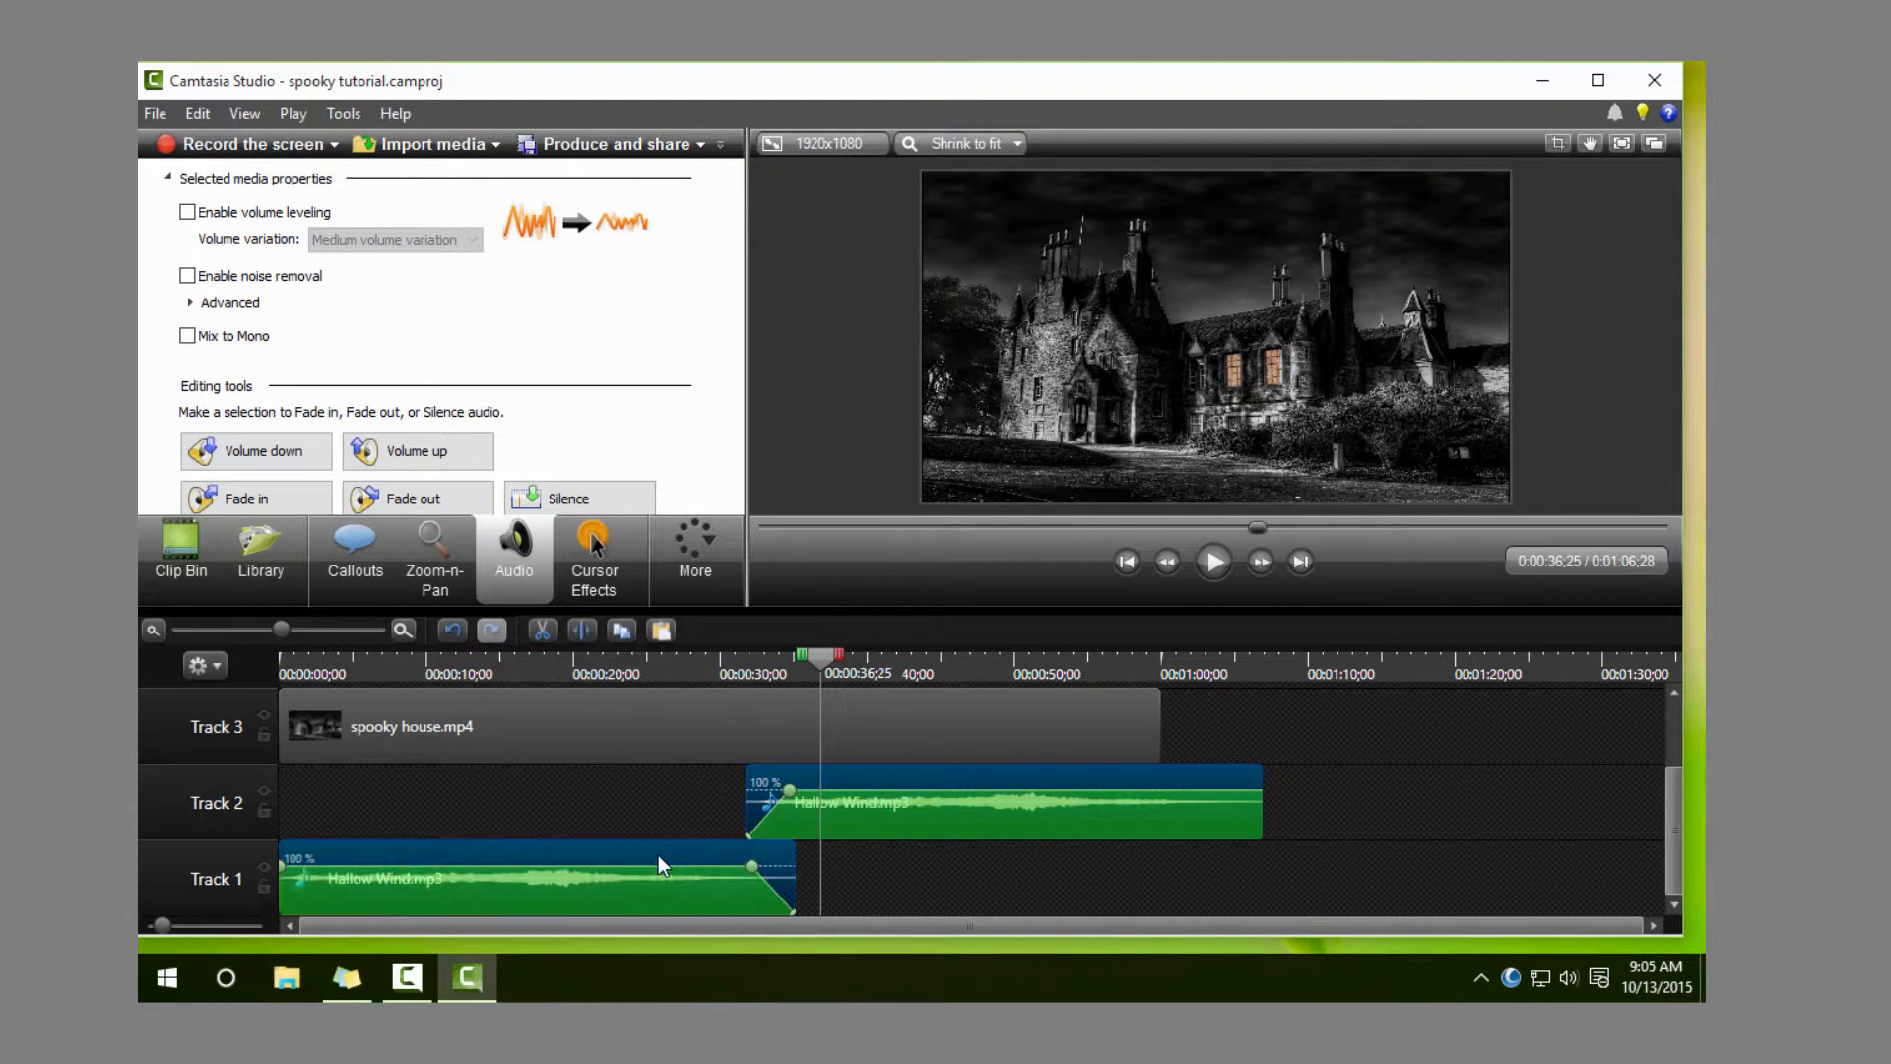
Step: Group the two wind clips and move the spooky house video down to Track 2
right_click(661, 863)
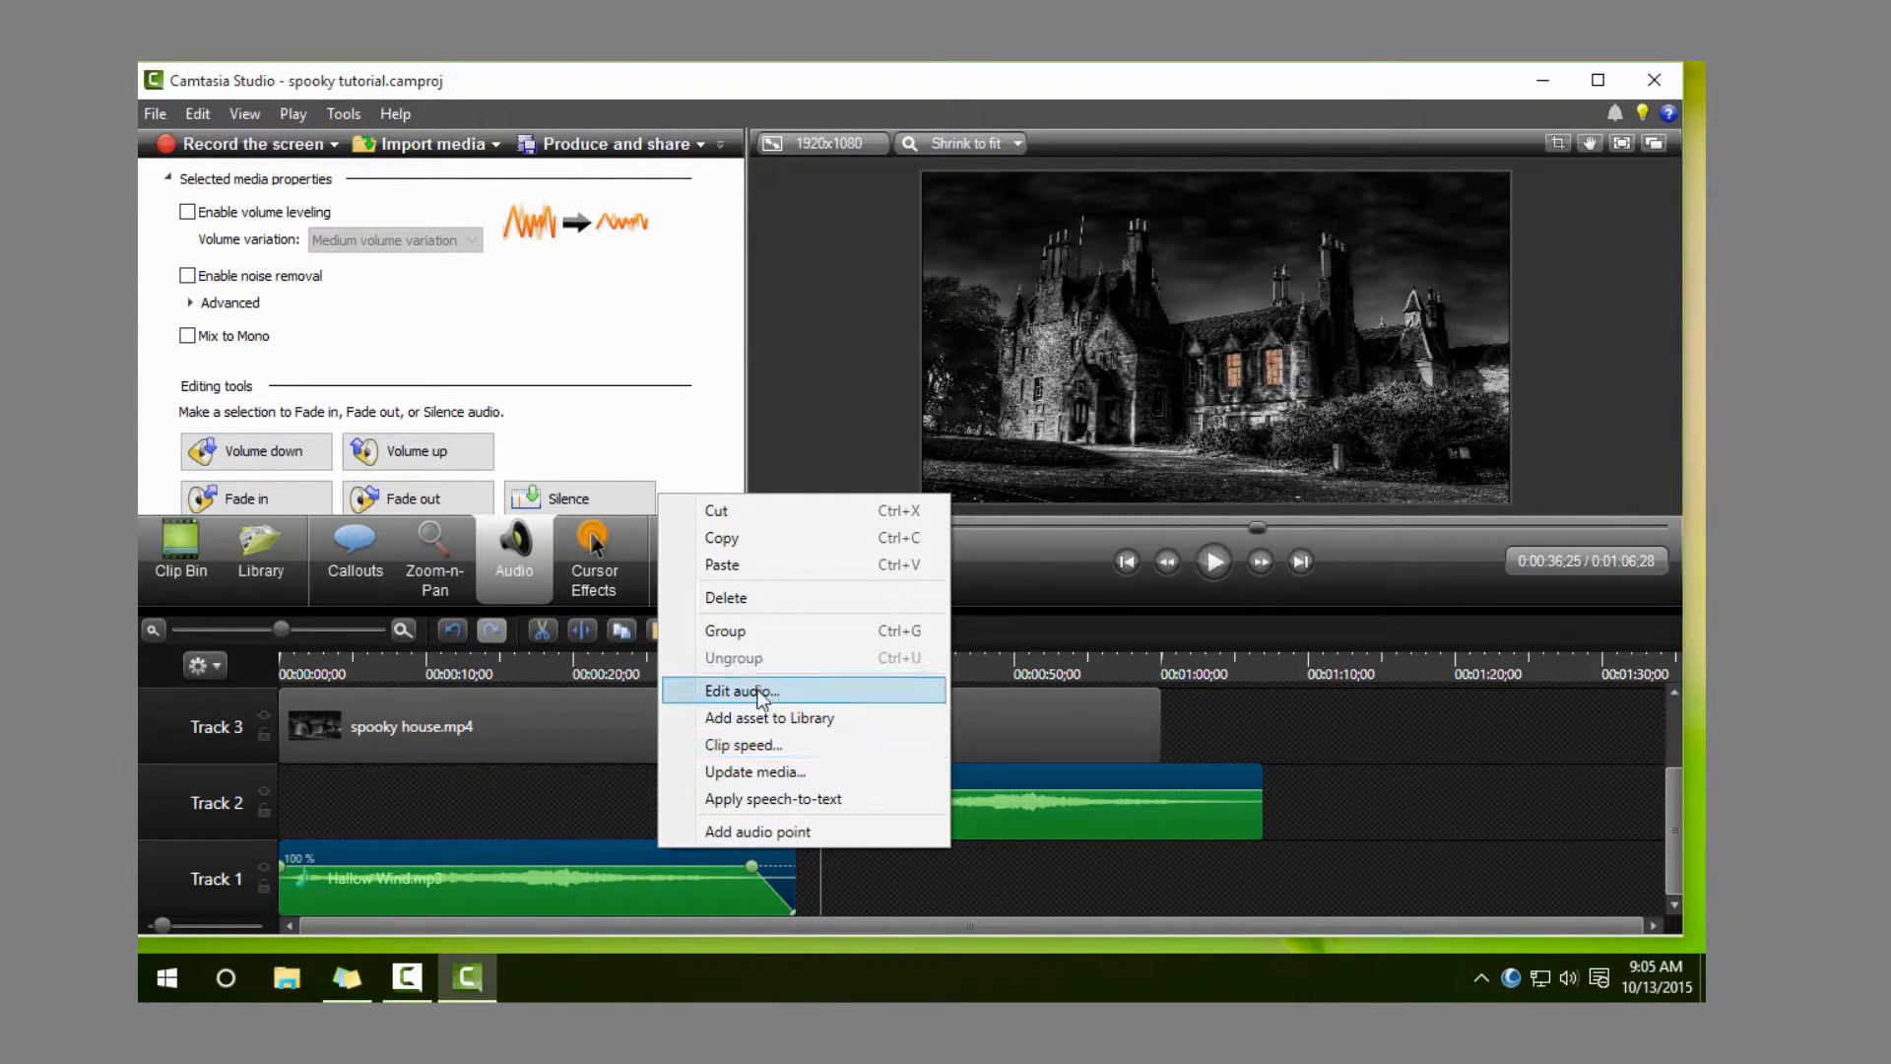
mouse_move(751, 636)
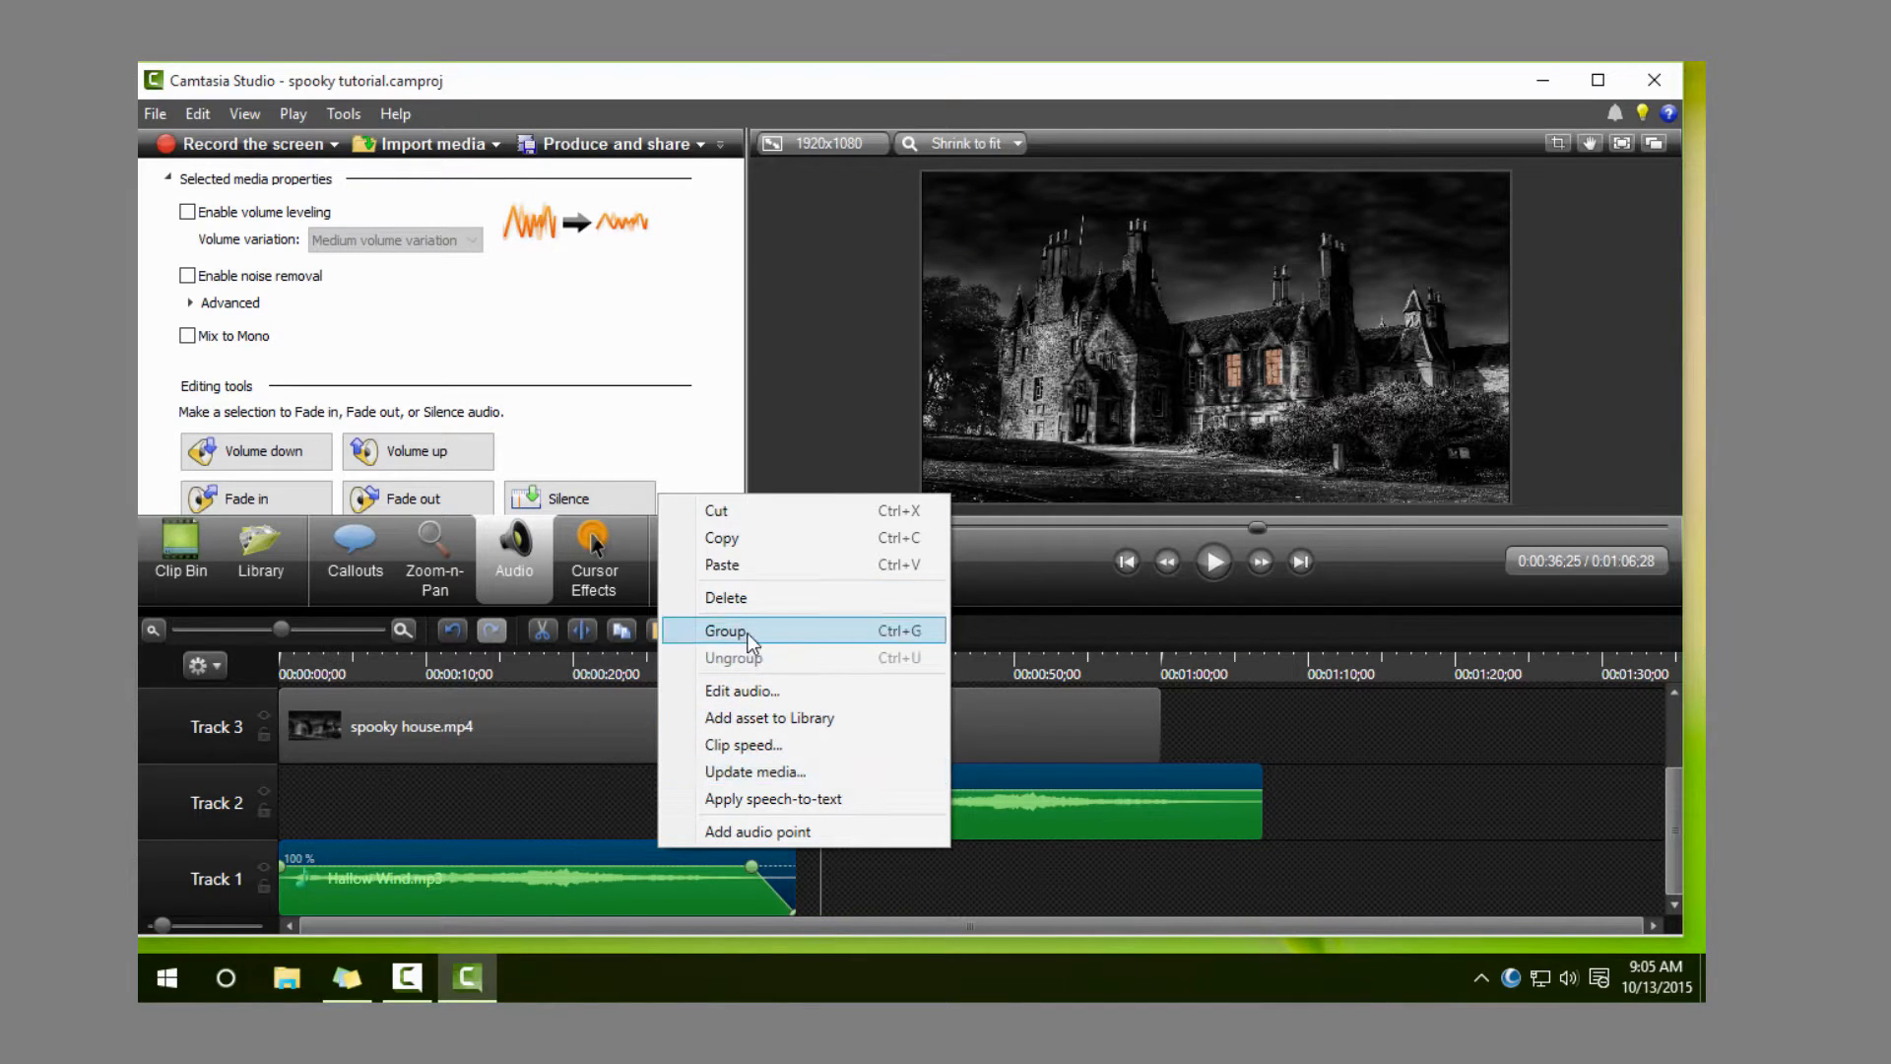
click(725, 630)
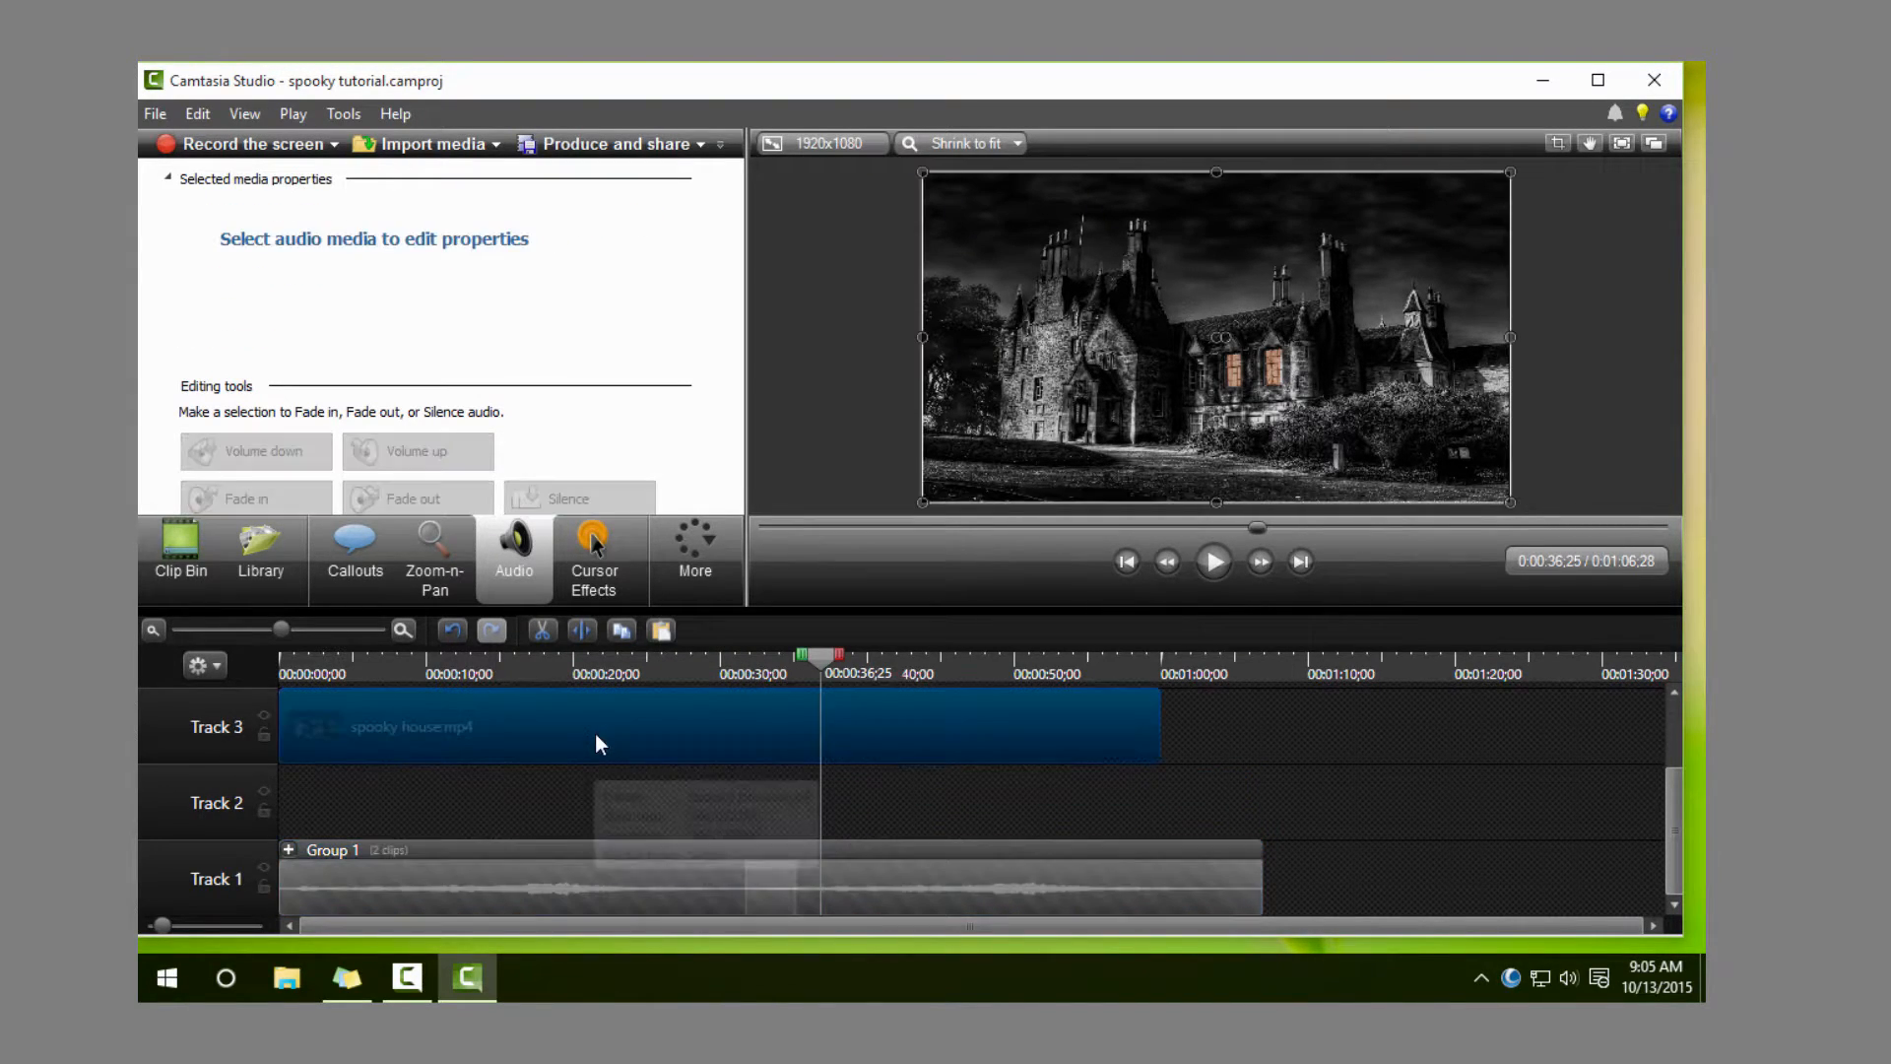
drag(591, 726, 591, 802)
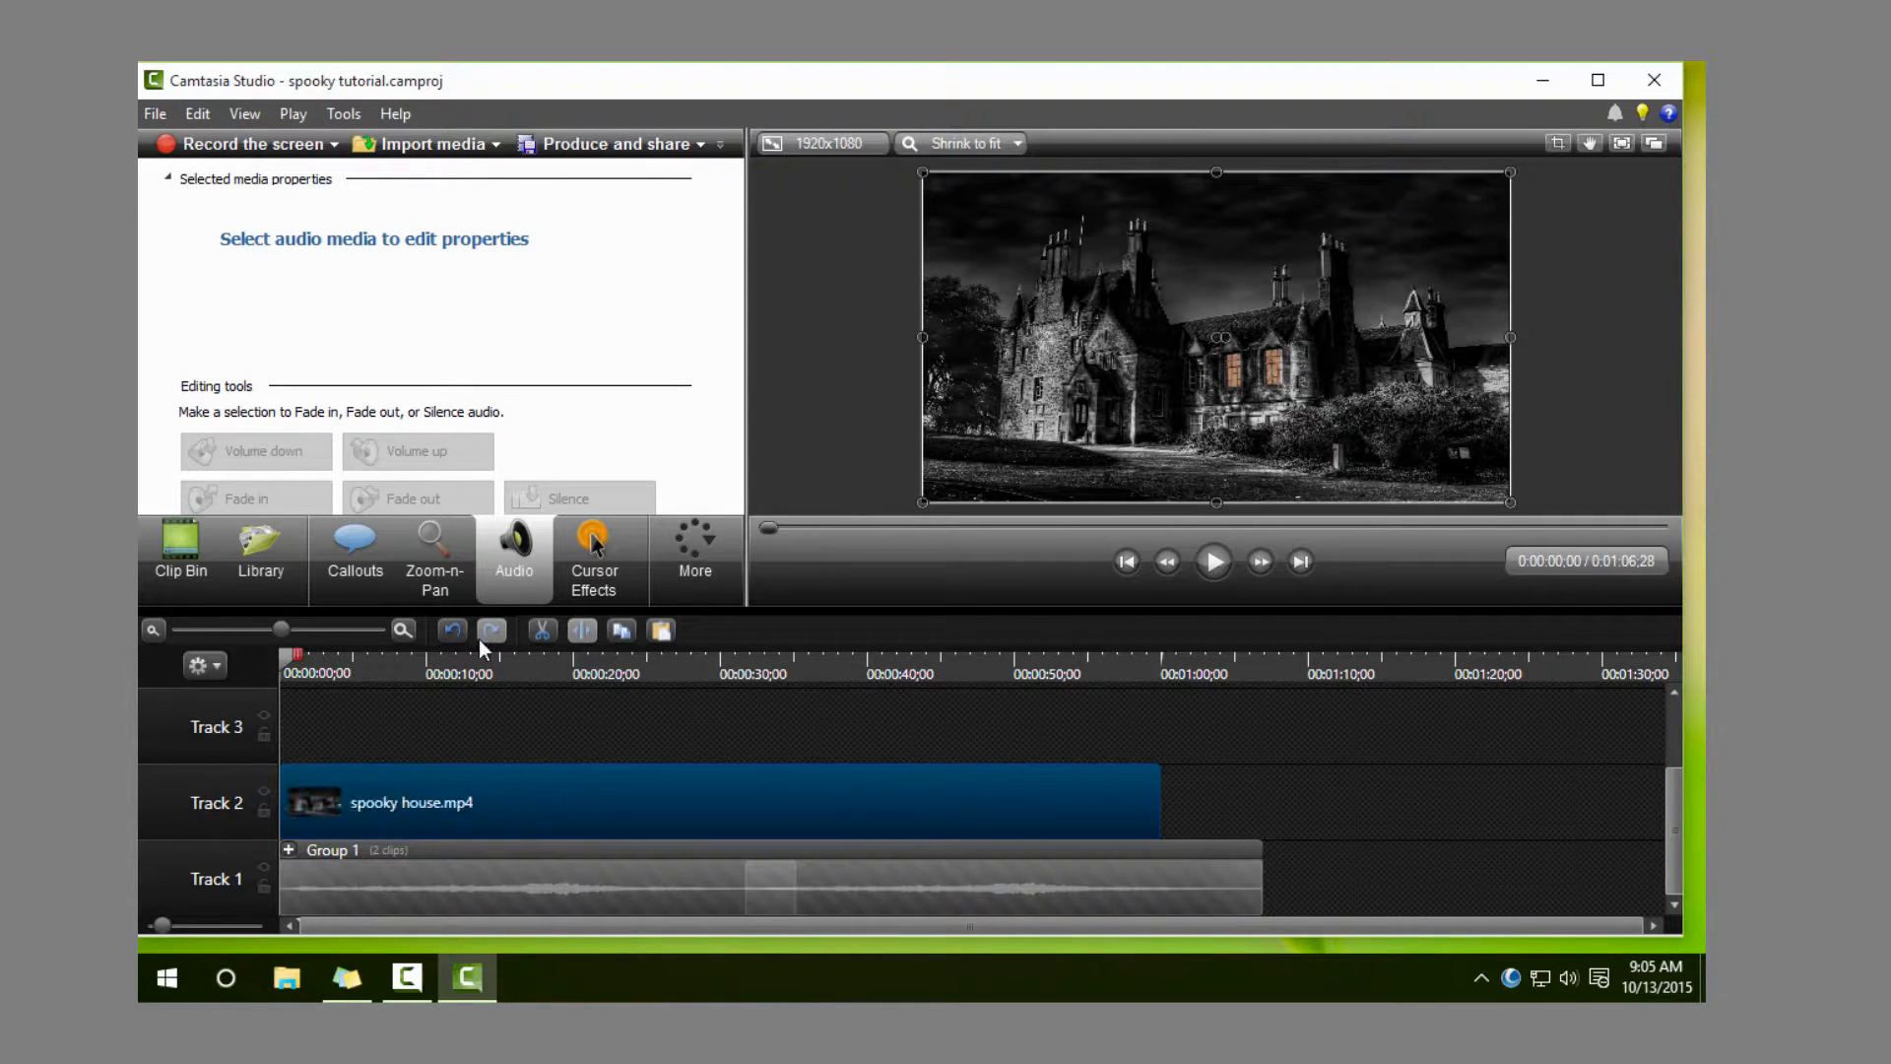
Step: Preview the project from the start, then stop and return to the beginning
click(1214, 561)
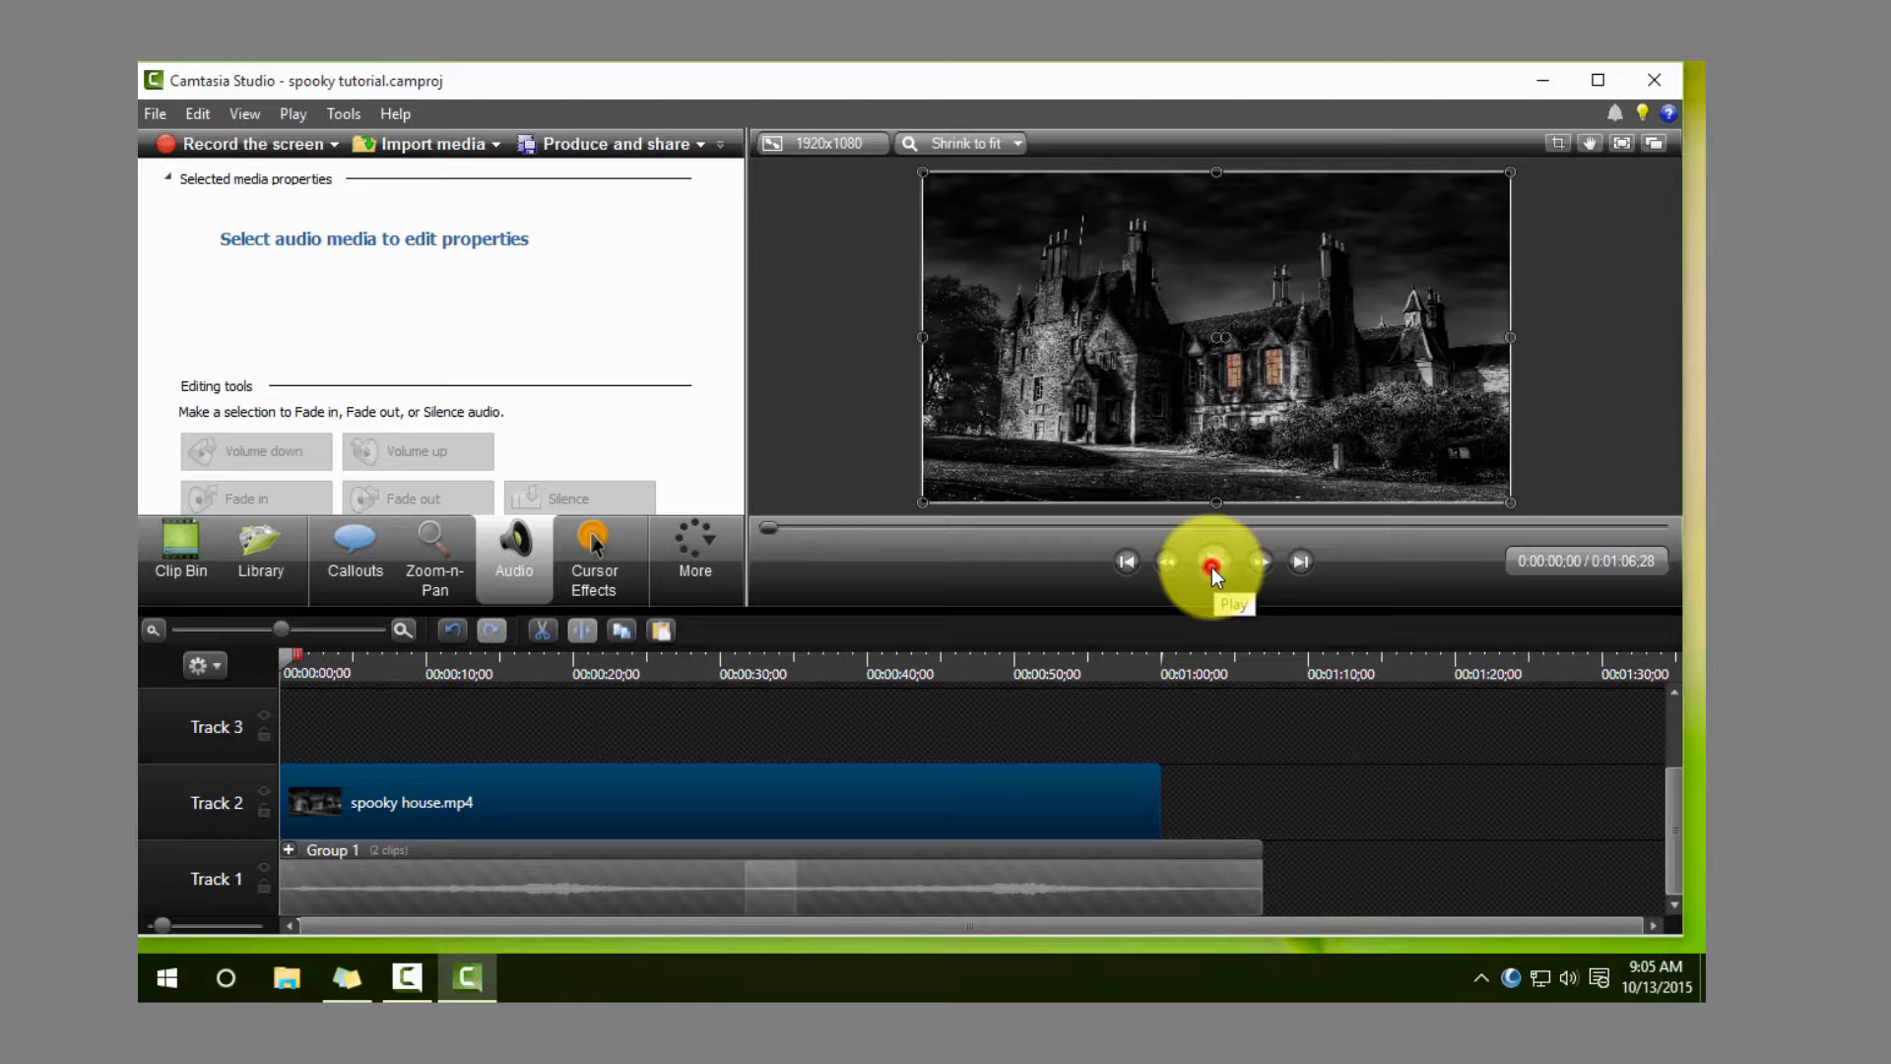
click(1213, 561)
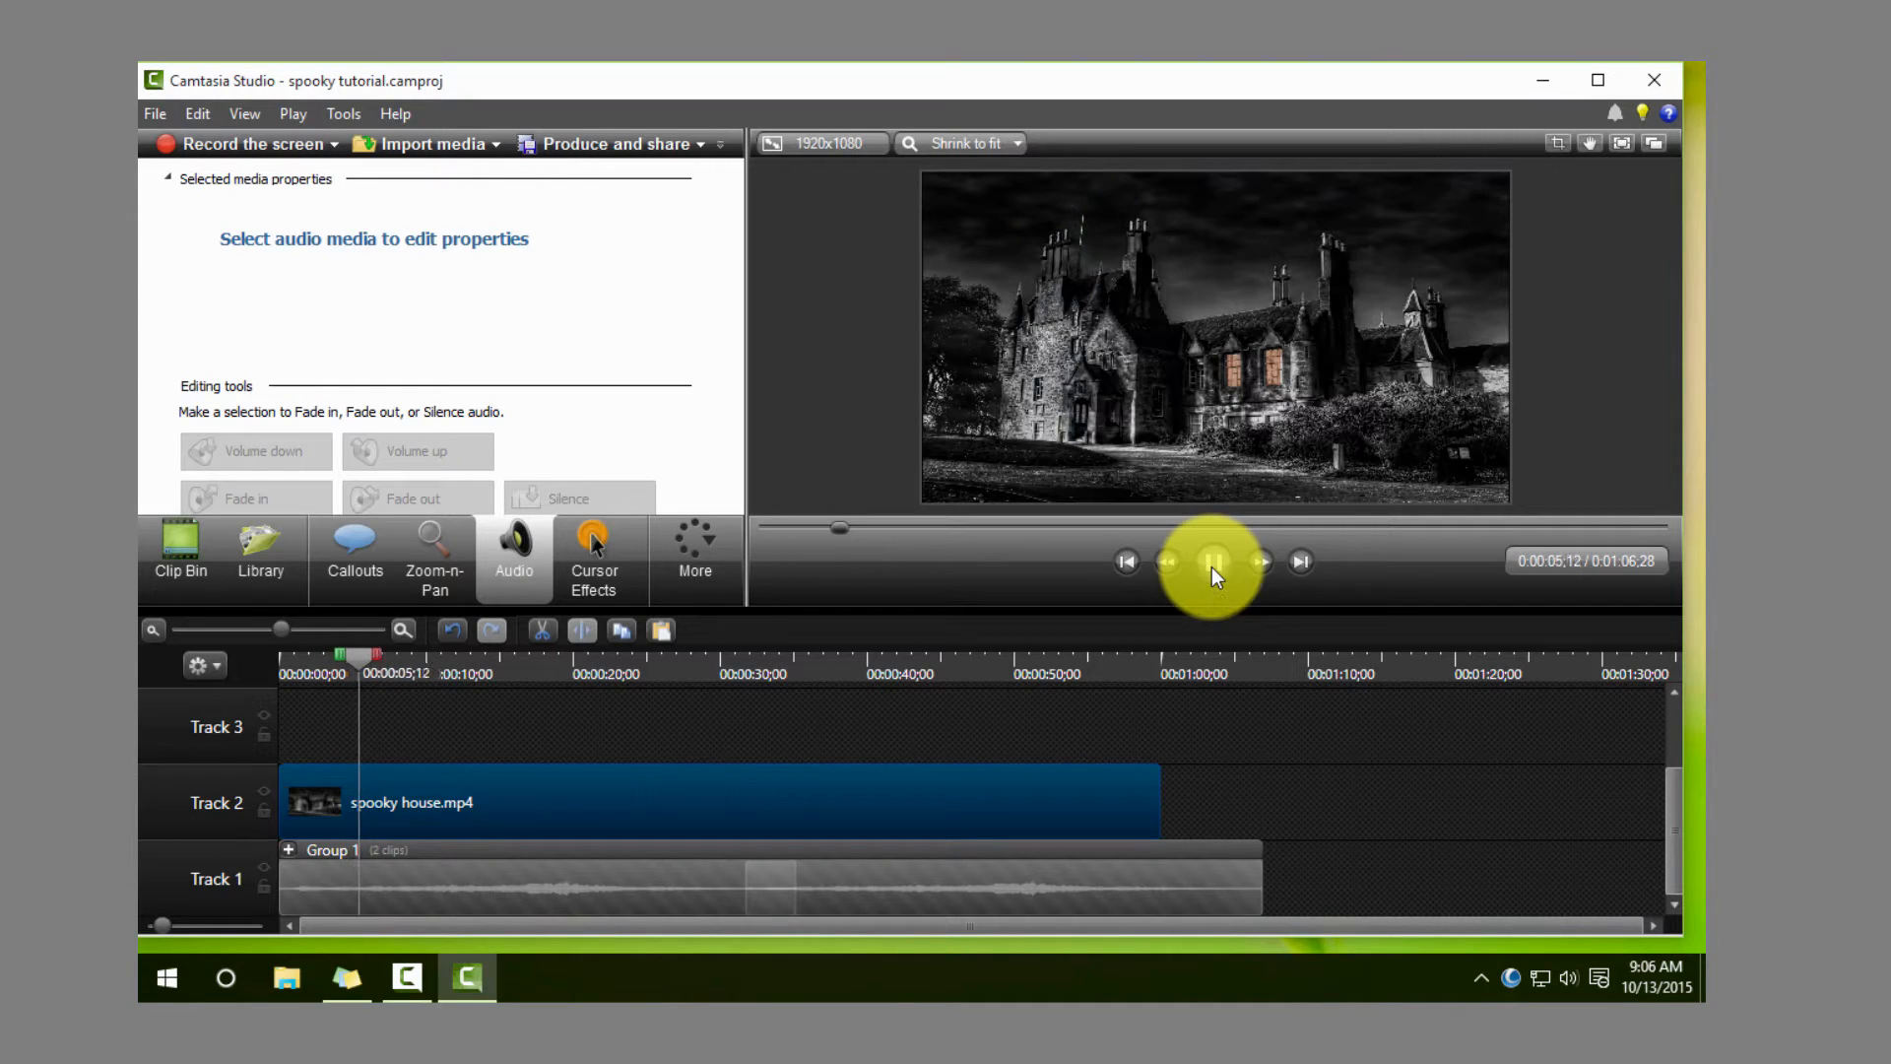
click(1213, 559)
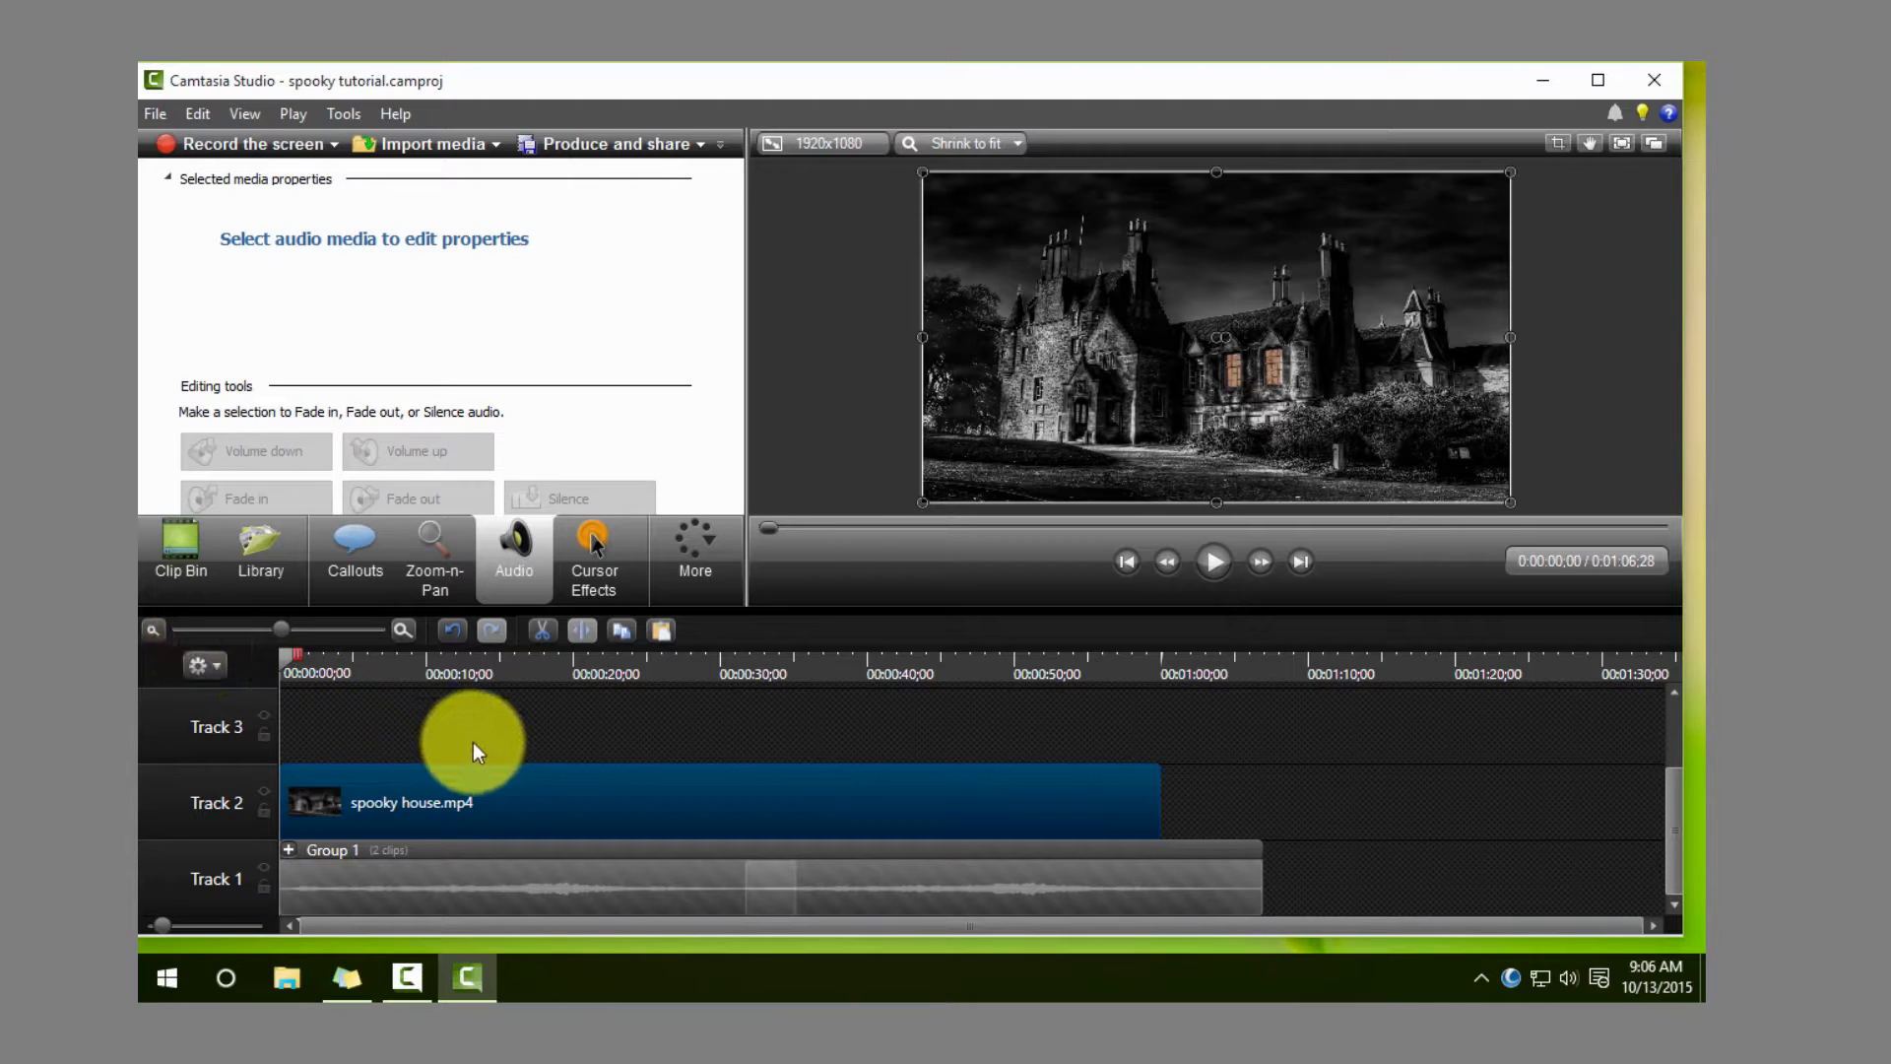
Step: Place soundscrate-thunder-and-crack.wav on Track 3 near 0:01 and preview it against the video
click(179, 555)
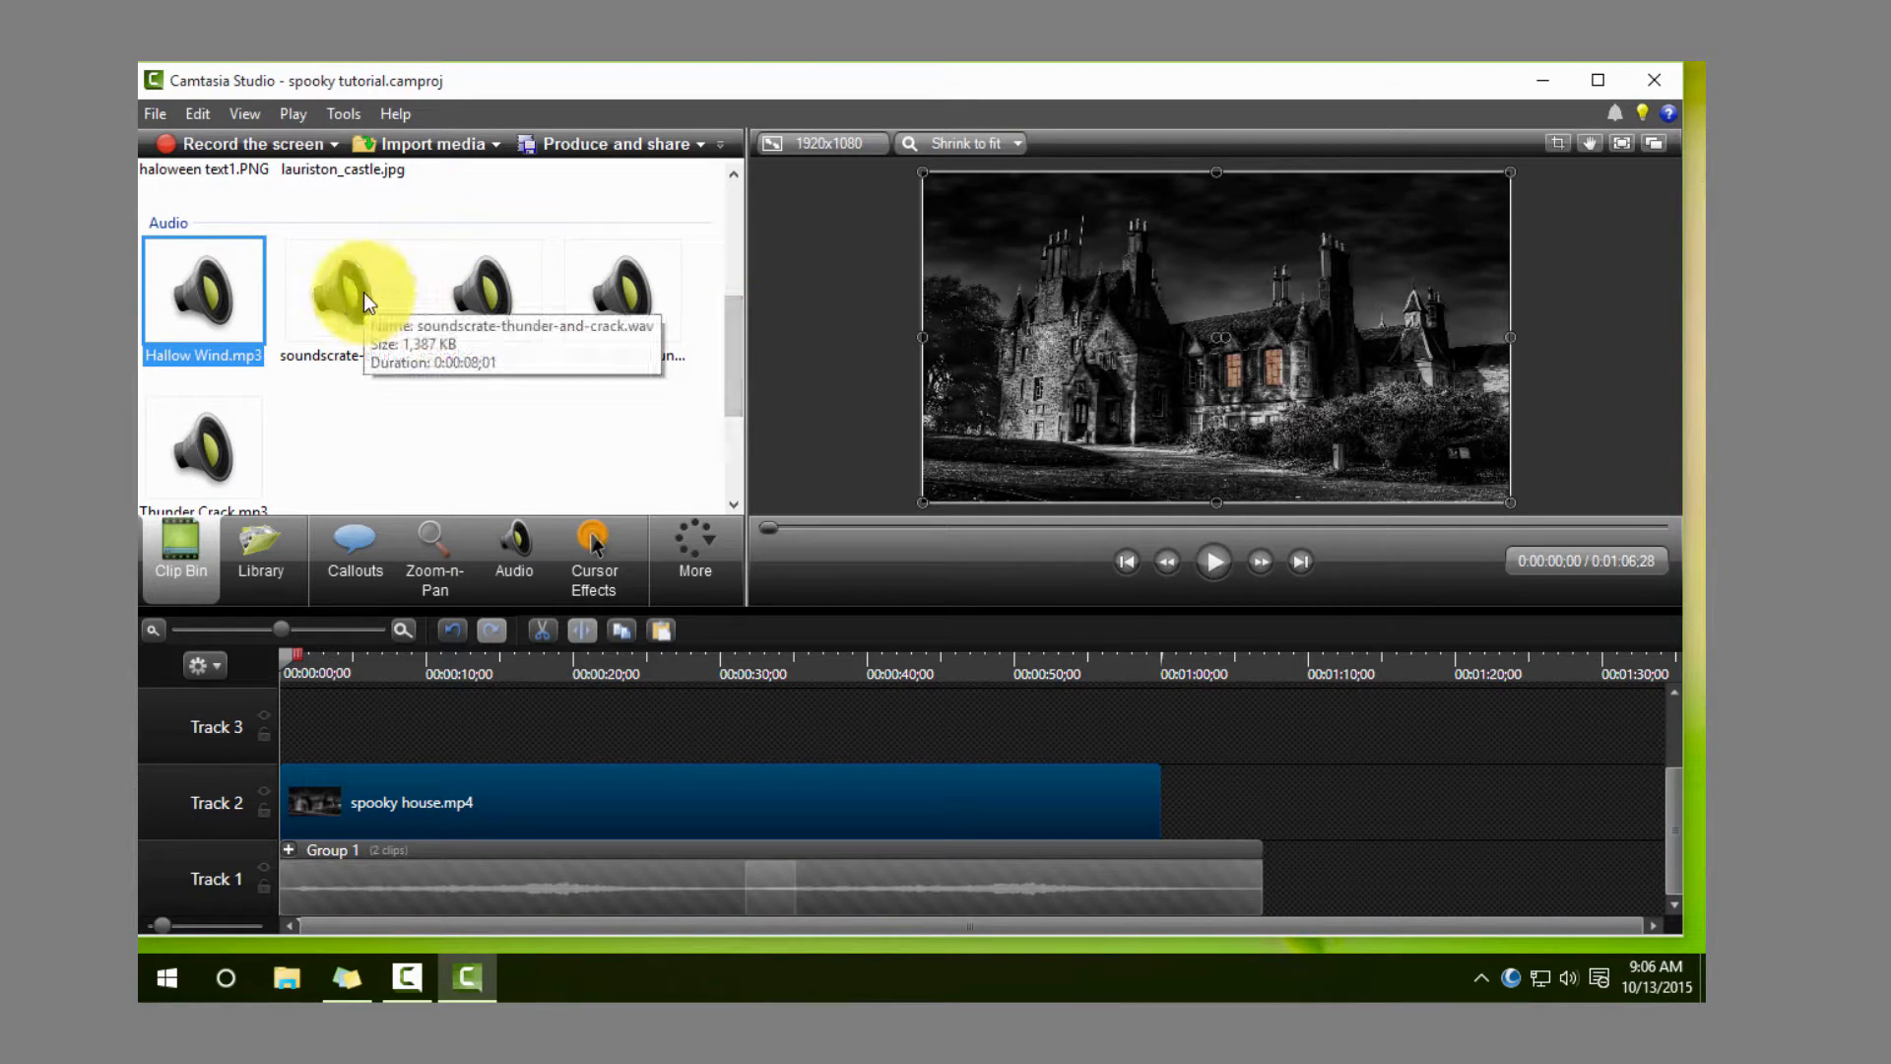
drag(361, 290, 380, 730)
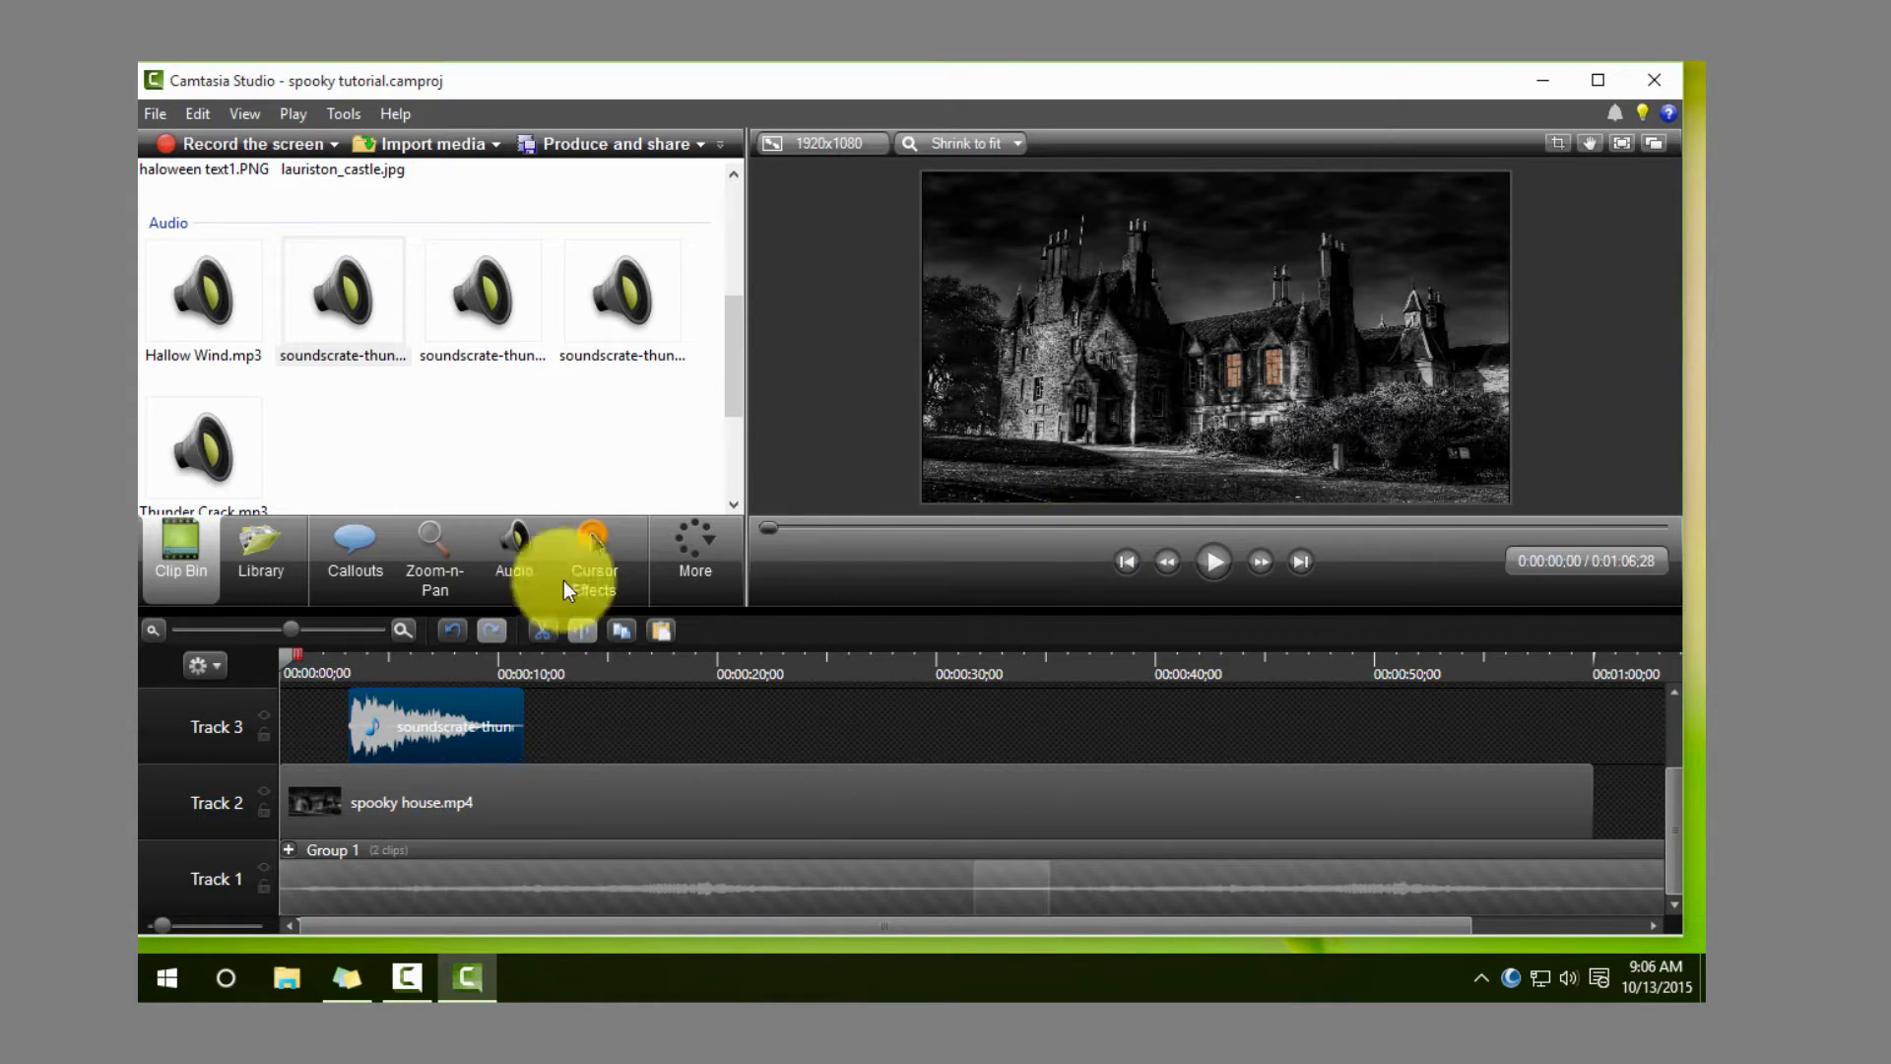
click(1213, 560)
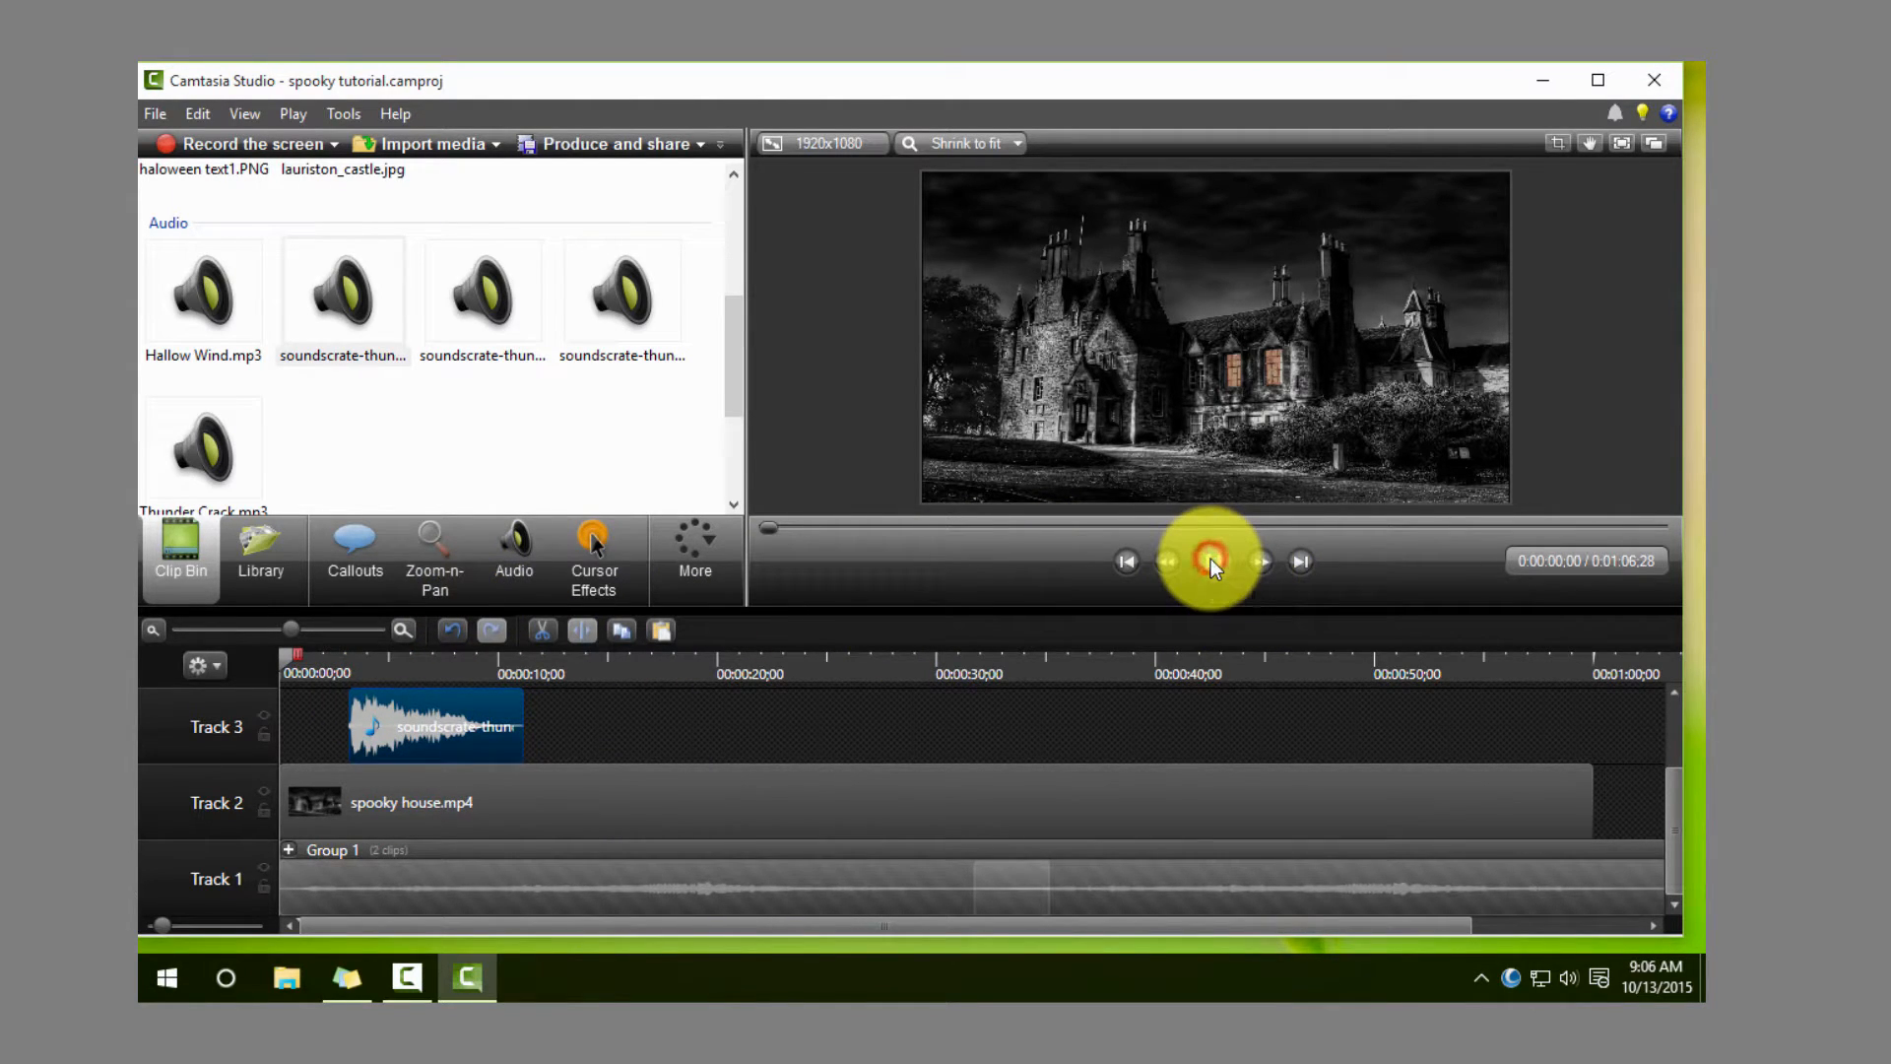
click(1206, 560)
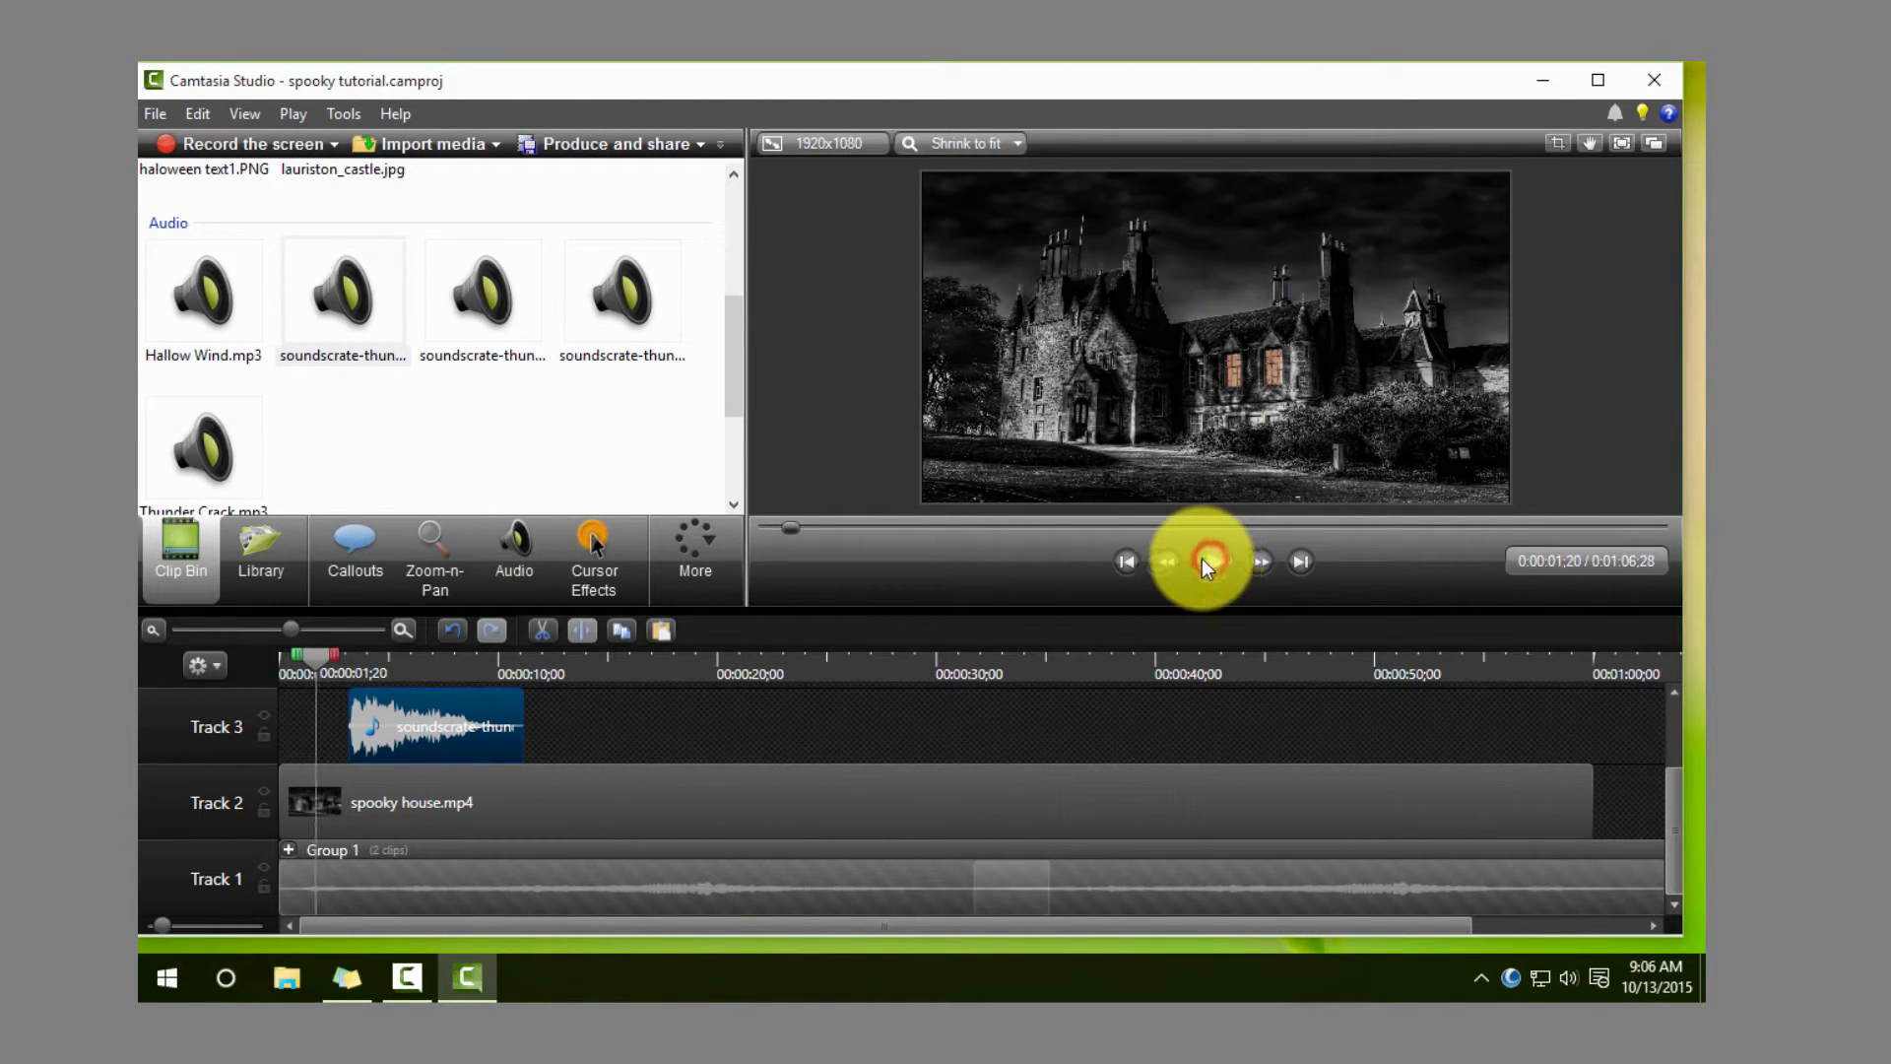
click(1205, 563)
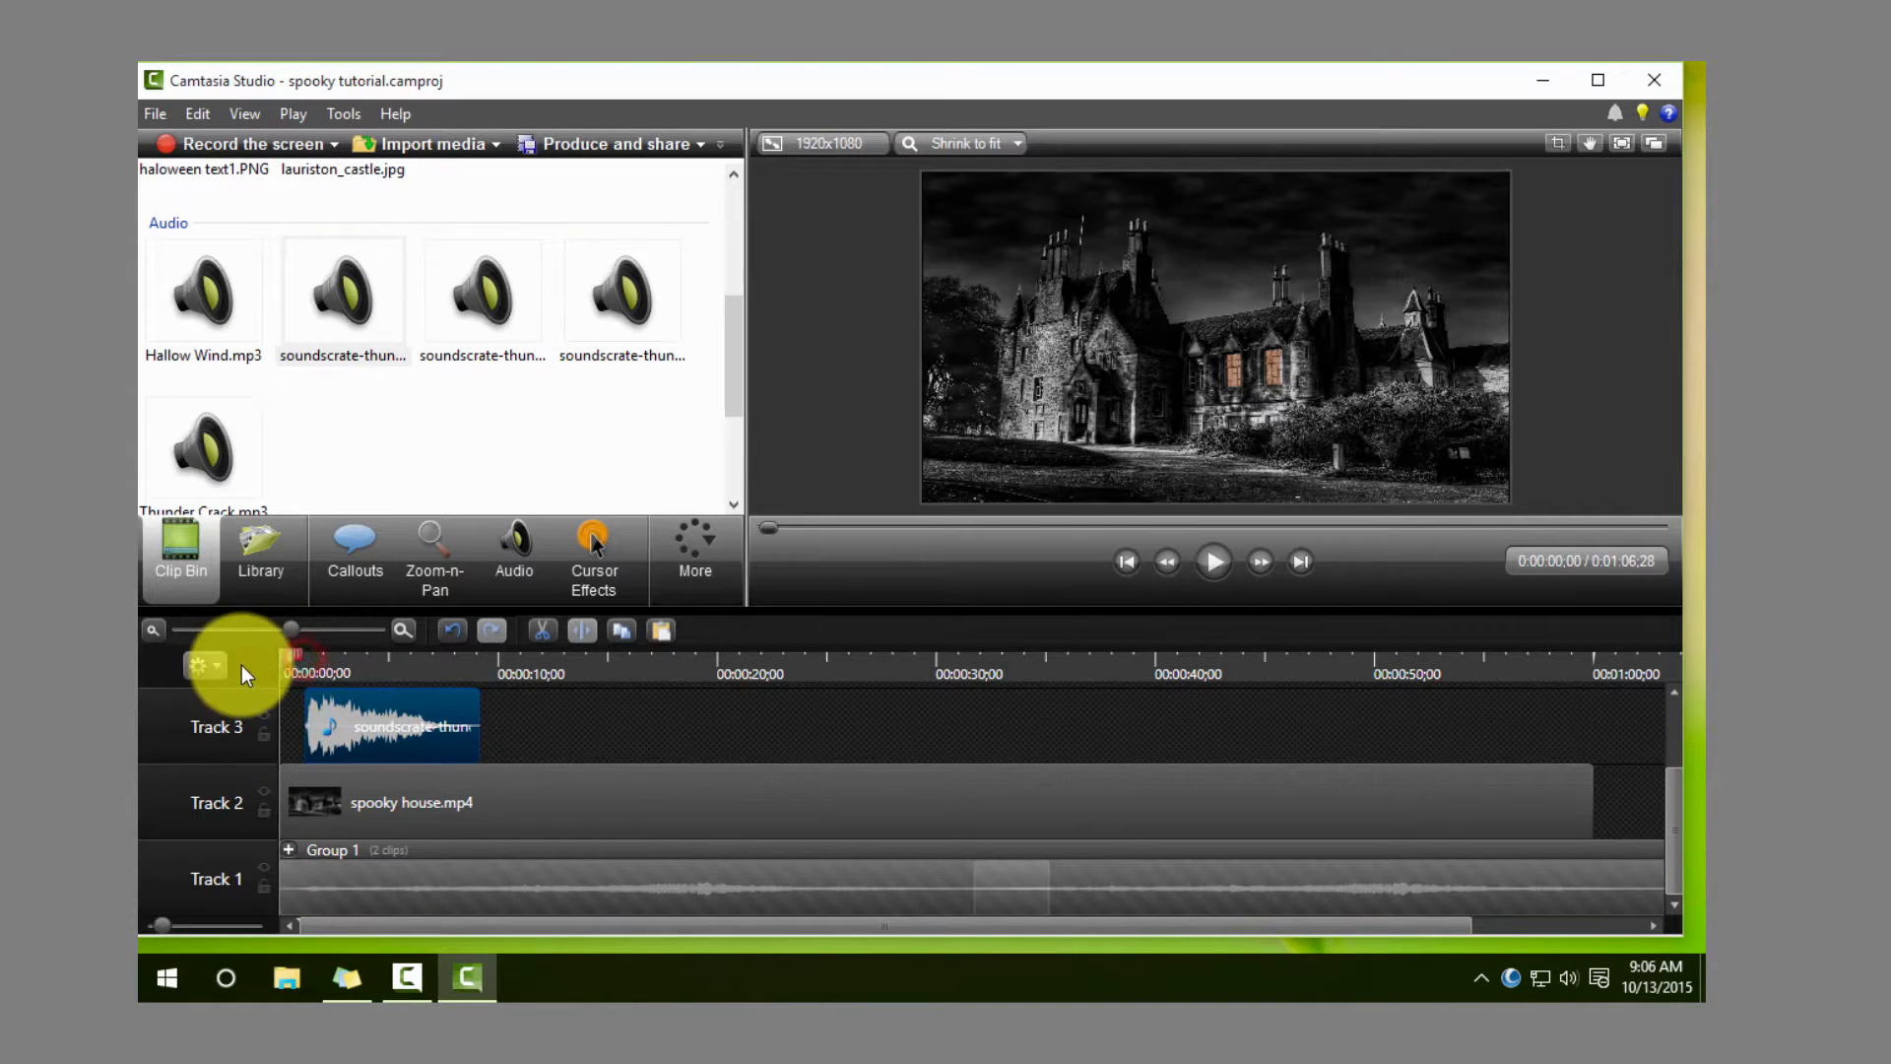
Step: Play the timeline to about ten seconds to check the thunder timing
click(1214, 560)
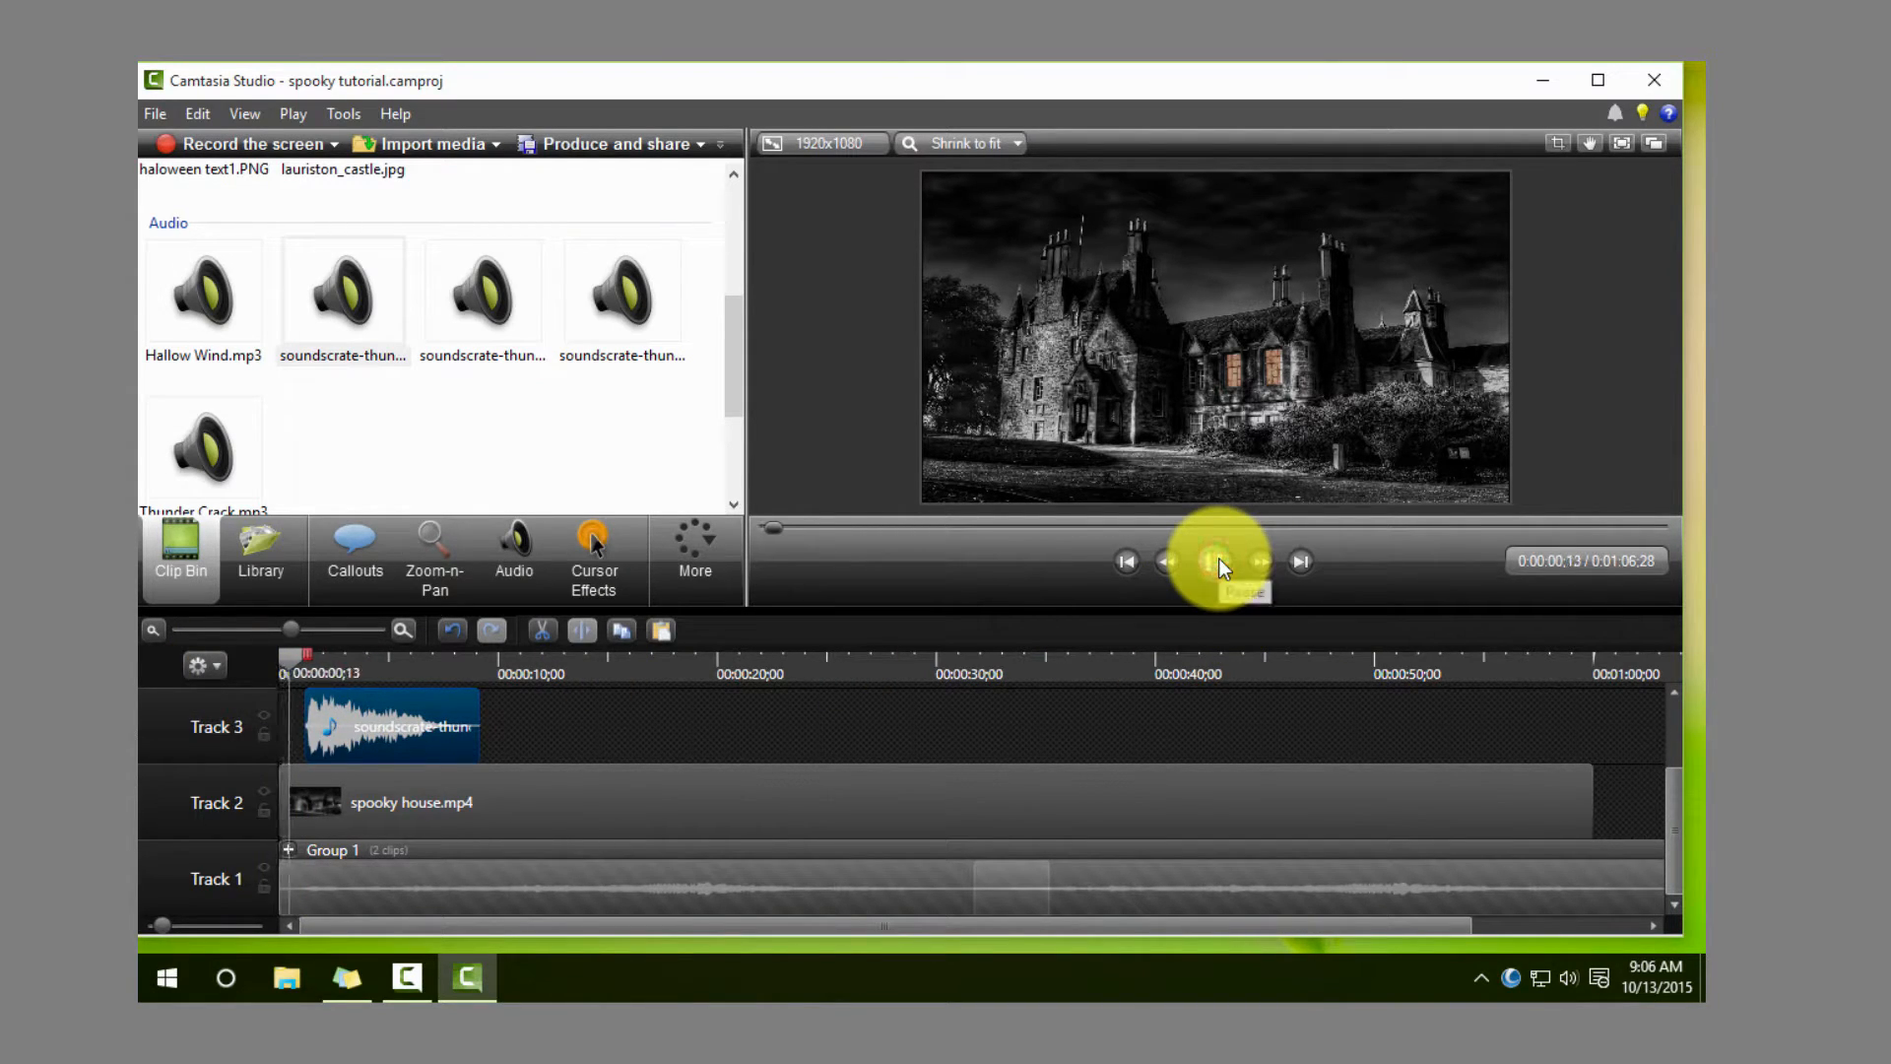
click(1219, 562)
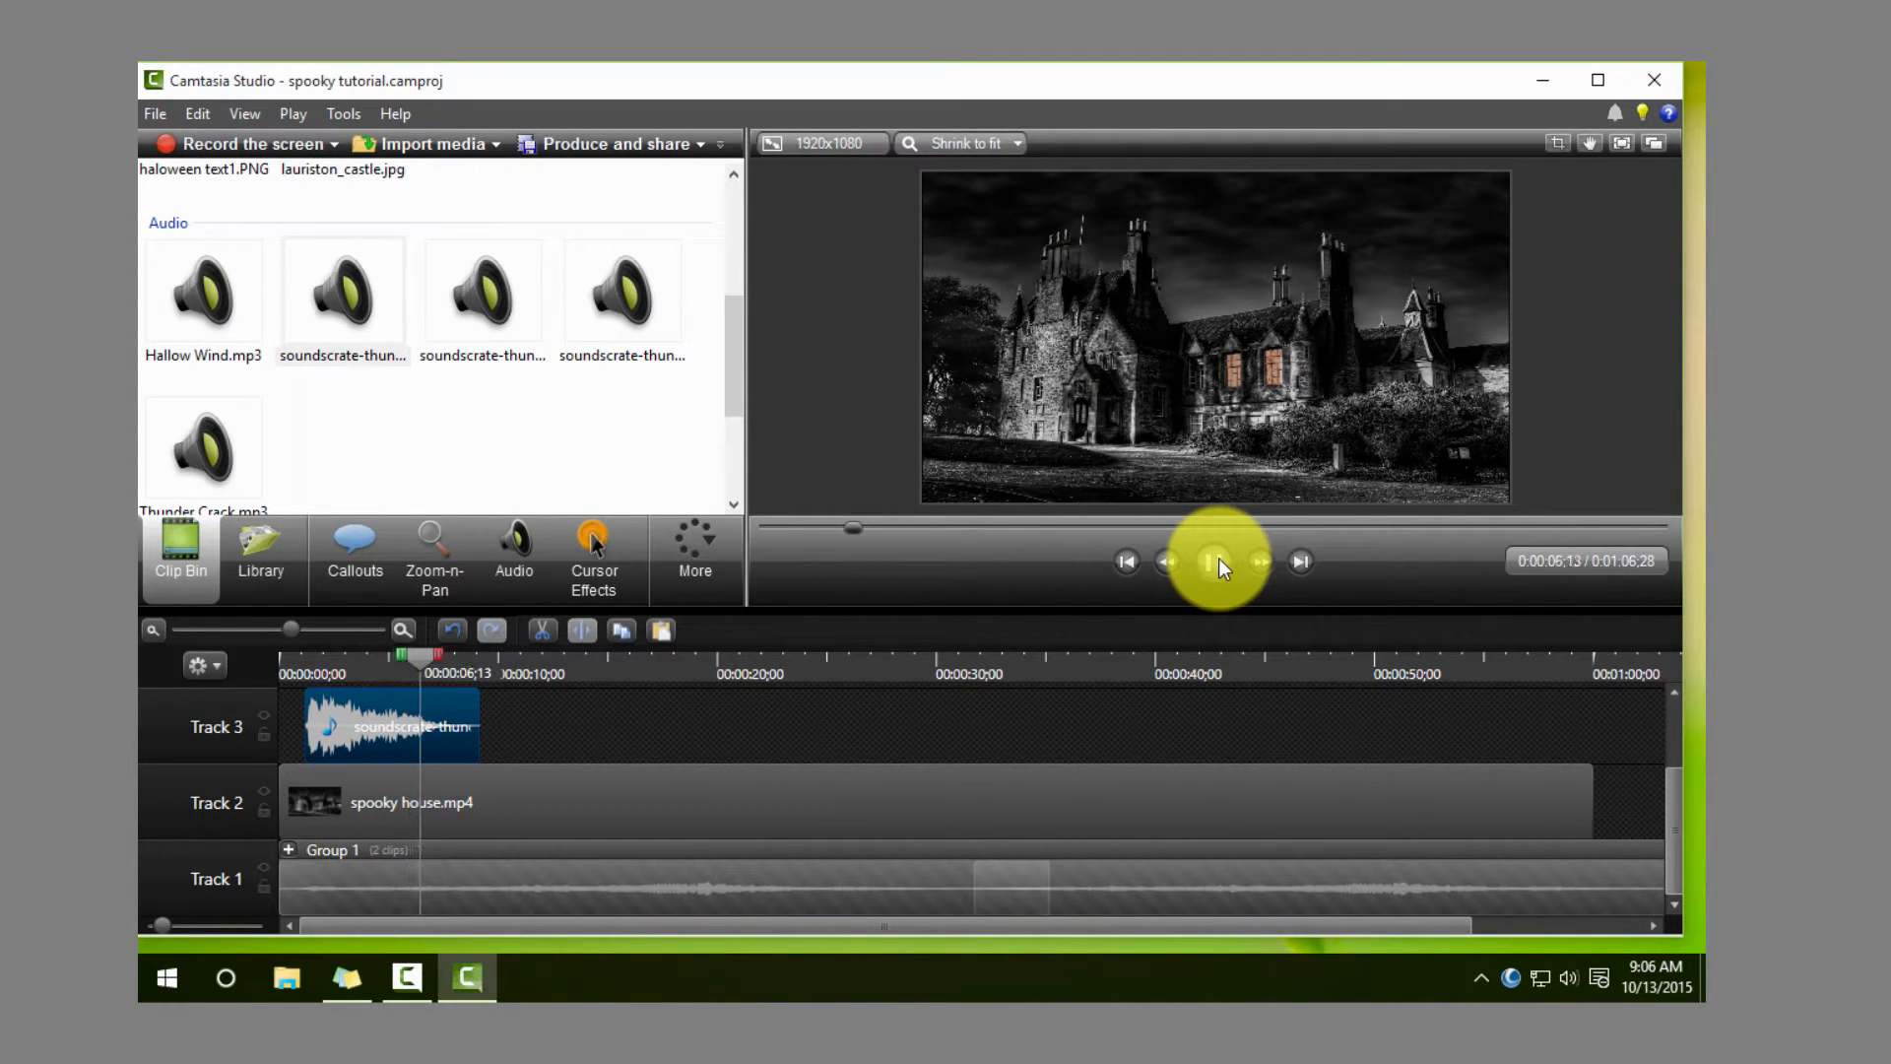
click(1219, 561)
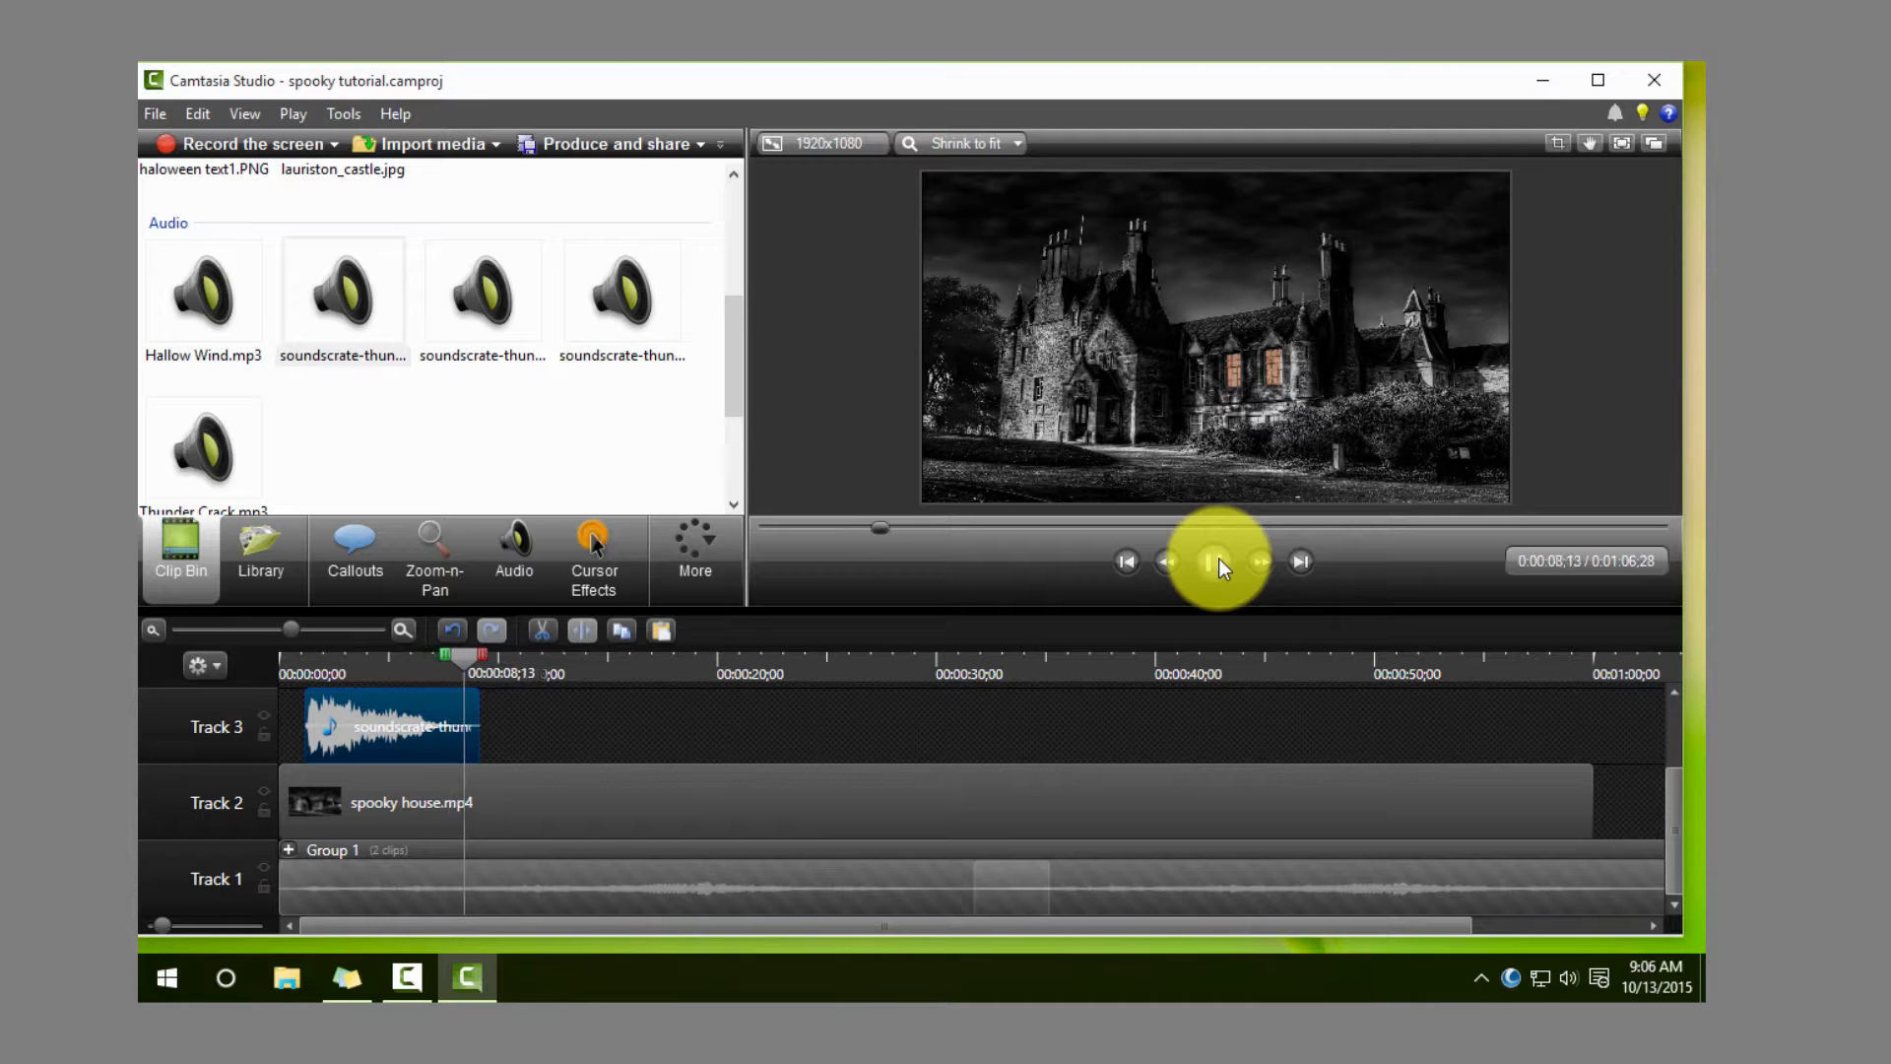
click(1217, 560)
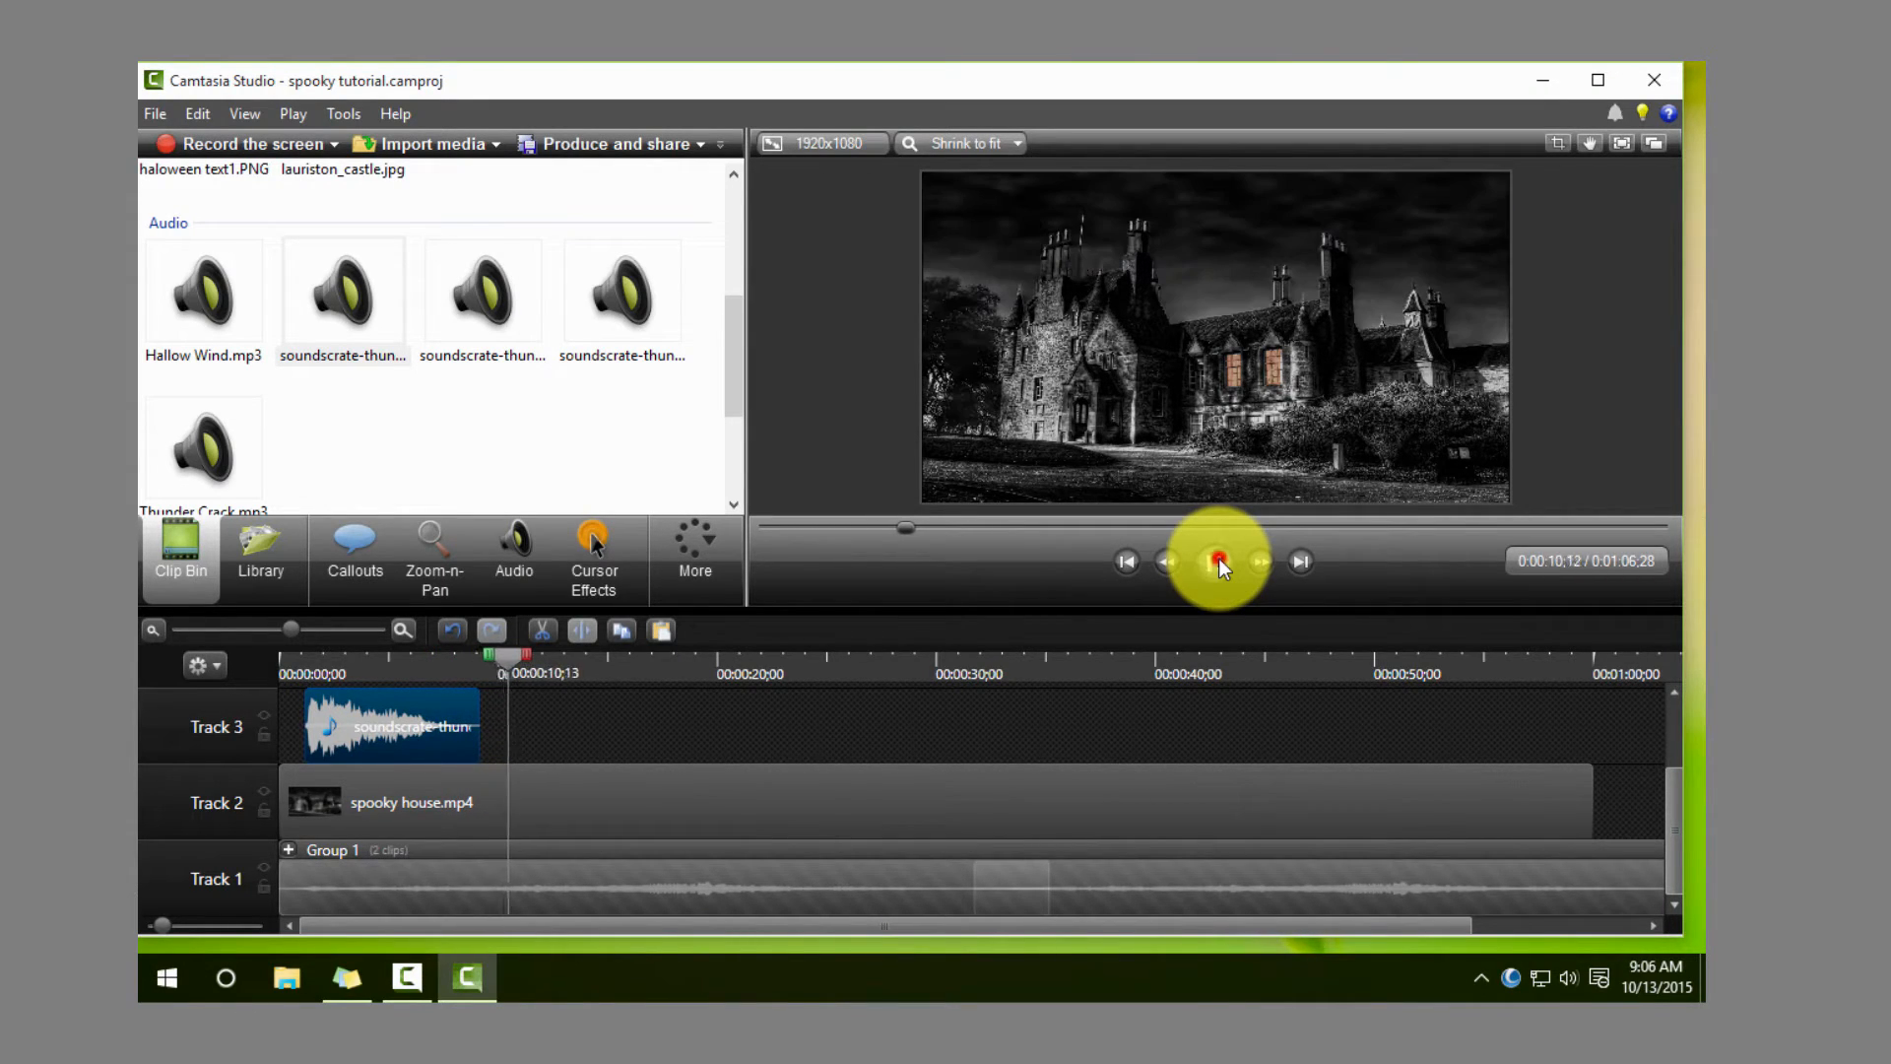
click(1215, 561)
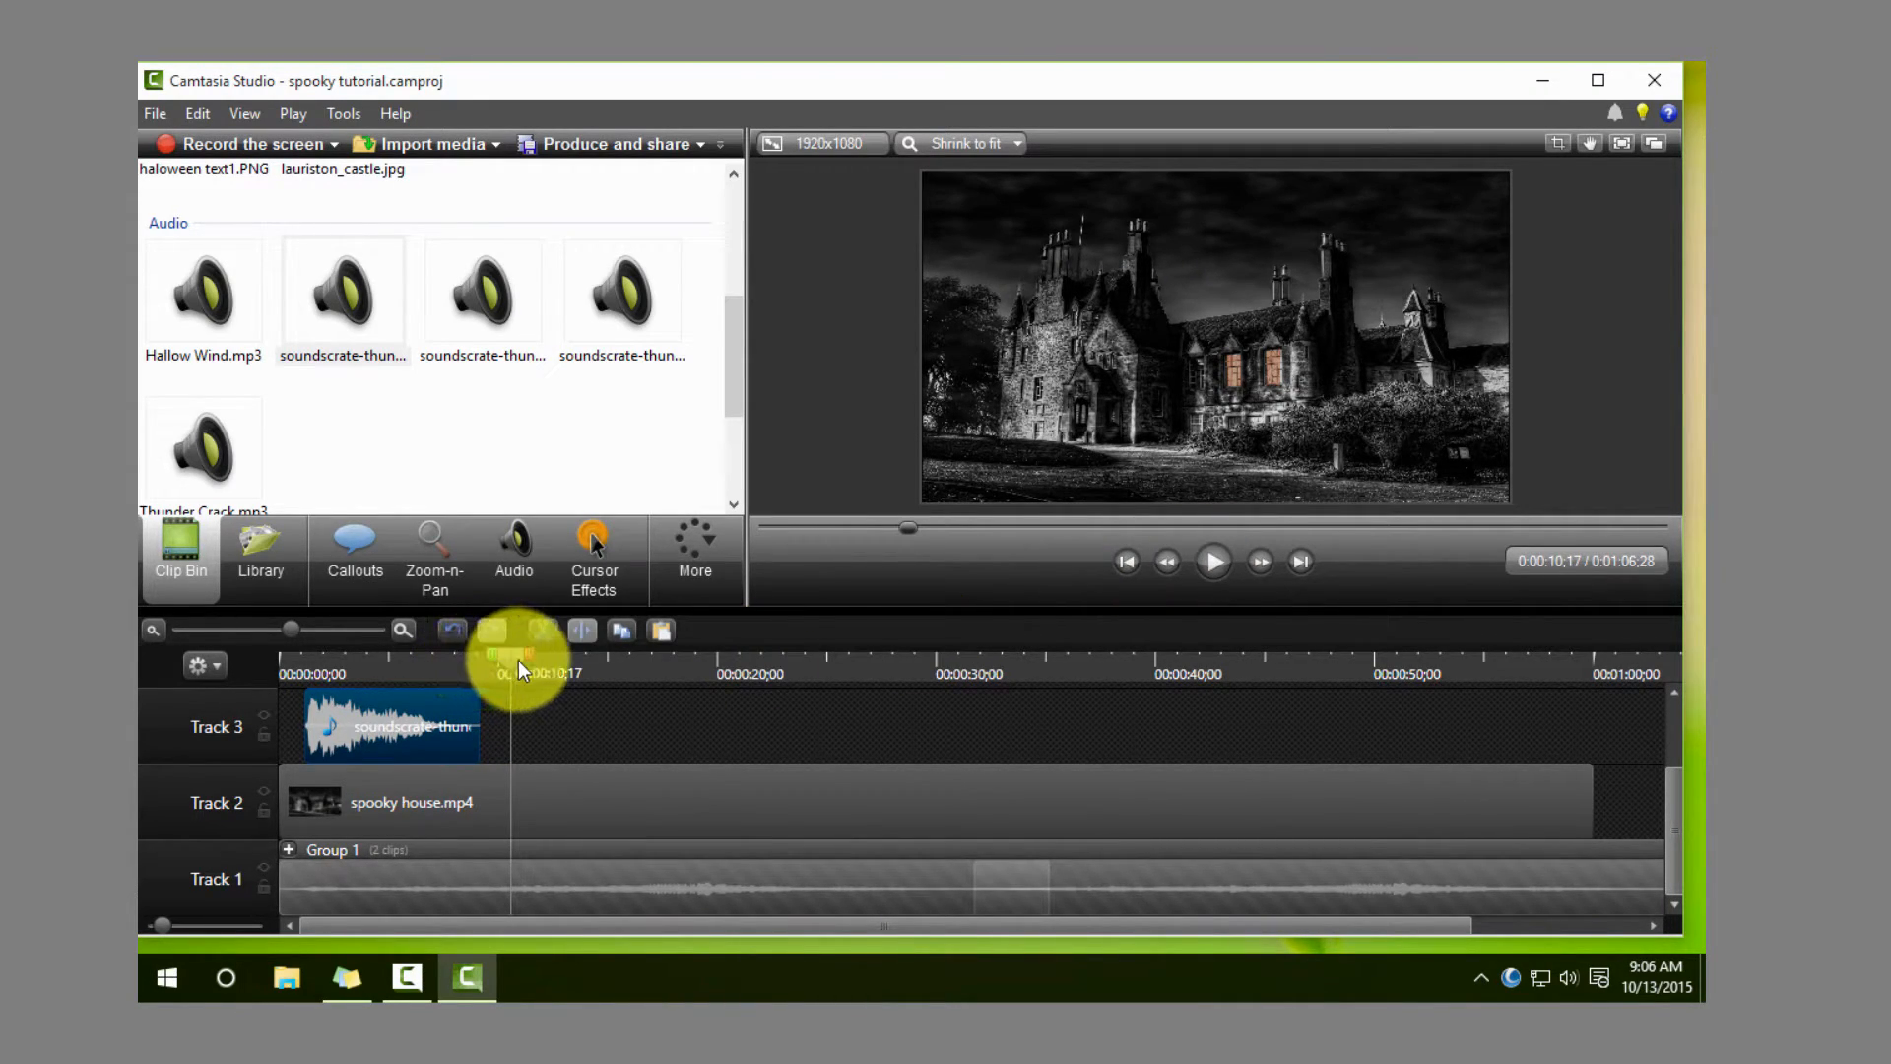
click(1214, 561)
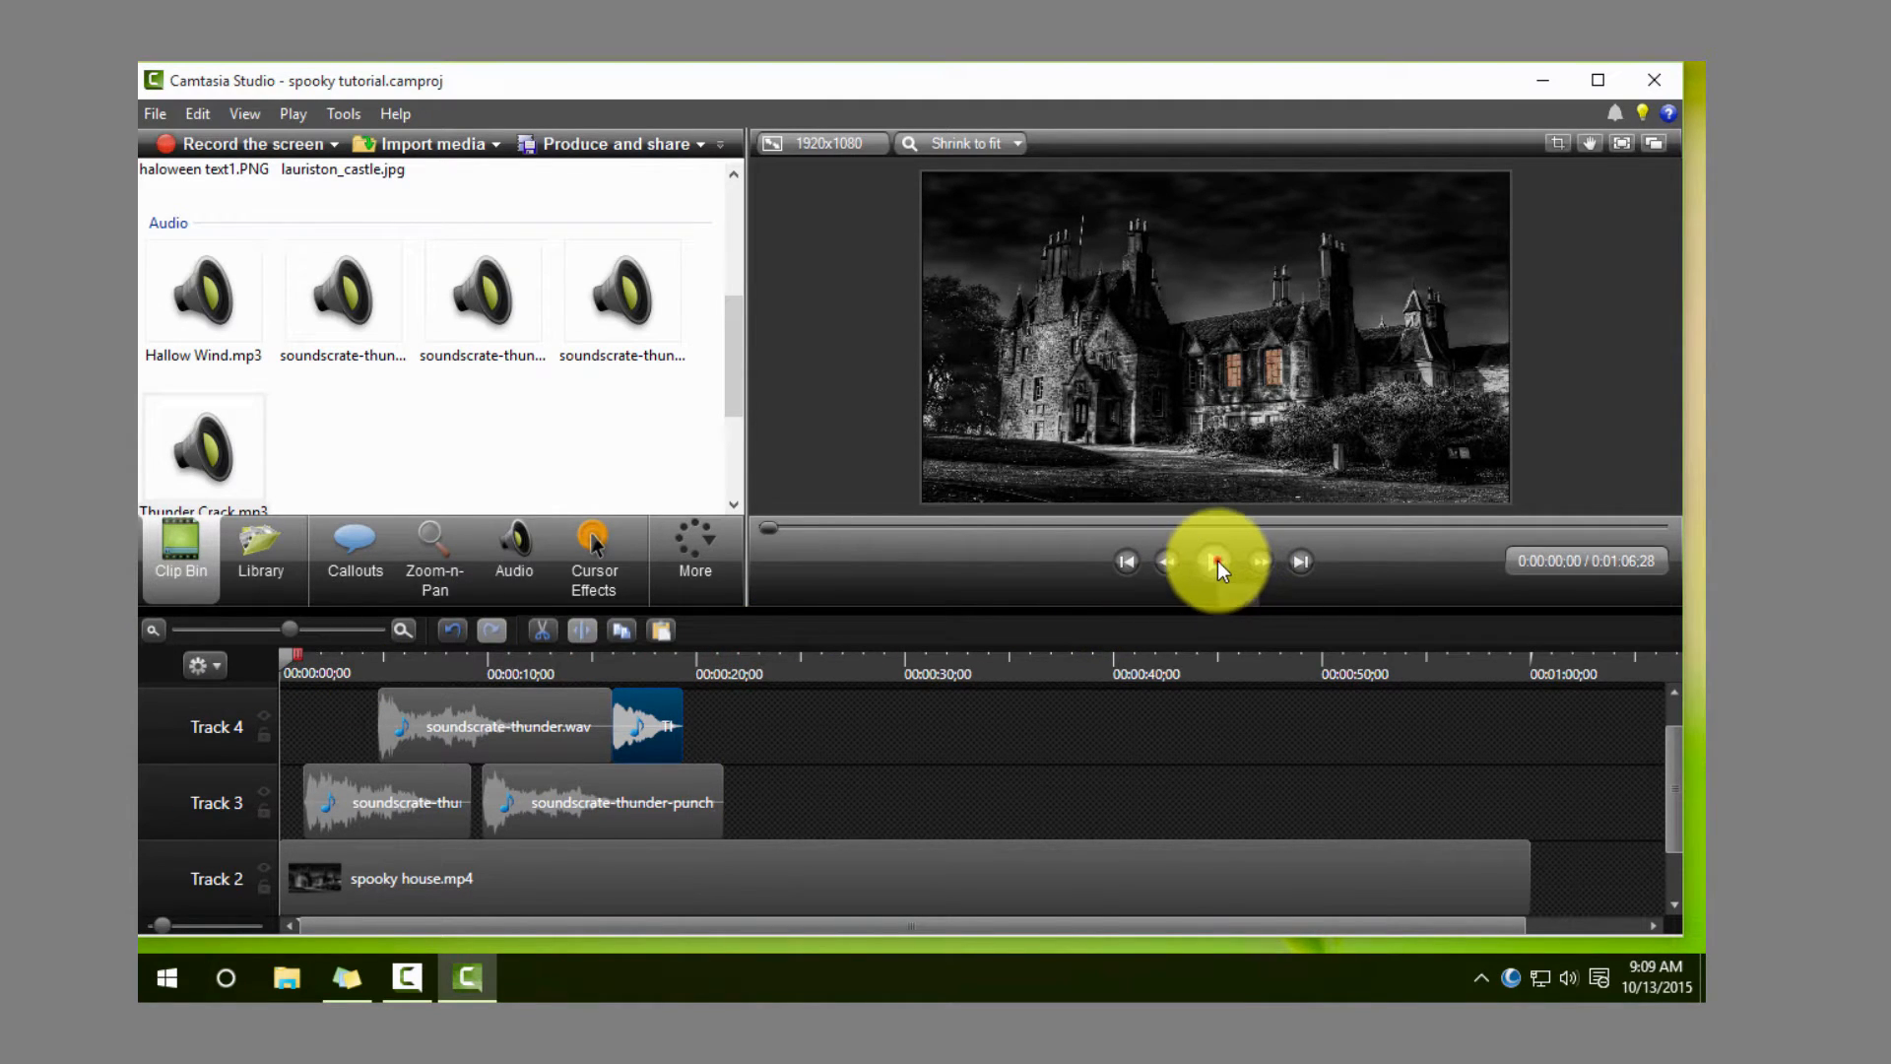
click(1217, 560)
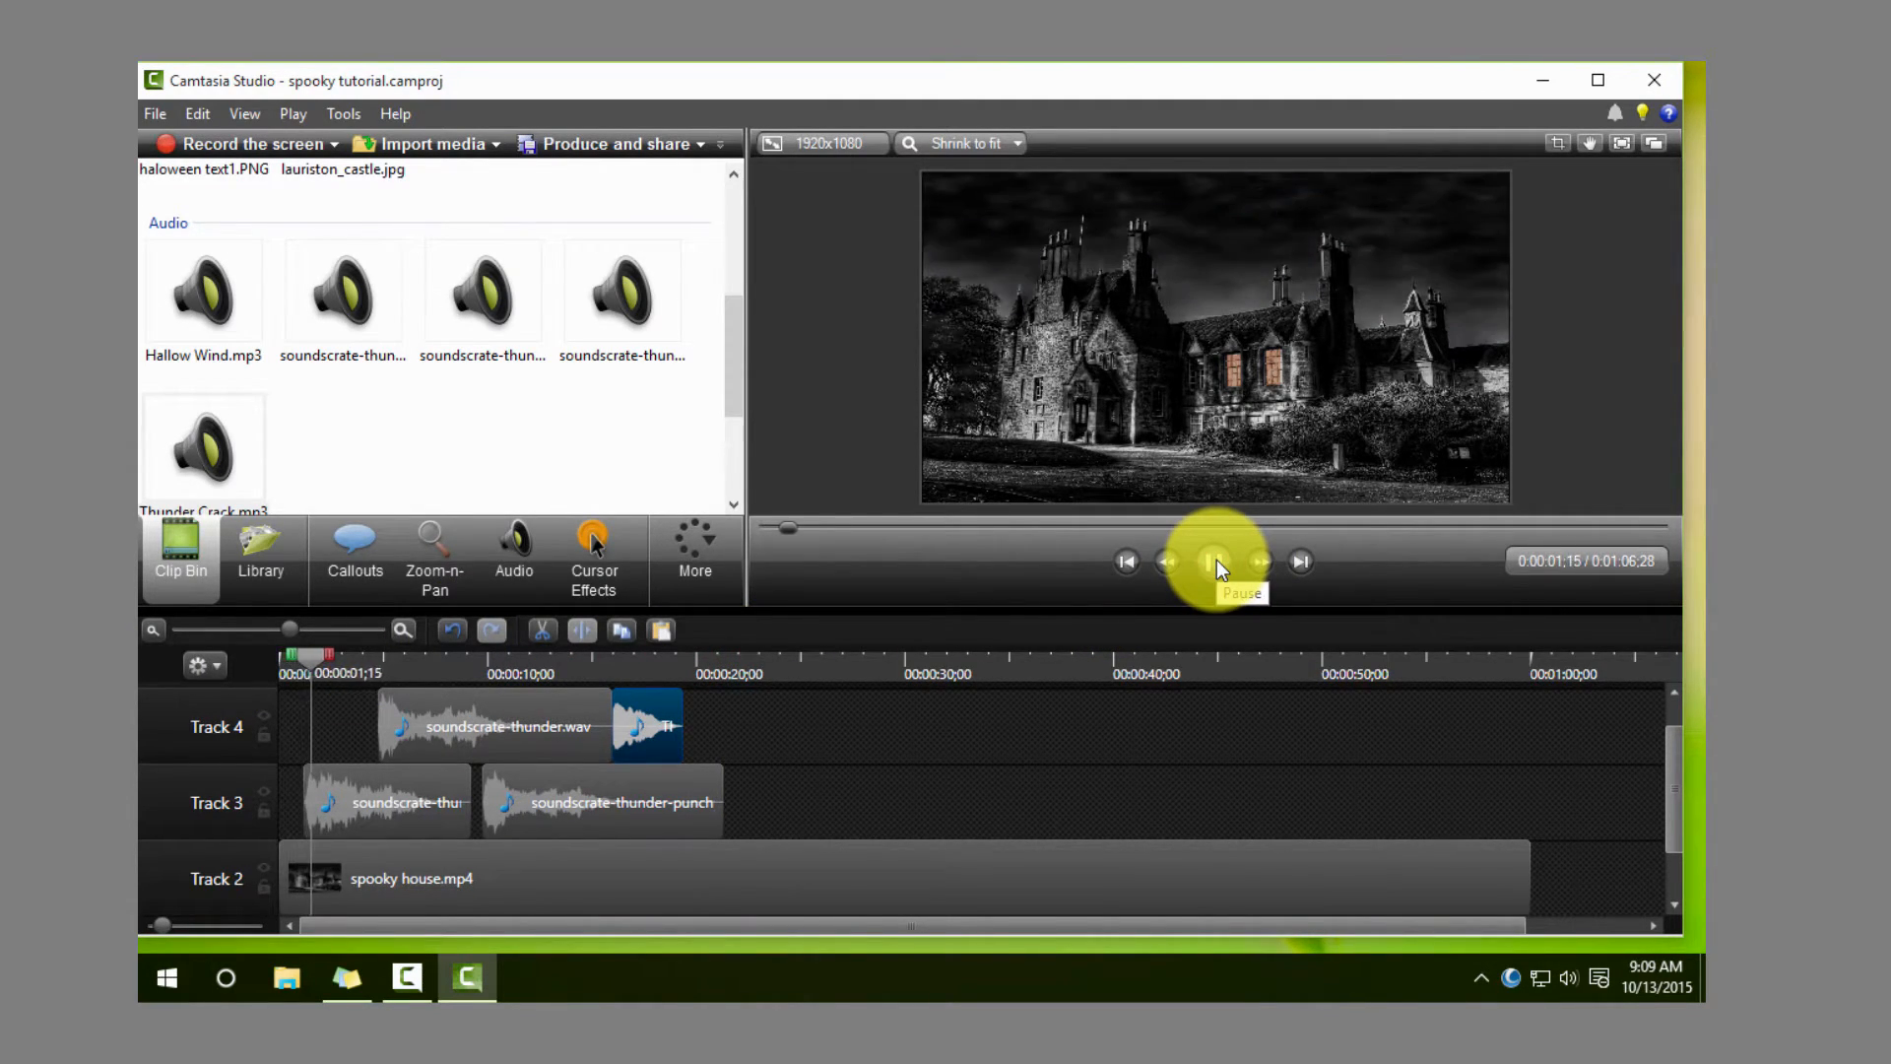
click(1214, 560)
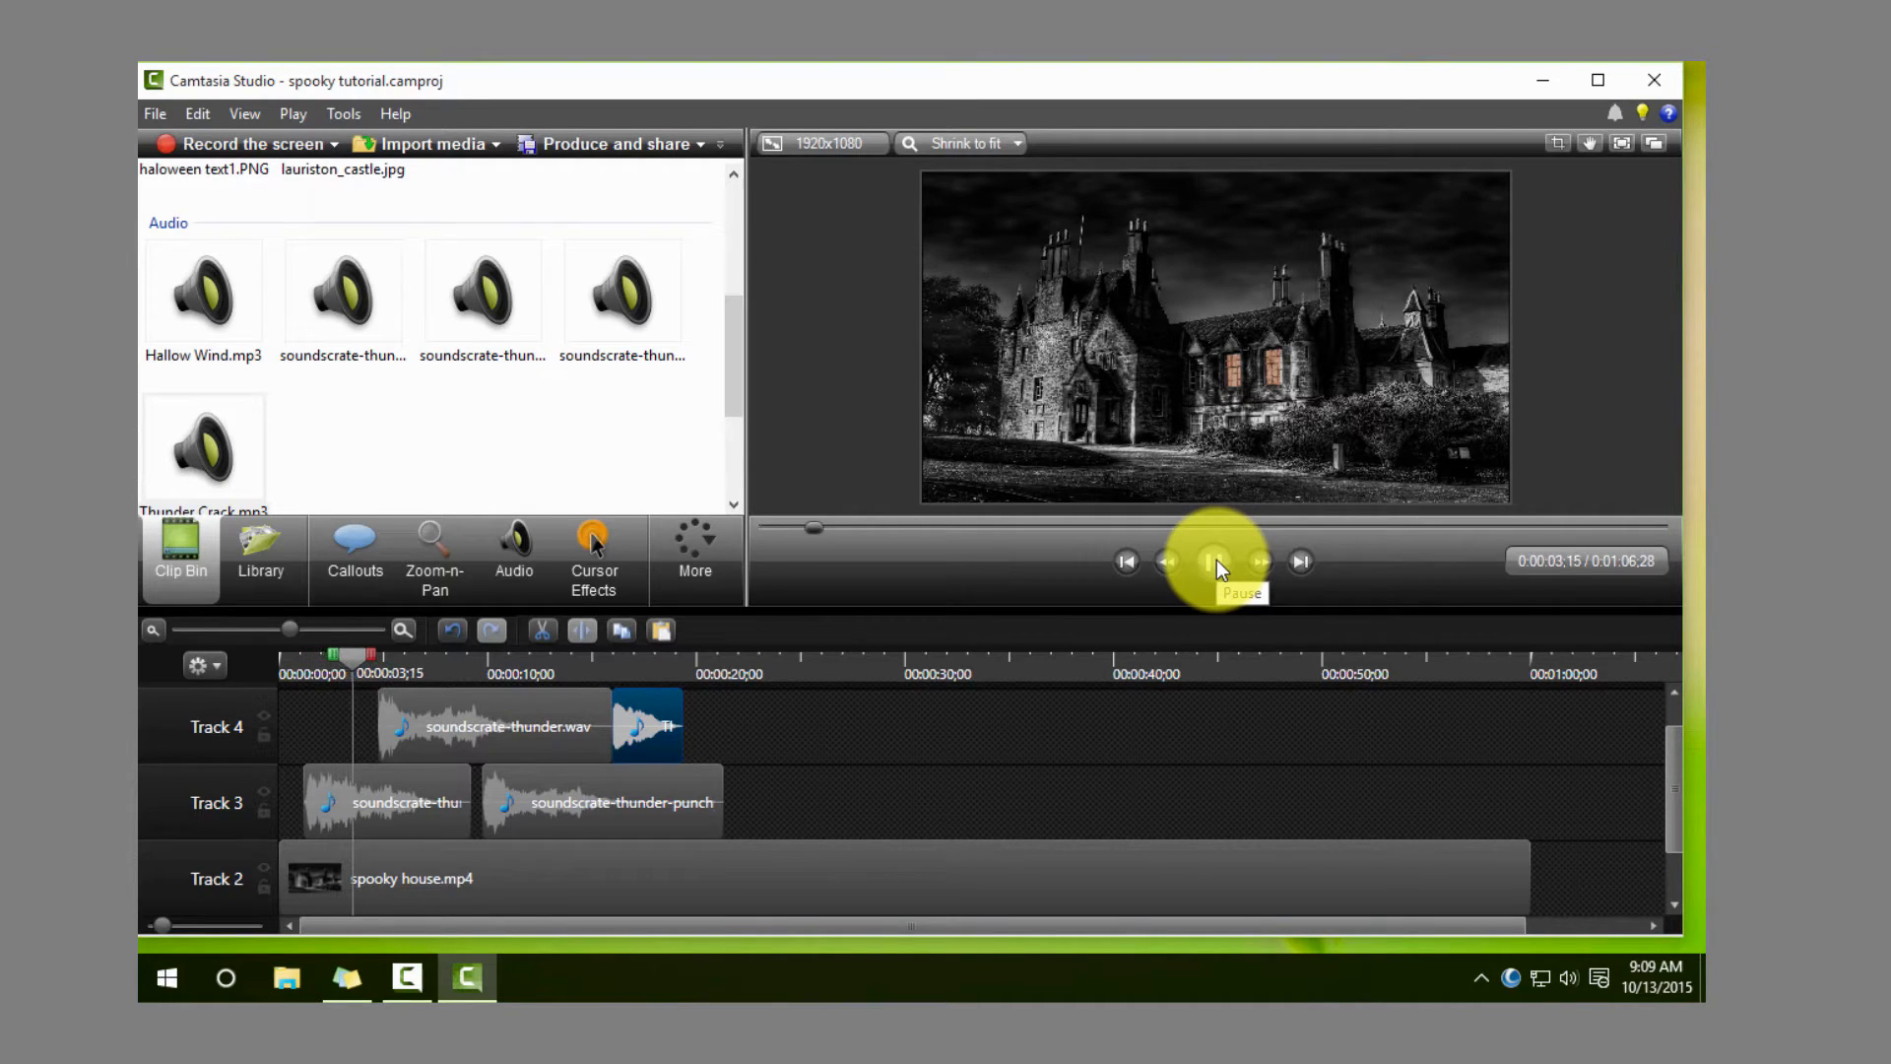
click(1215, 561)
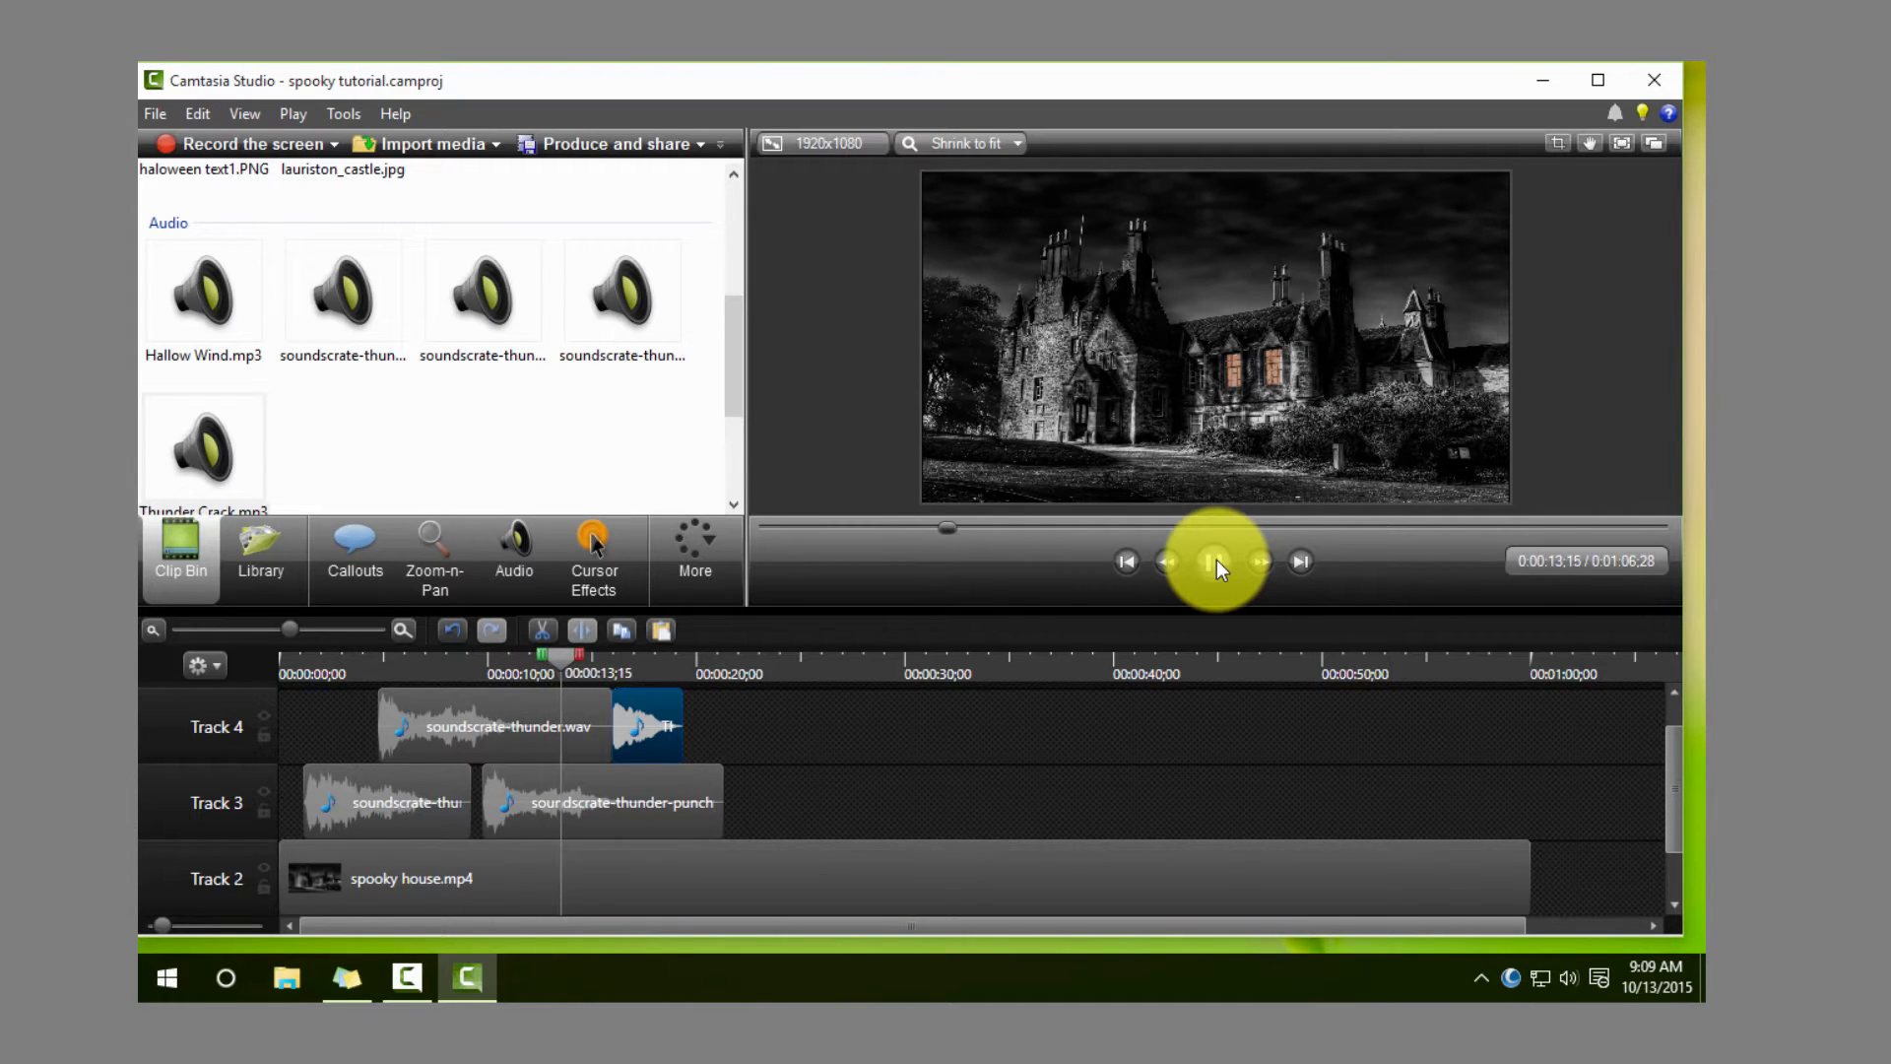
click(1215, 560)
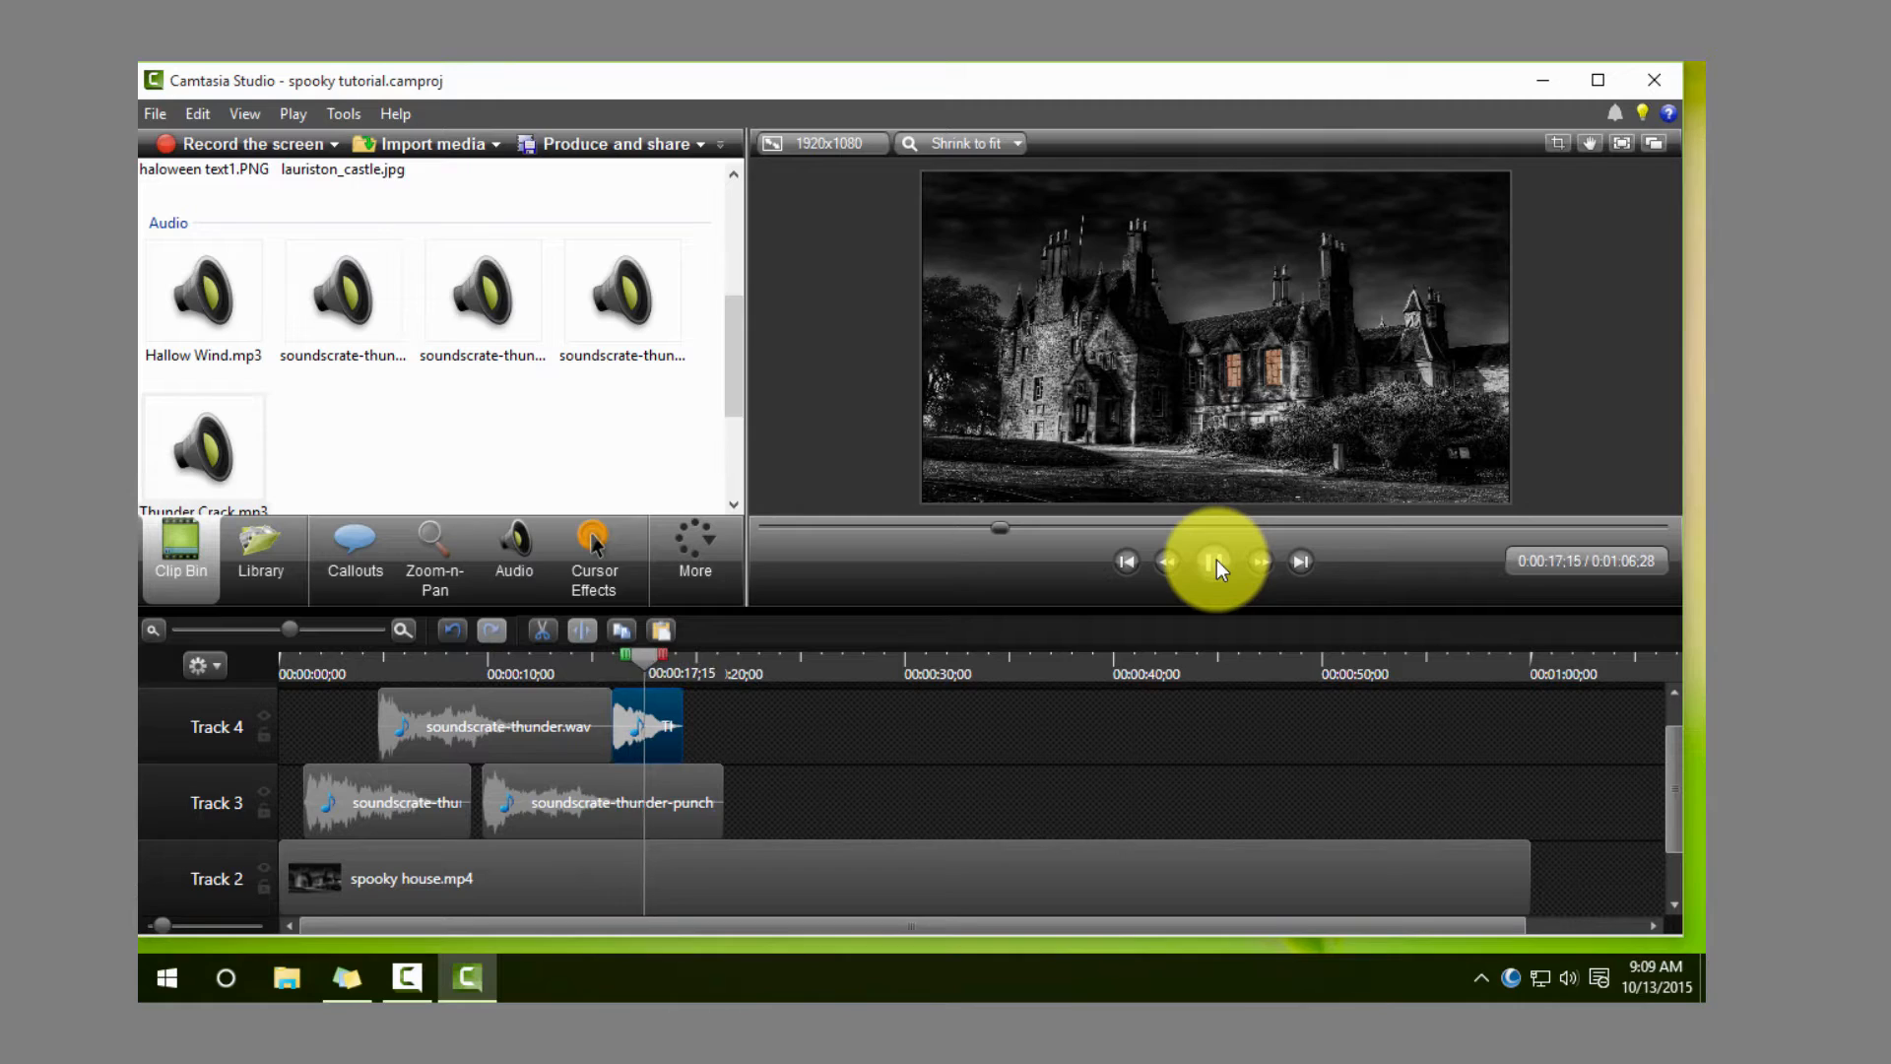
click(1217, 560)
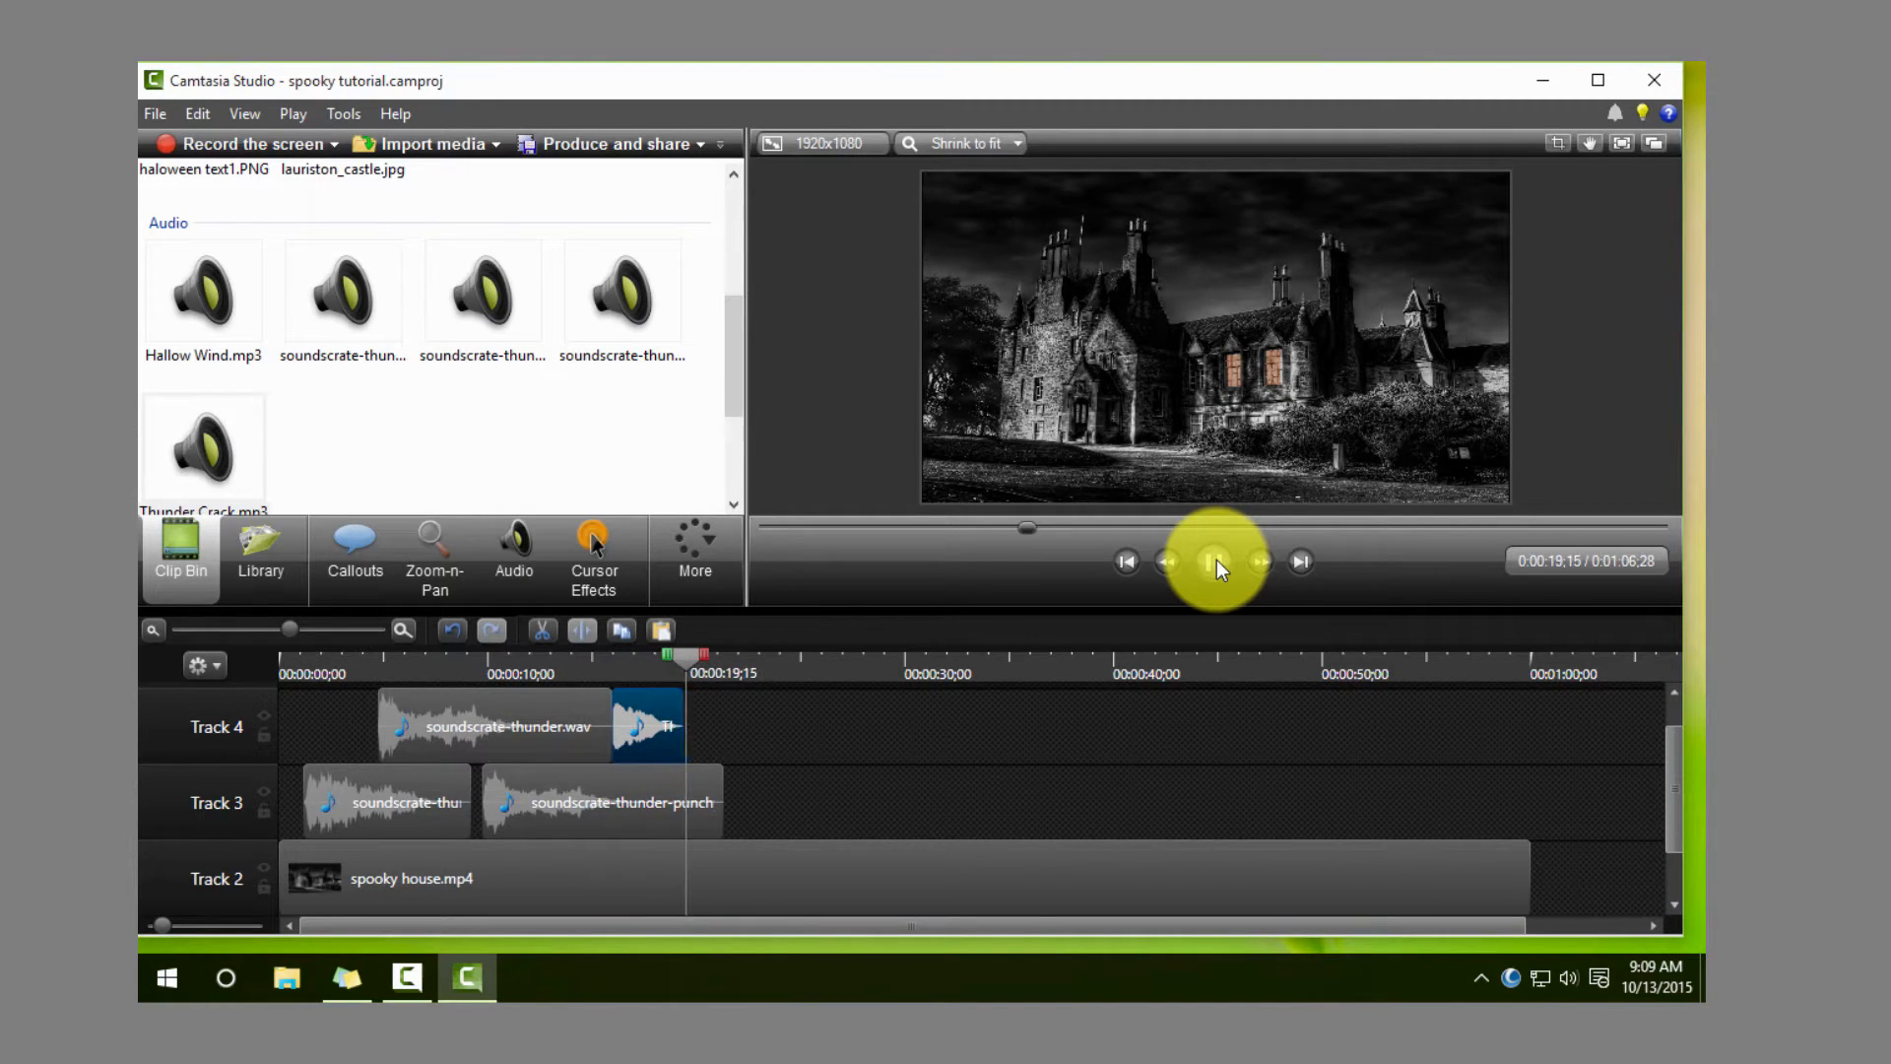
click(1216, 560)
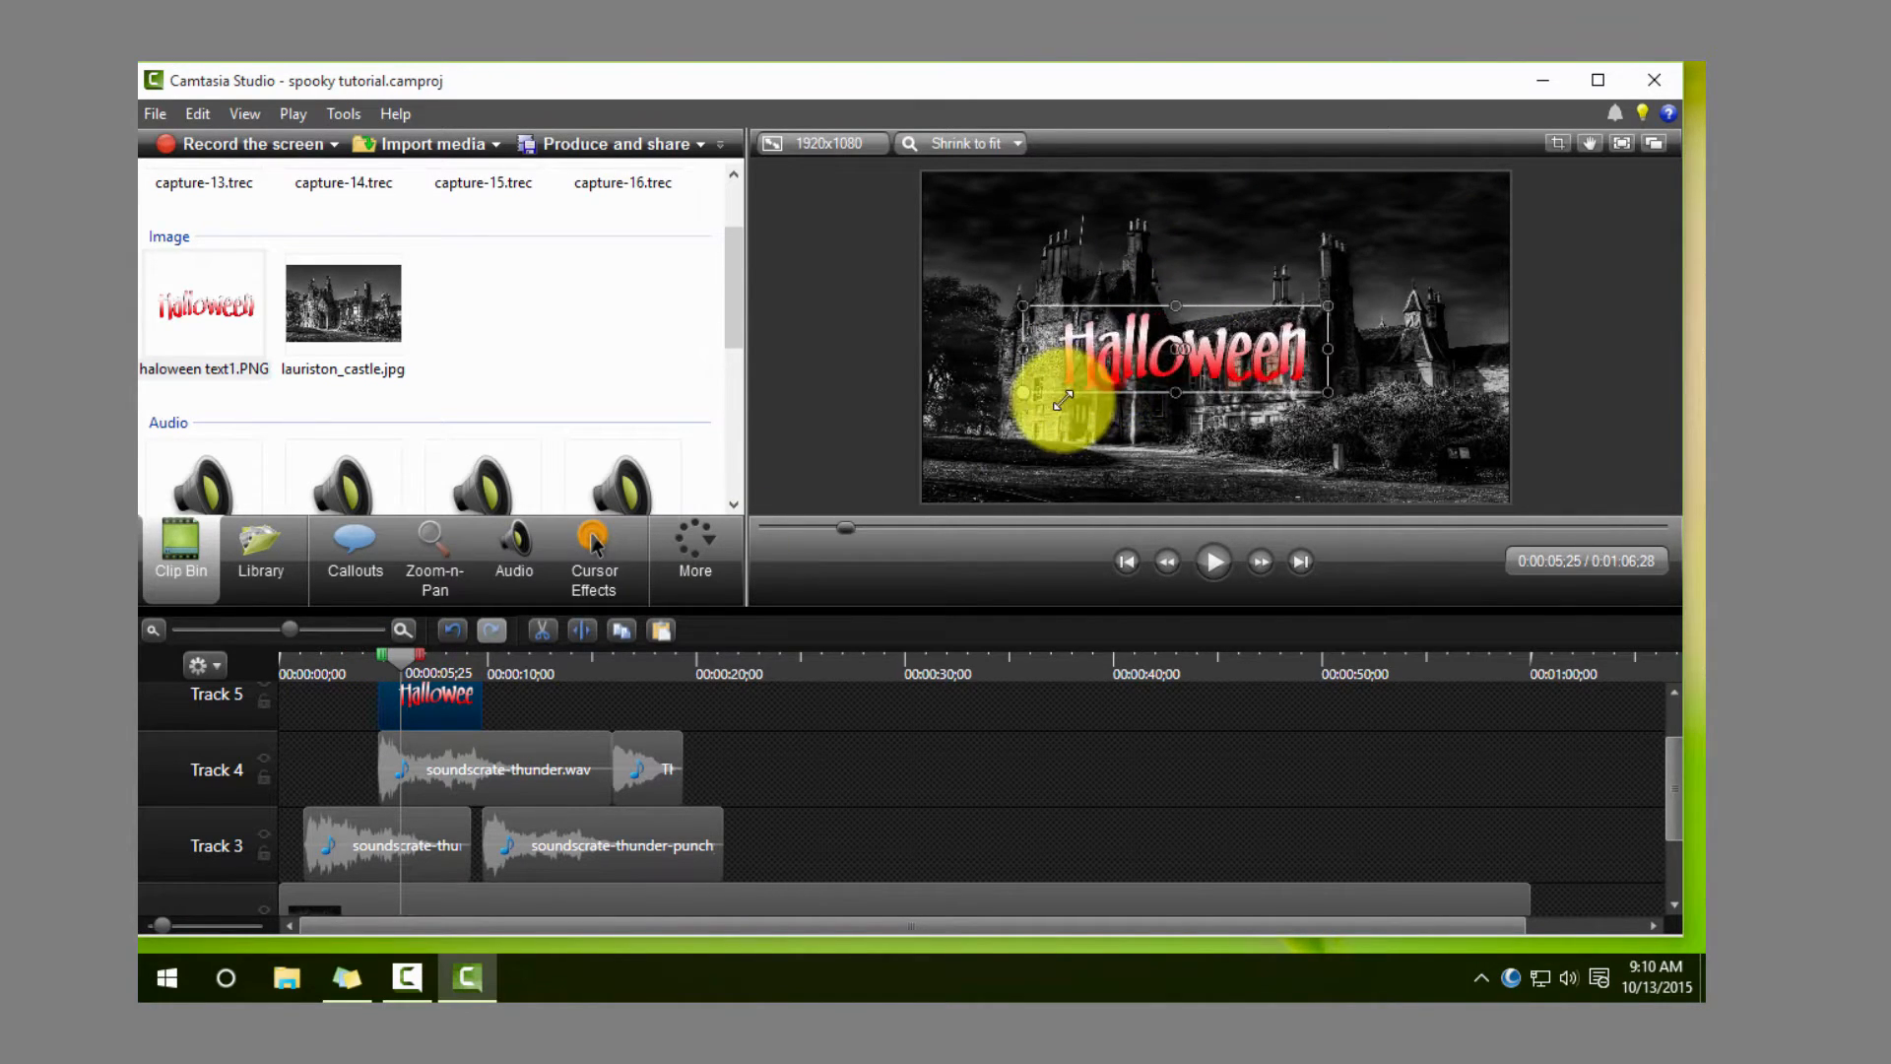
Step: Scale the Halloween title up across the frame and position it over the castle
drag(1058, 397, 1318, 317)
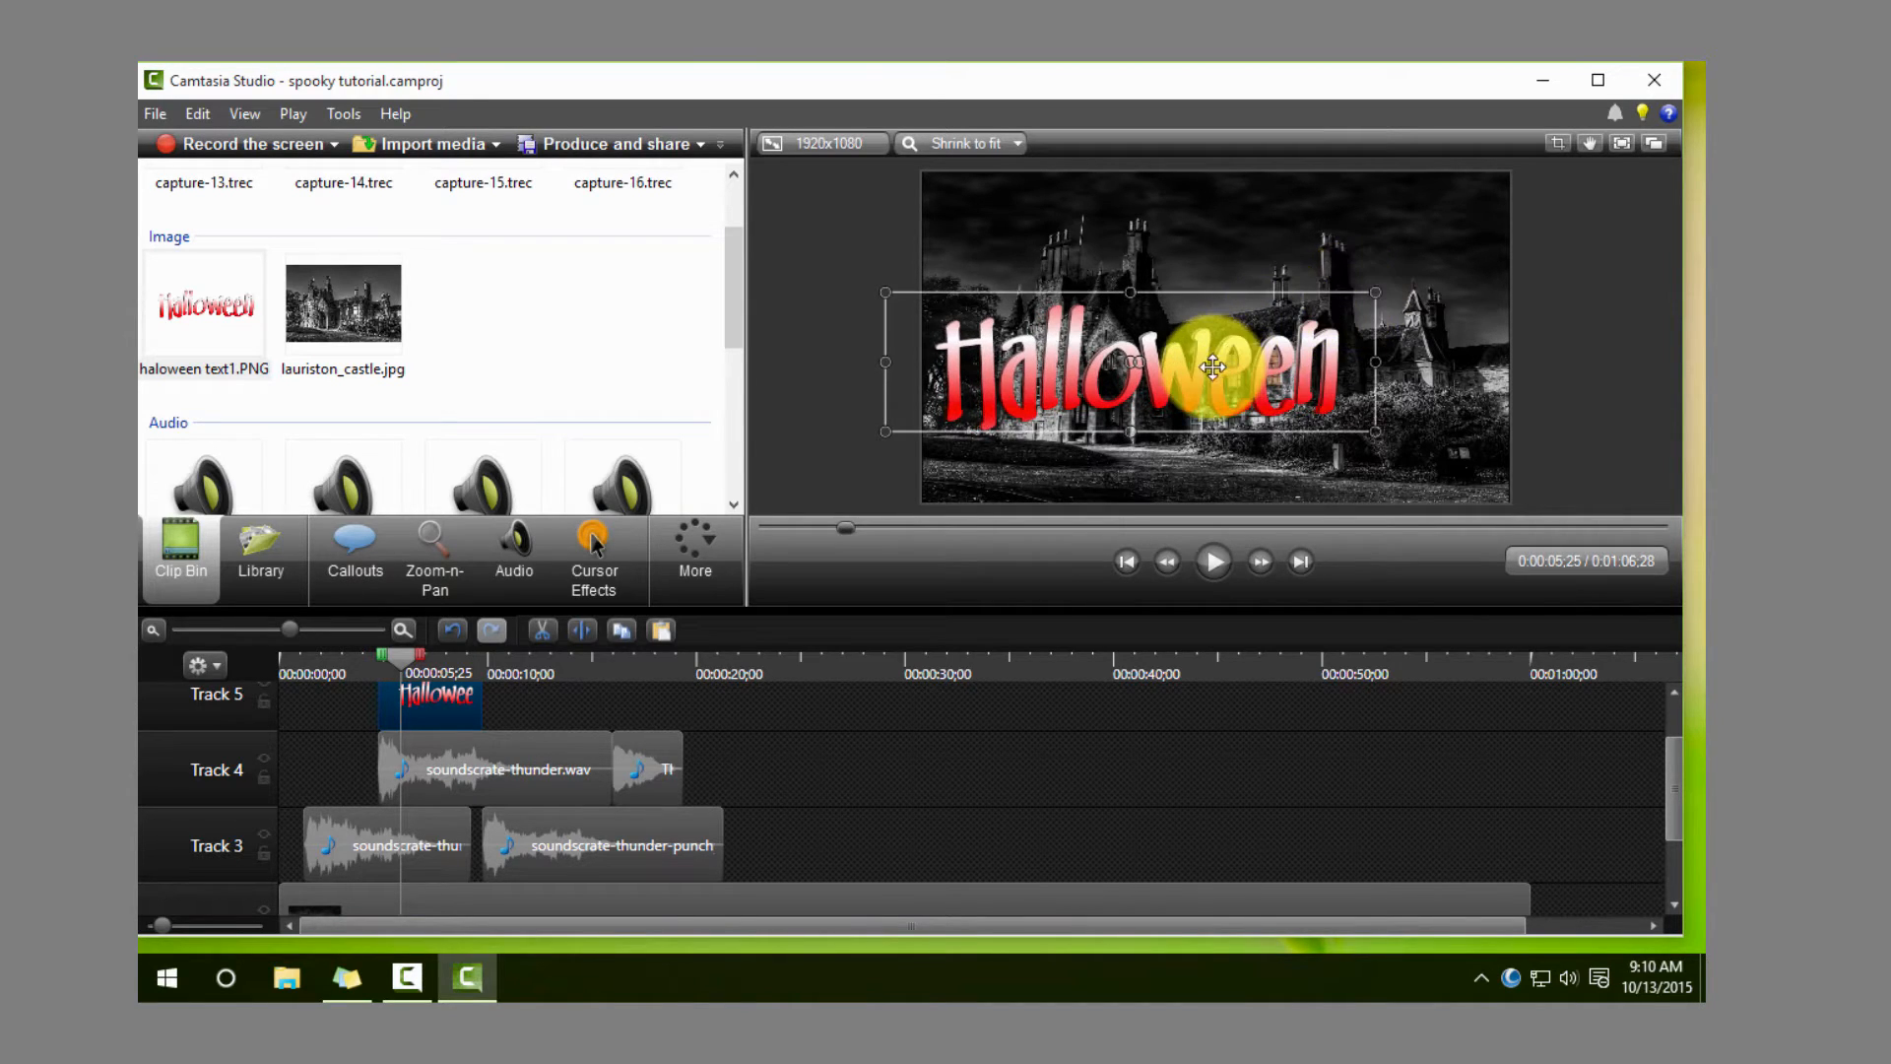
drag(1212, 367, 1236, 347)
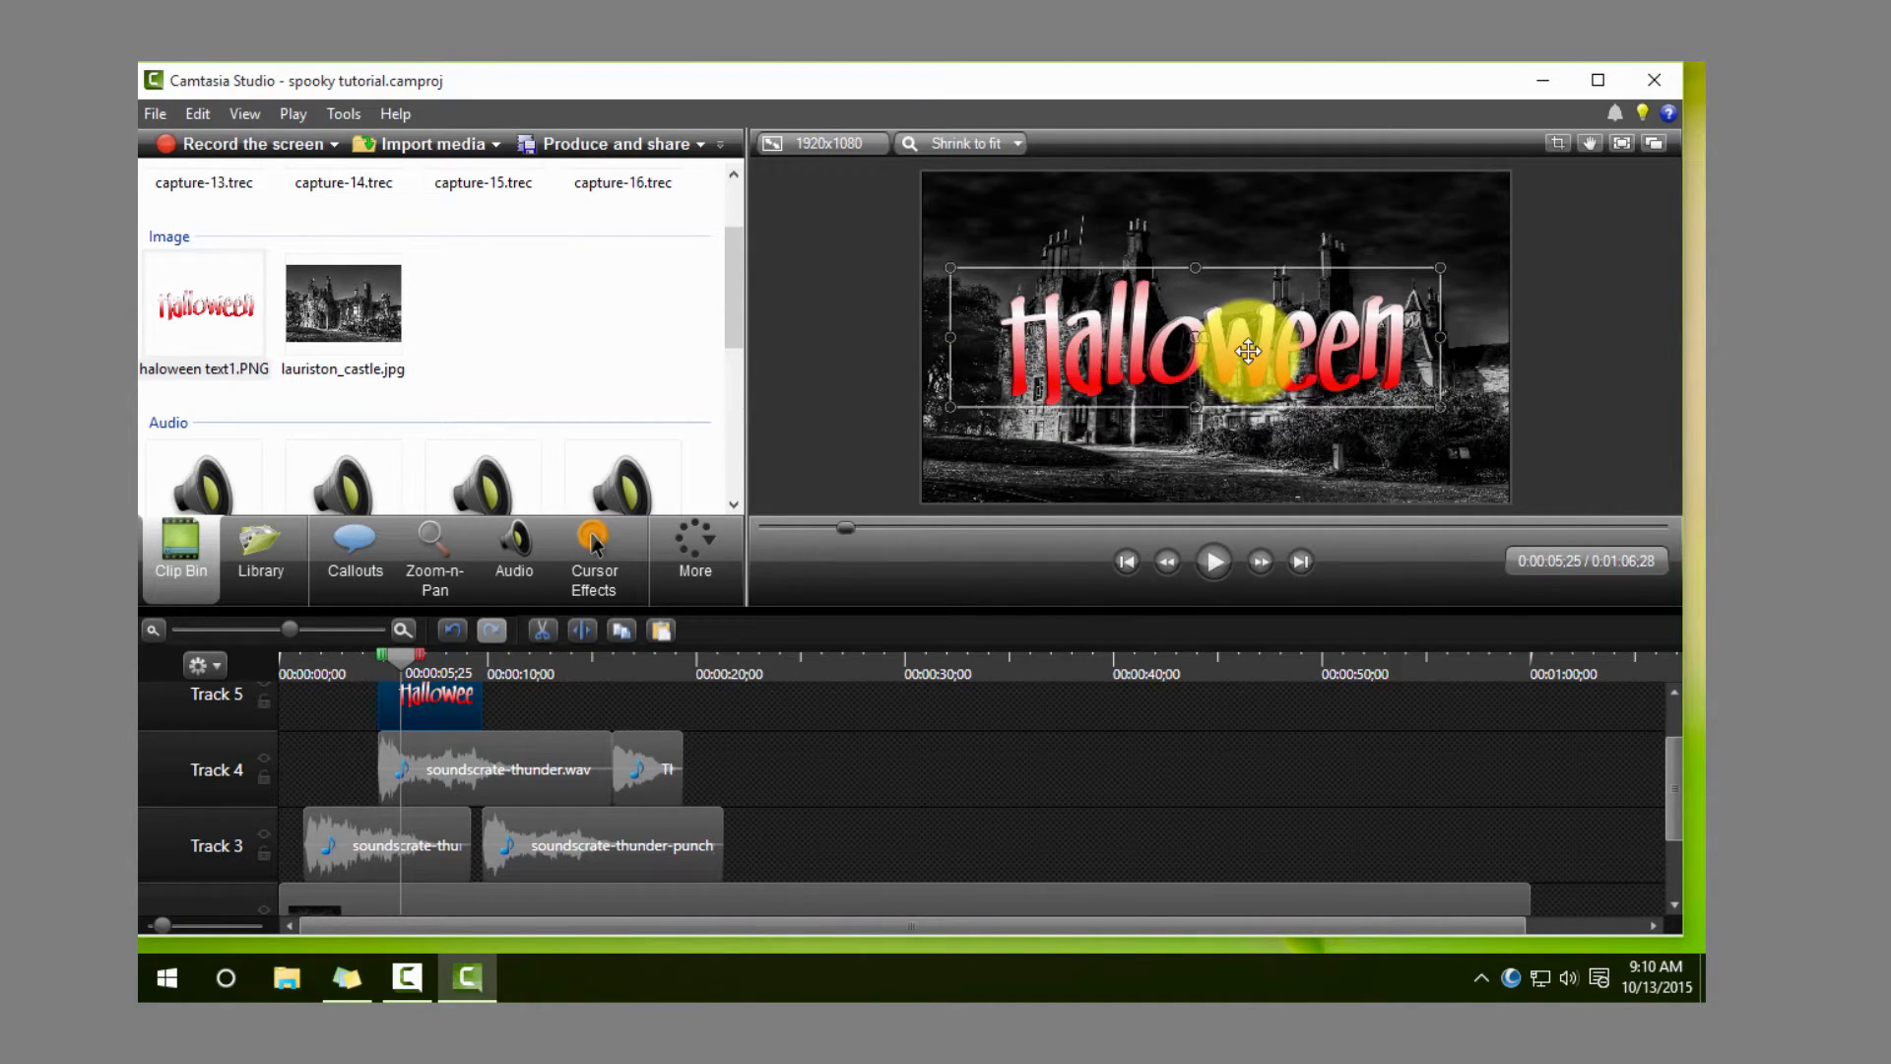
mouse_move(434, 705)
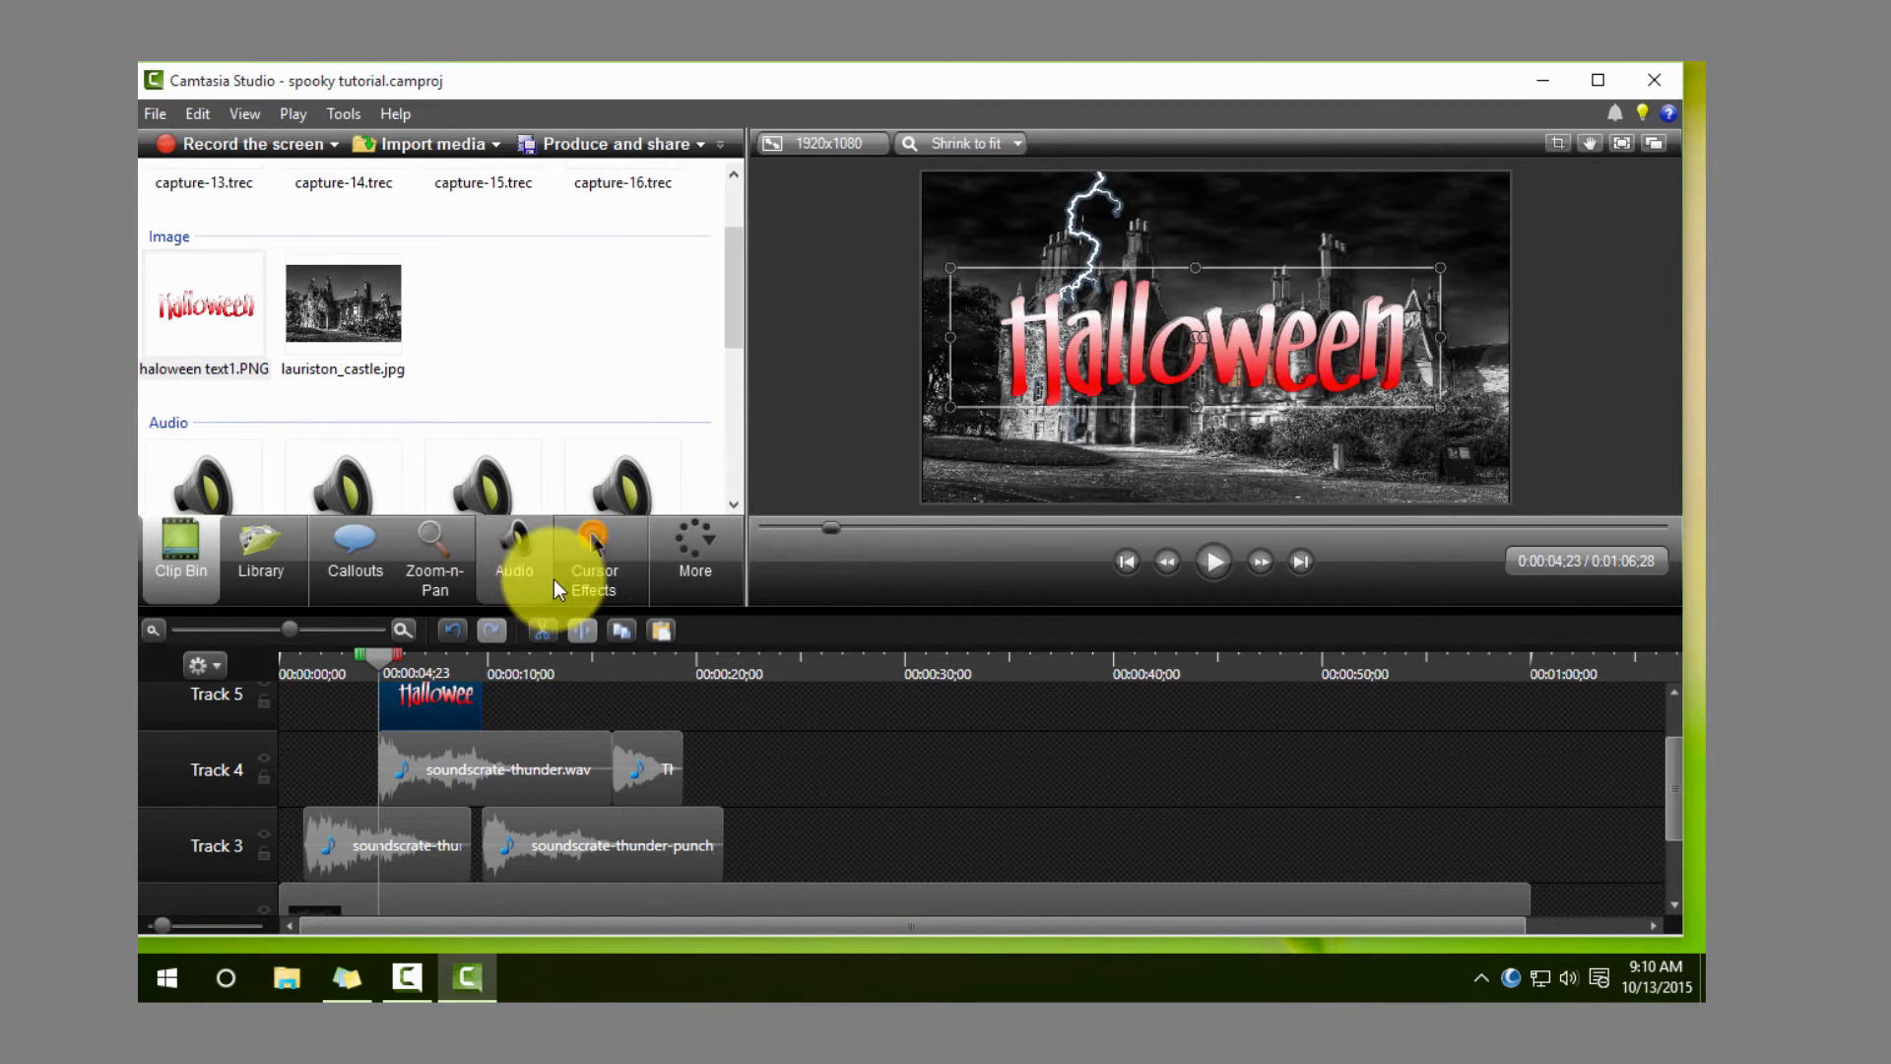
Step: Apply the Ripple transition to the title clip's start and preview it rippling in
click(593, 555)
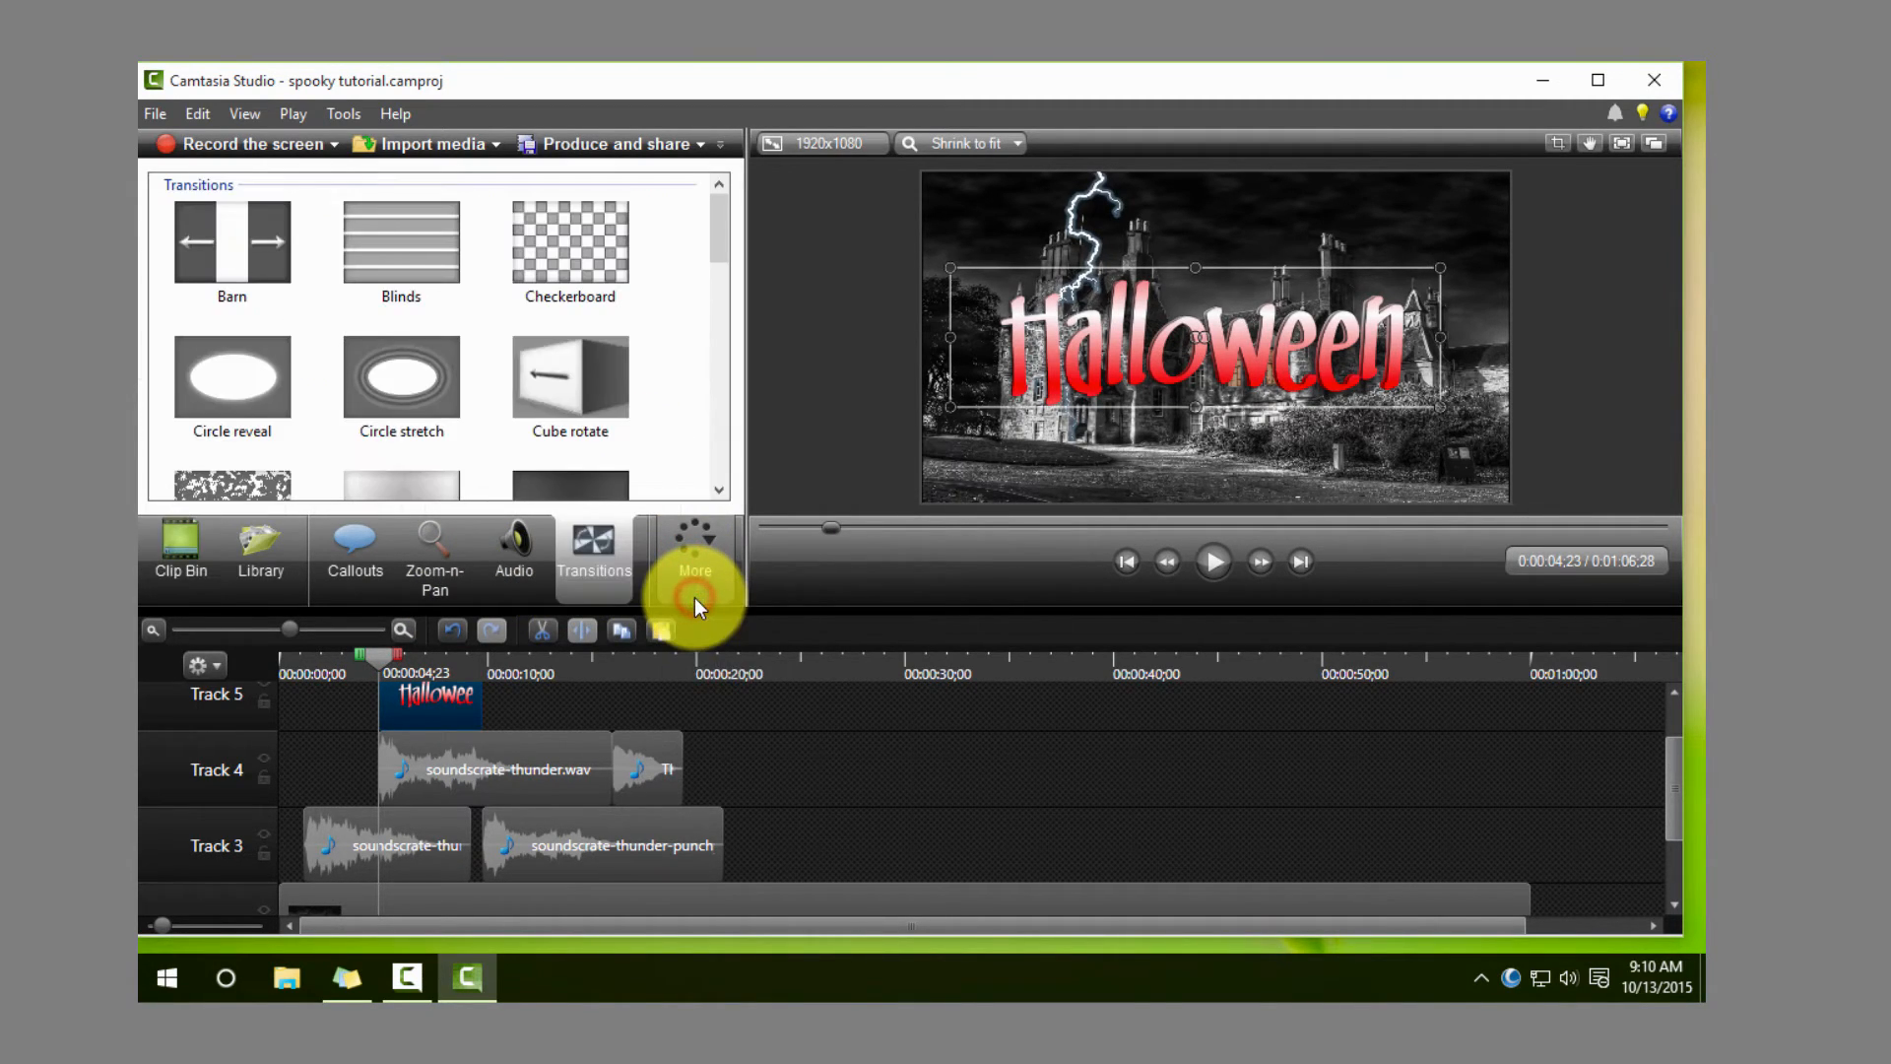
scroll(down, 3)
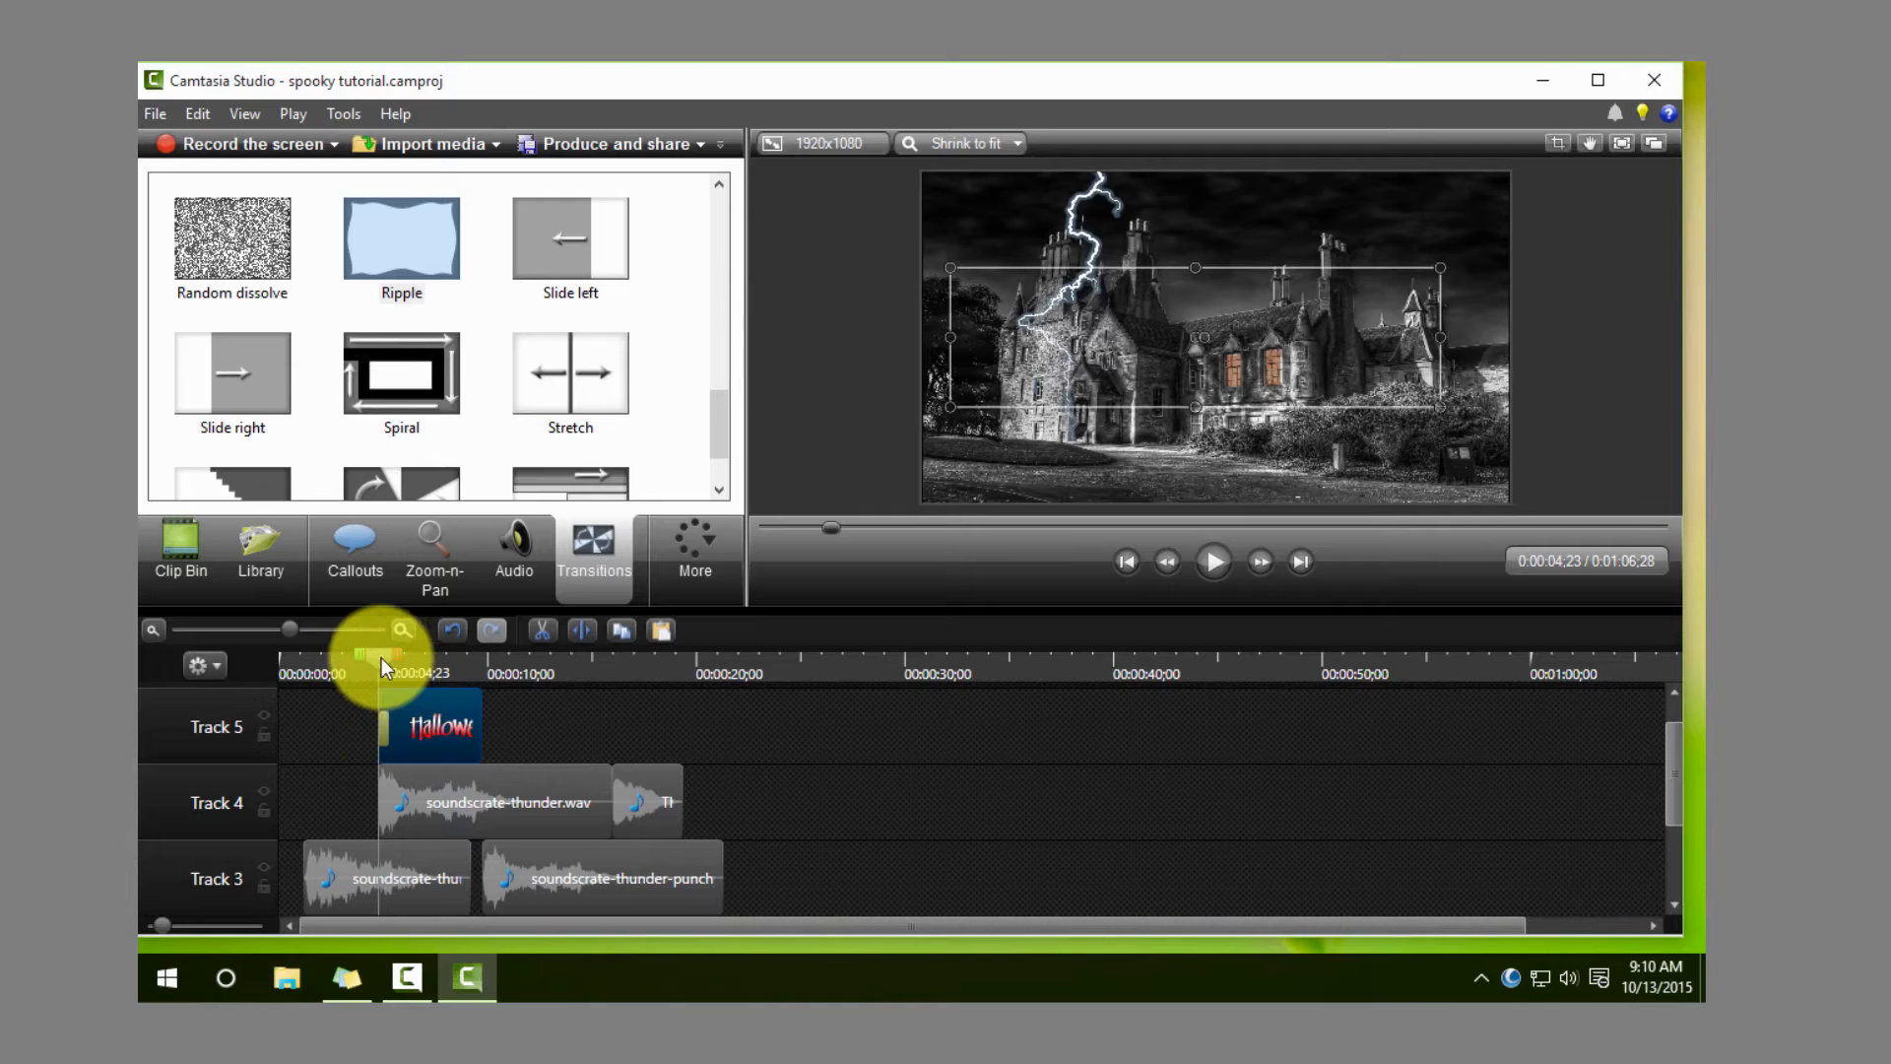
click(1214, 560)
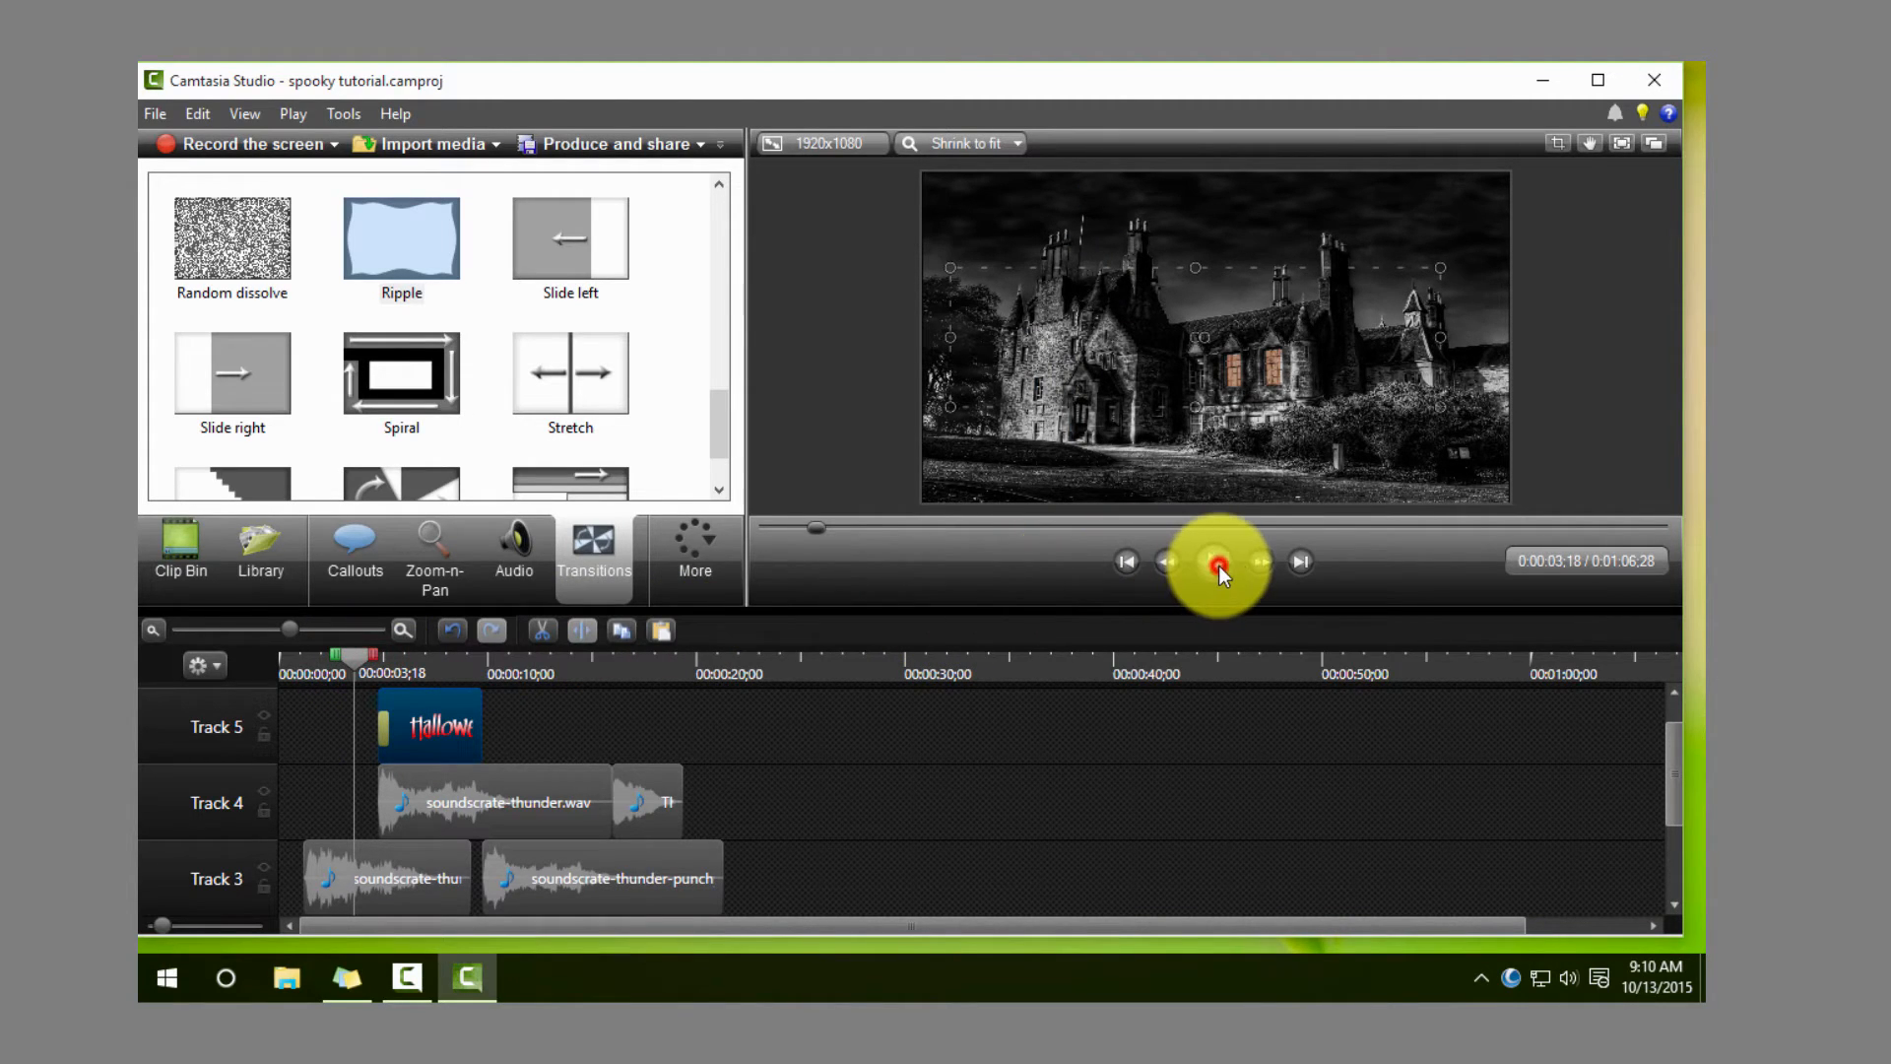
click(1217, 560)
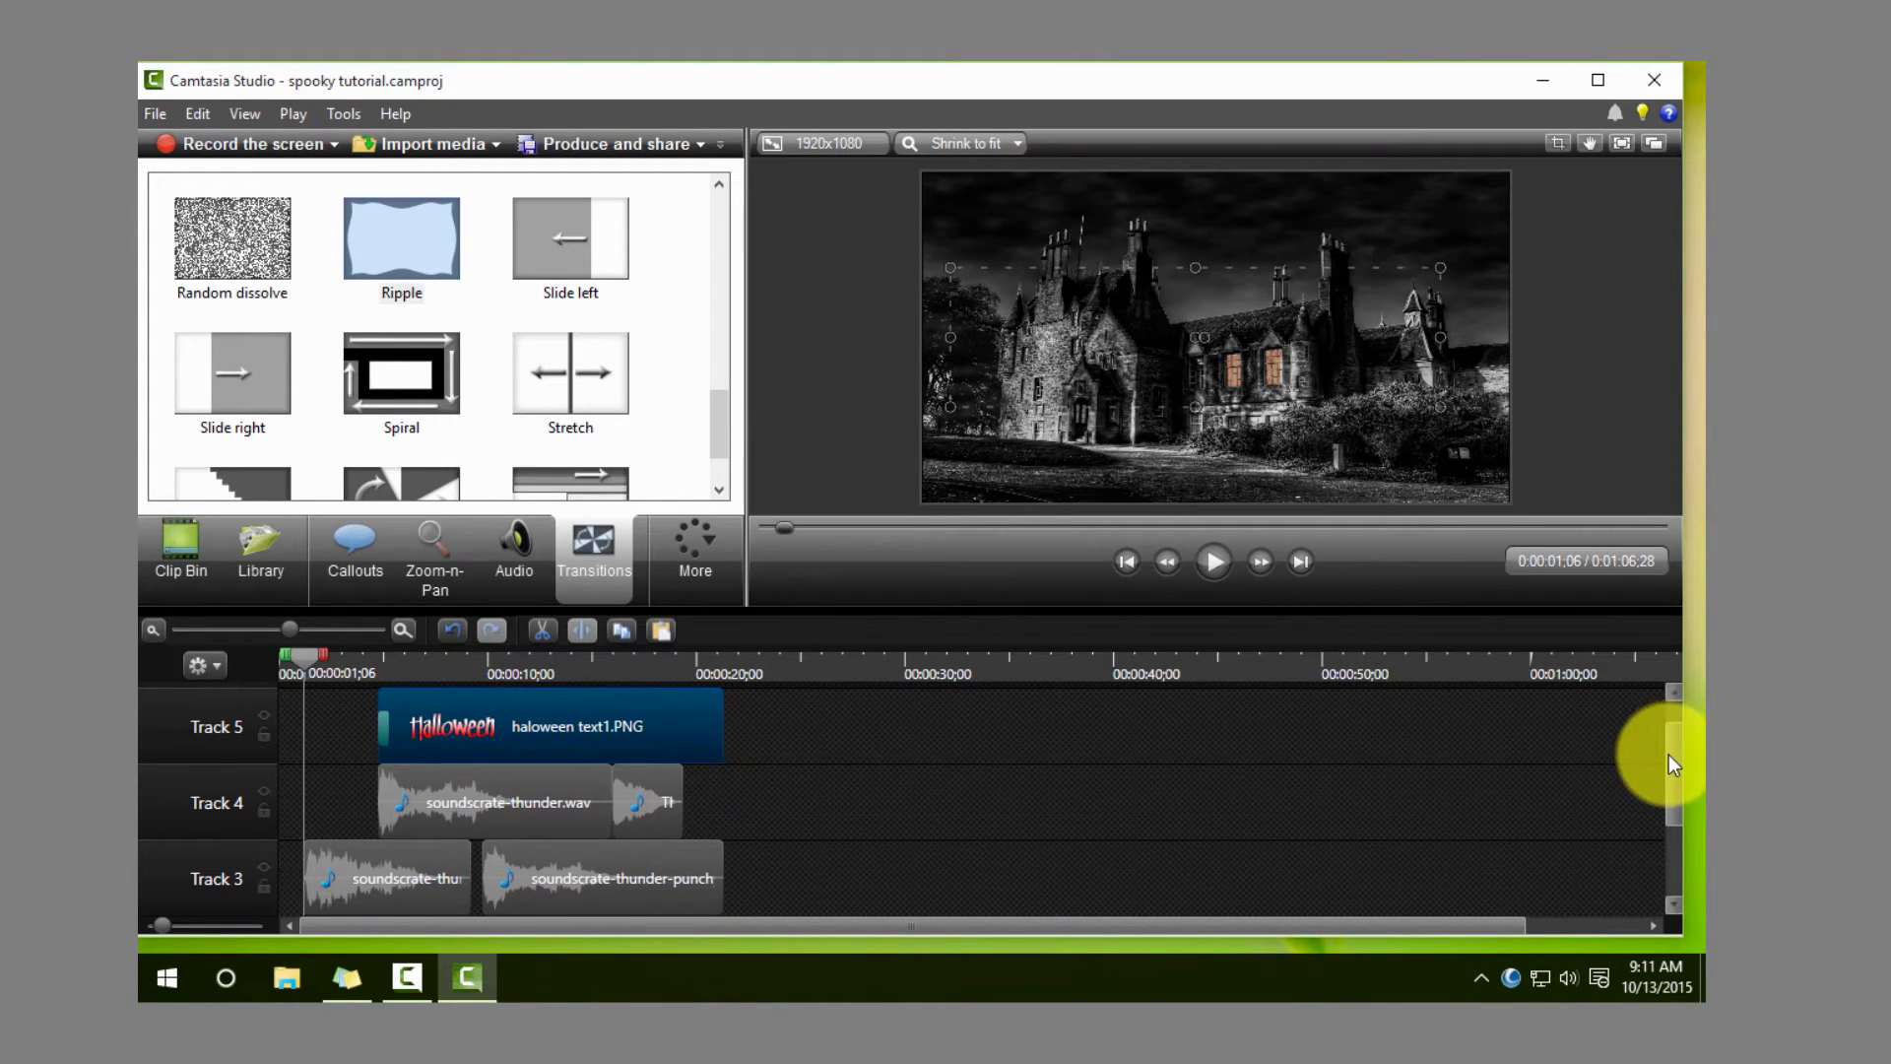
Step: Add a text-only callout reading 'Welcome to our' at font size 72
scroll(down, 3)
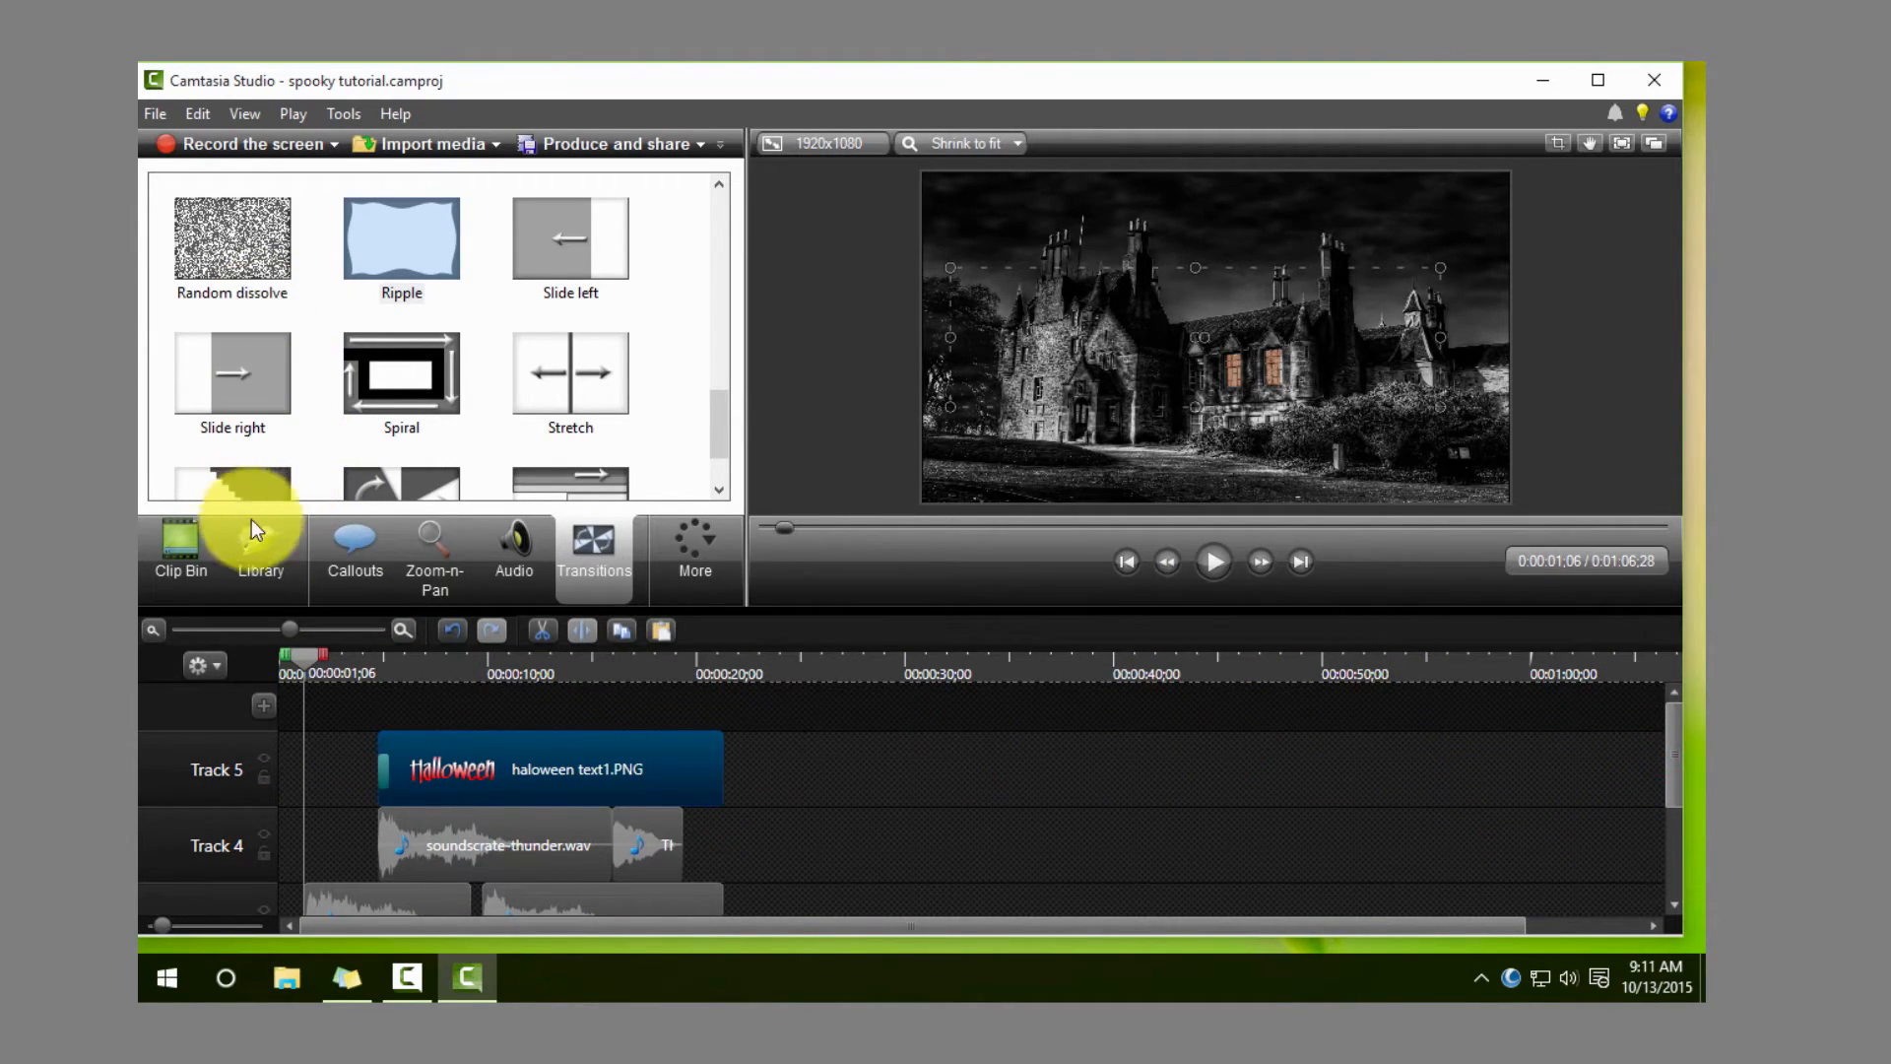
click(353, 554)
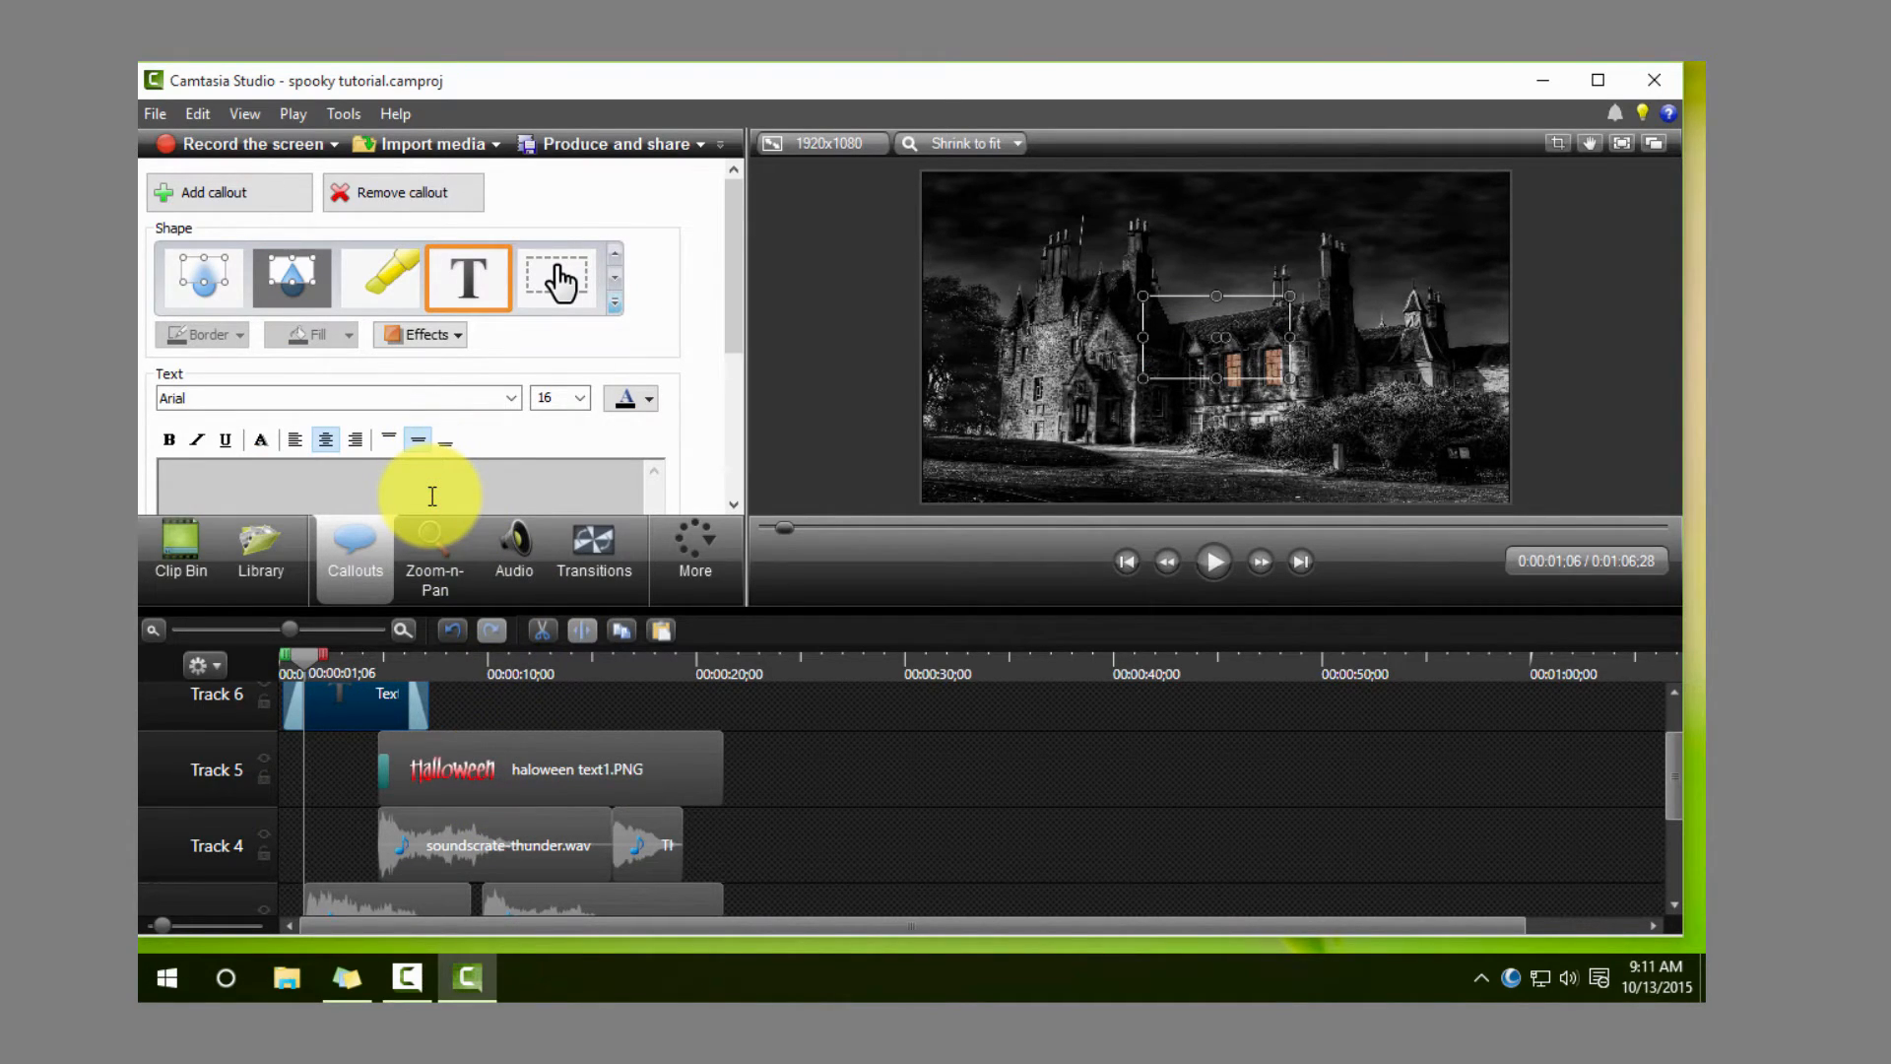
text(Welcome t)
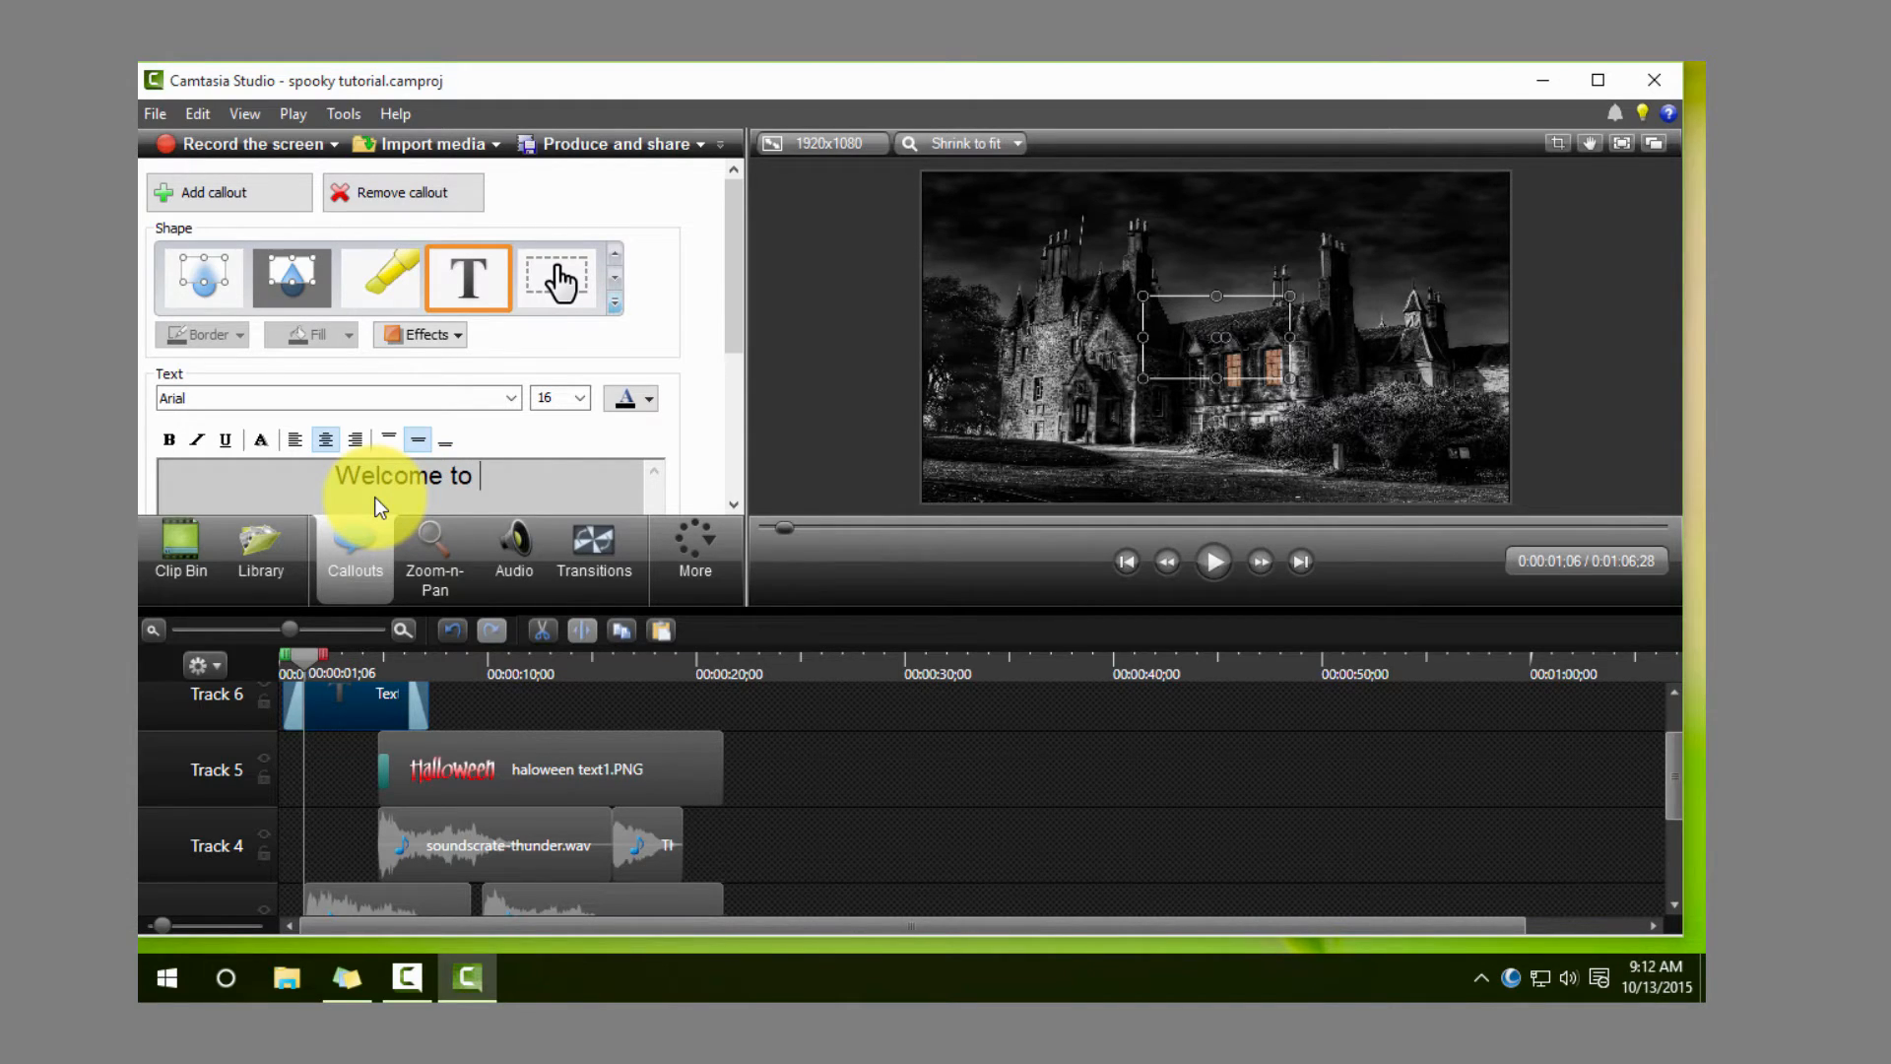
text(our)
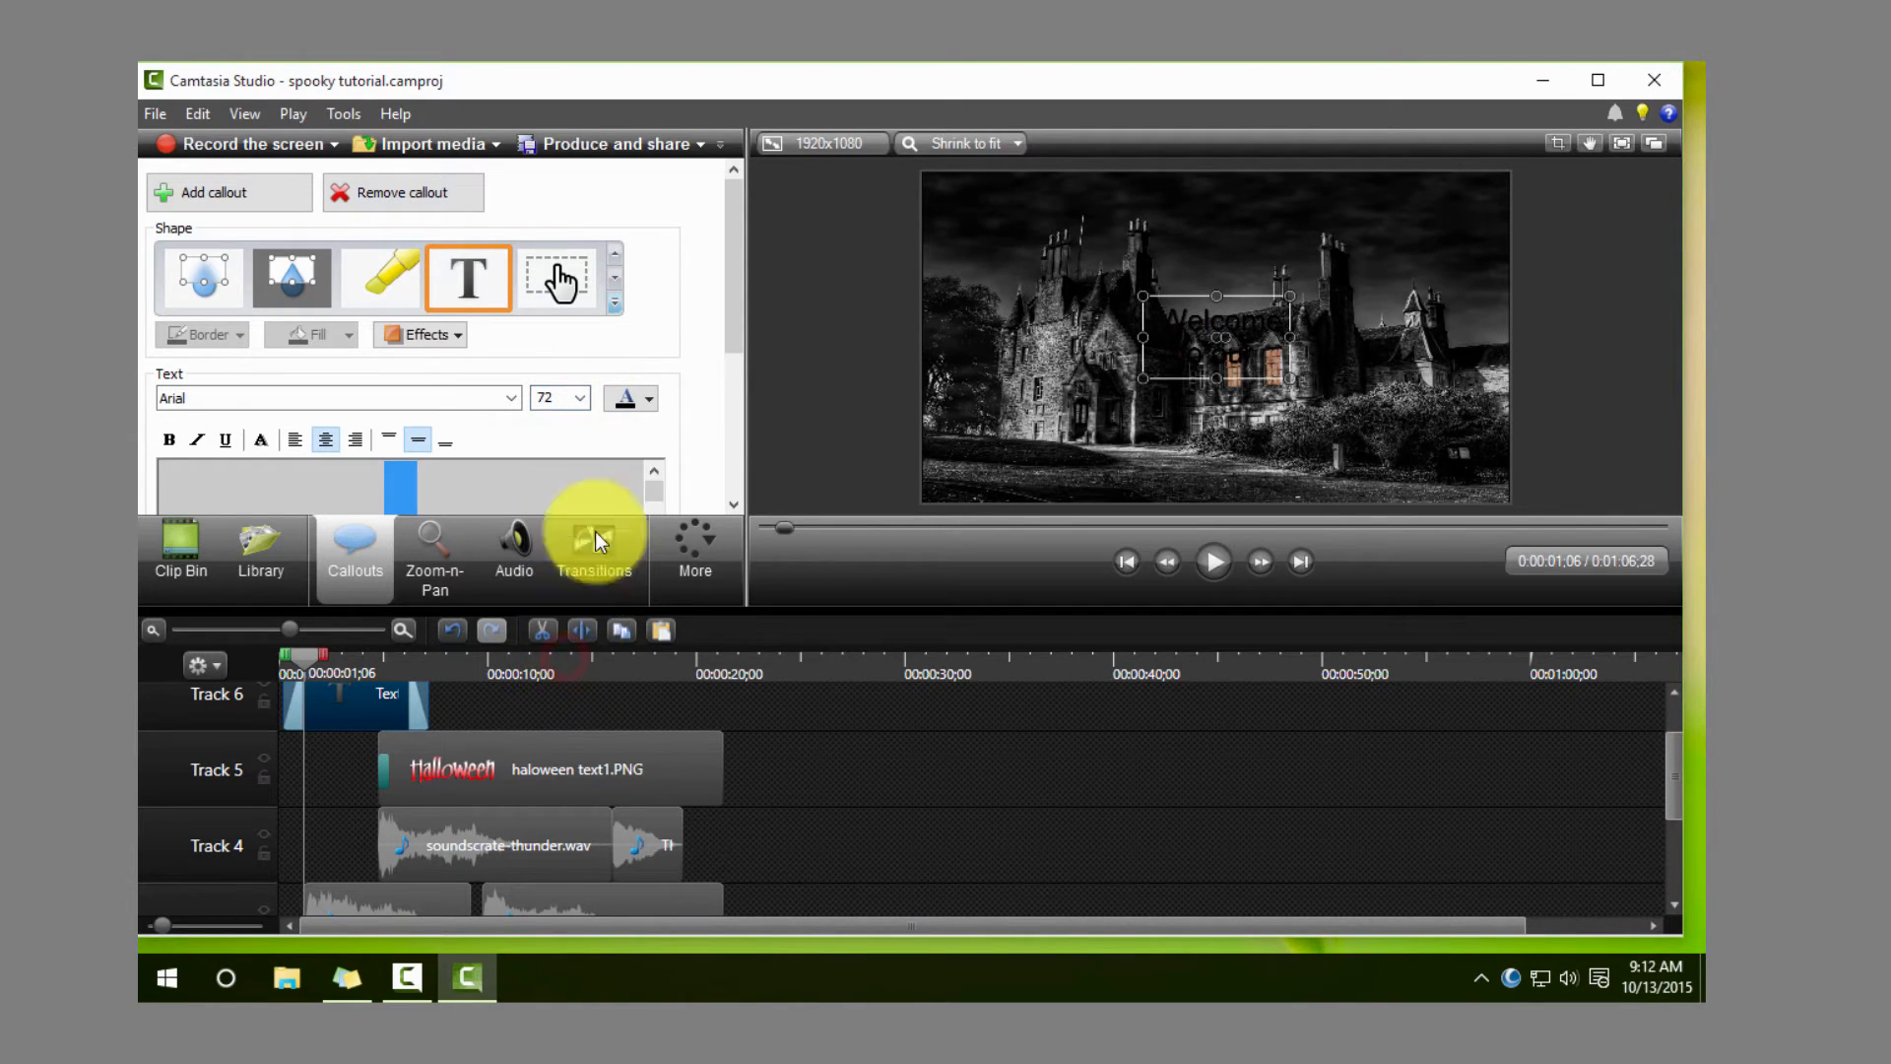
Step: Colour the welcome callout white, widen it, move it near the top, and select its text
click(649, 397)
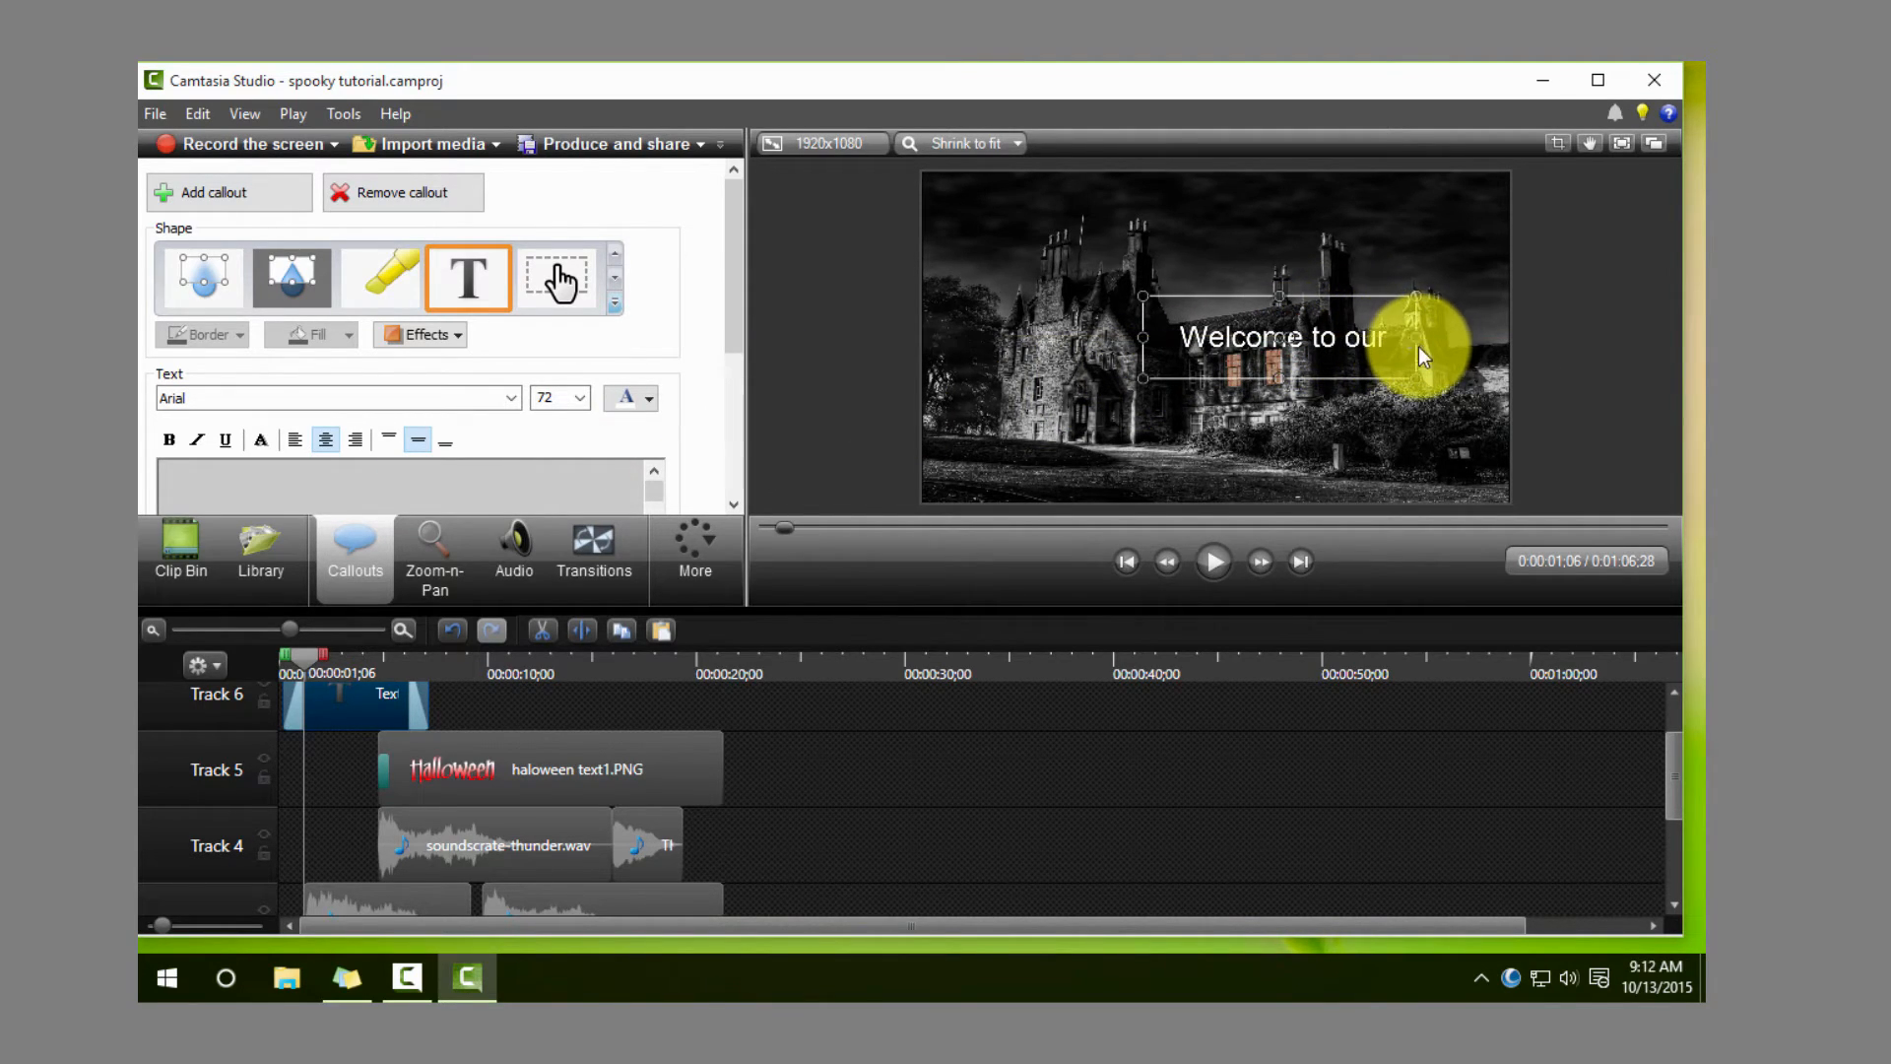
drag(1429, 338, 1209, 246)
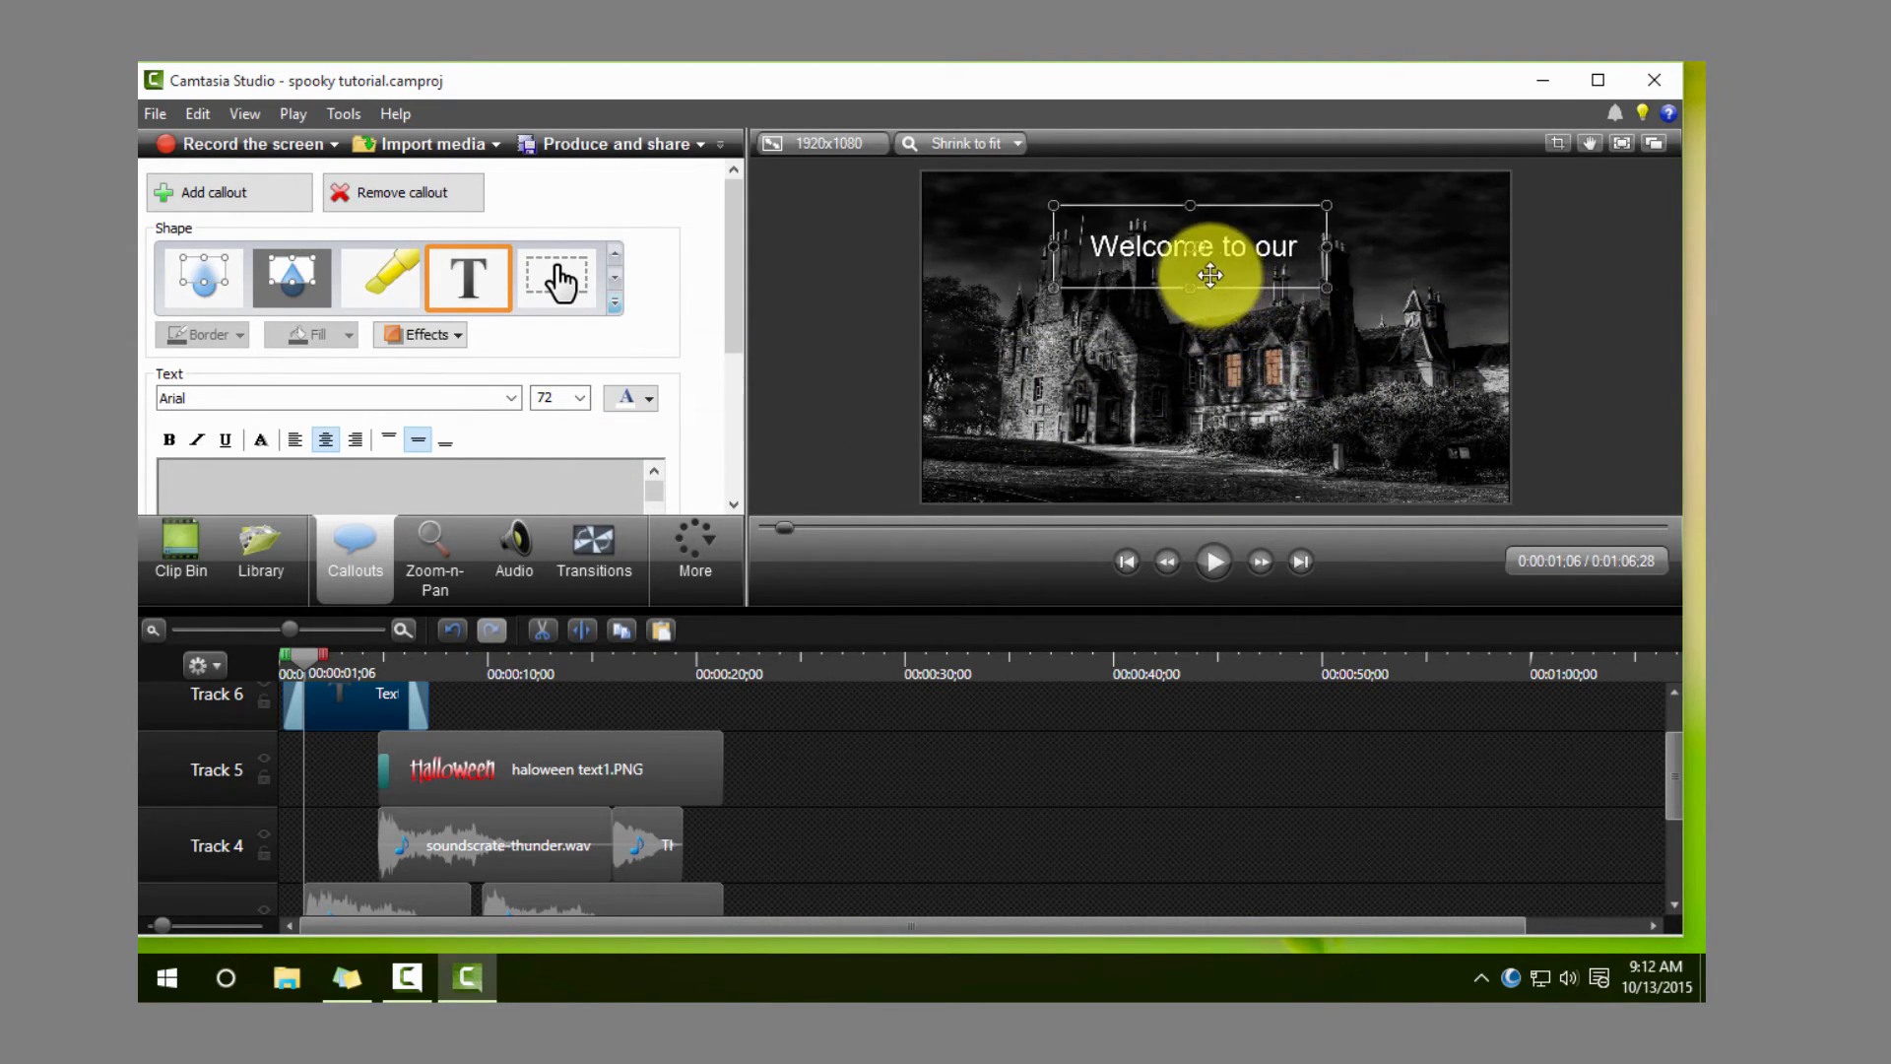
drag(1210, 275, 1215, 250)
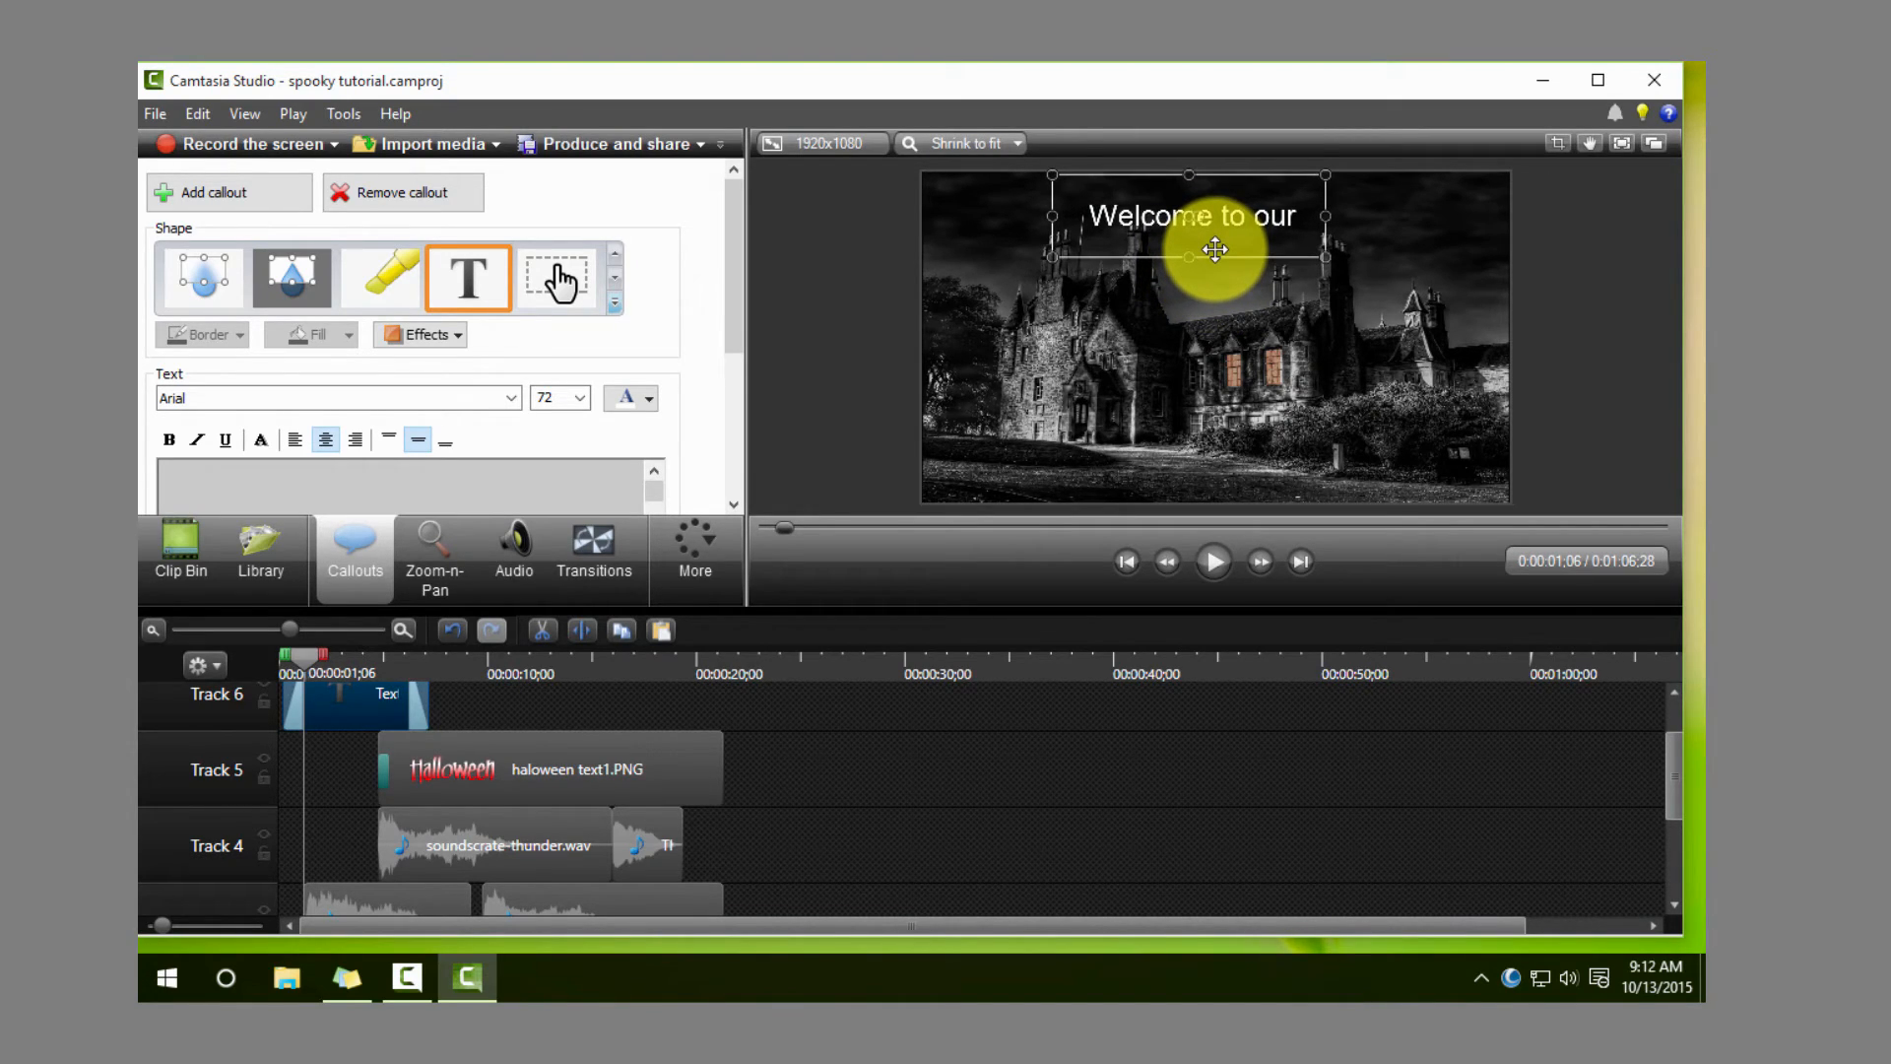
drag(1216, 249, 1215, 264)
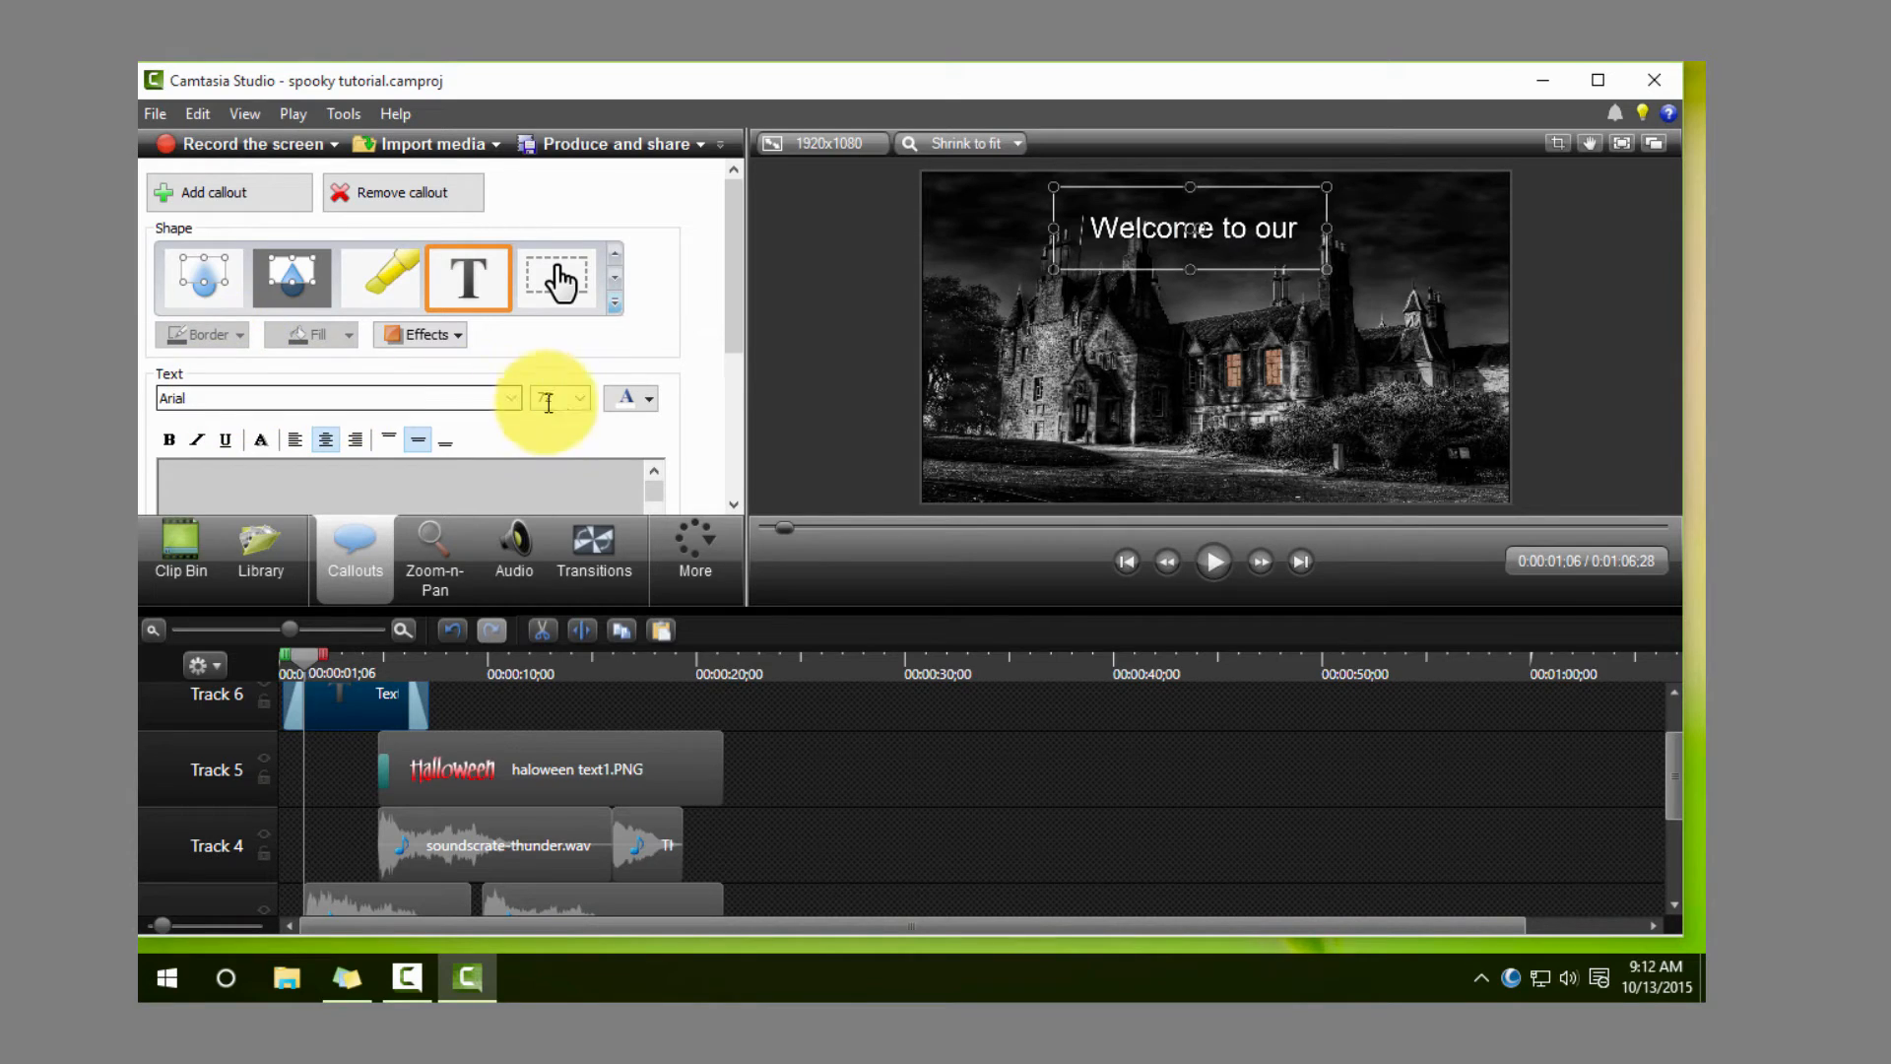
click(510, 398)
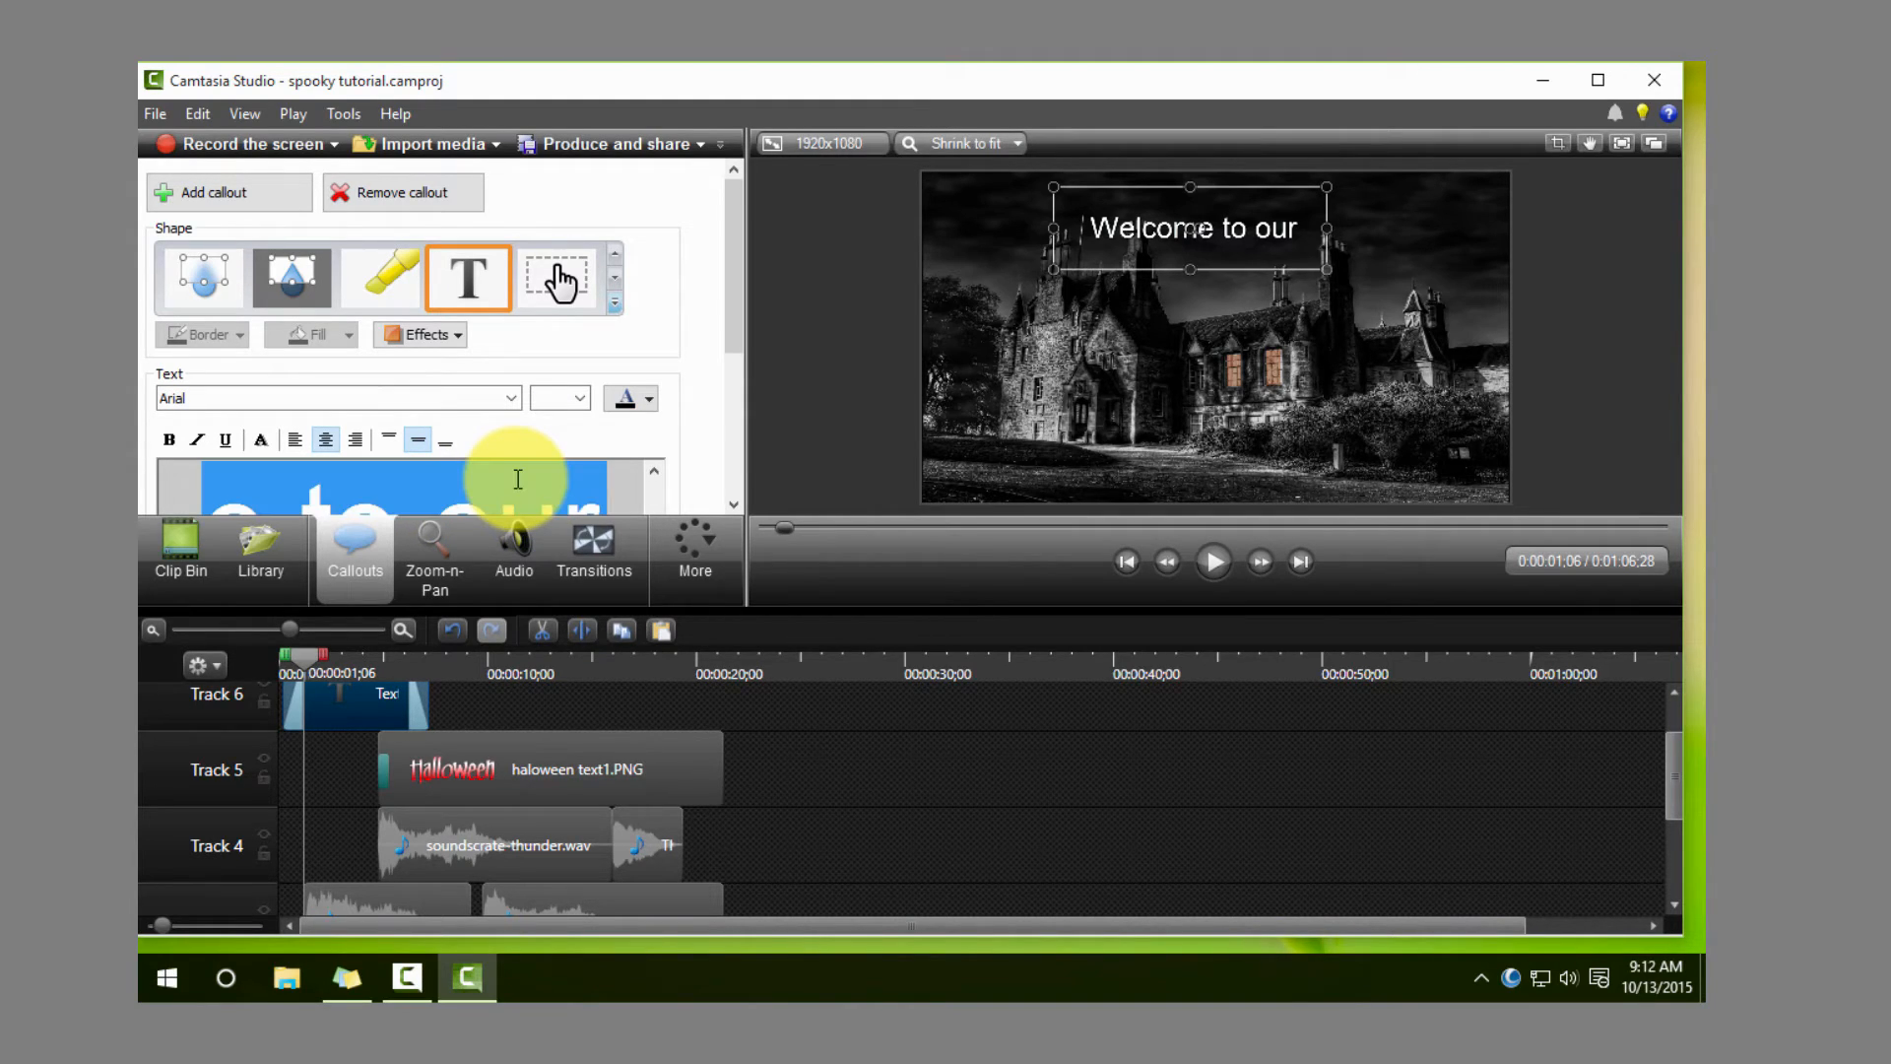
click(506, 398)
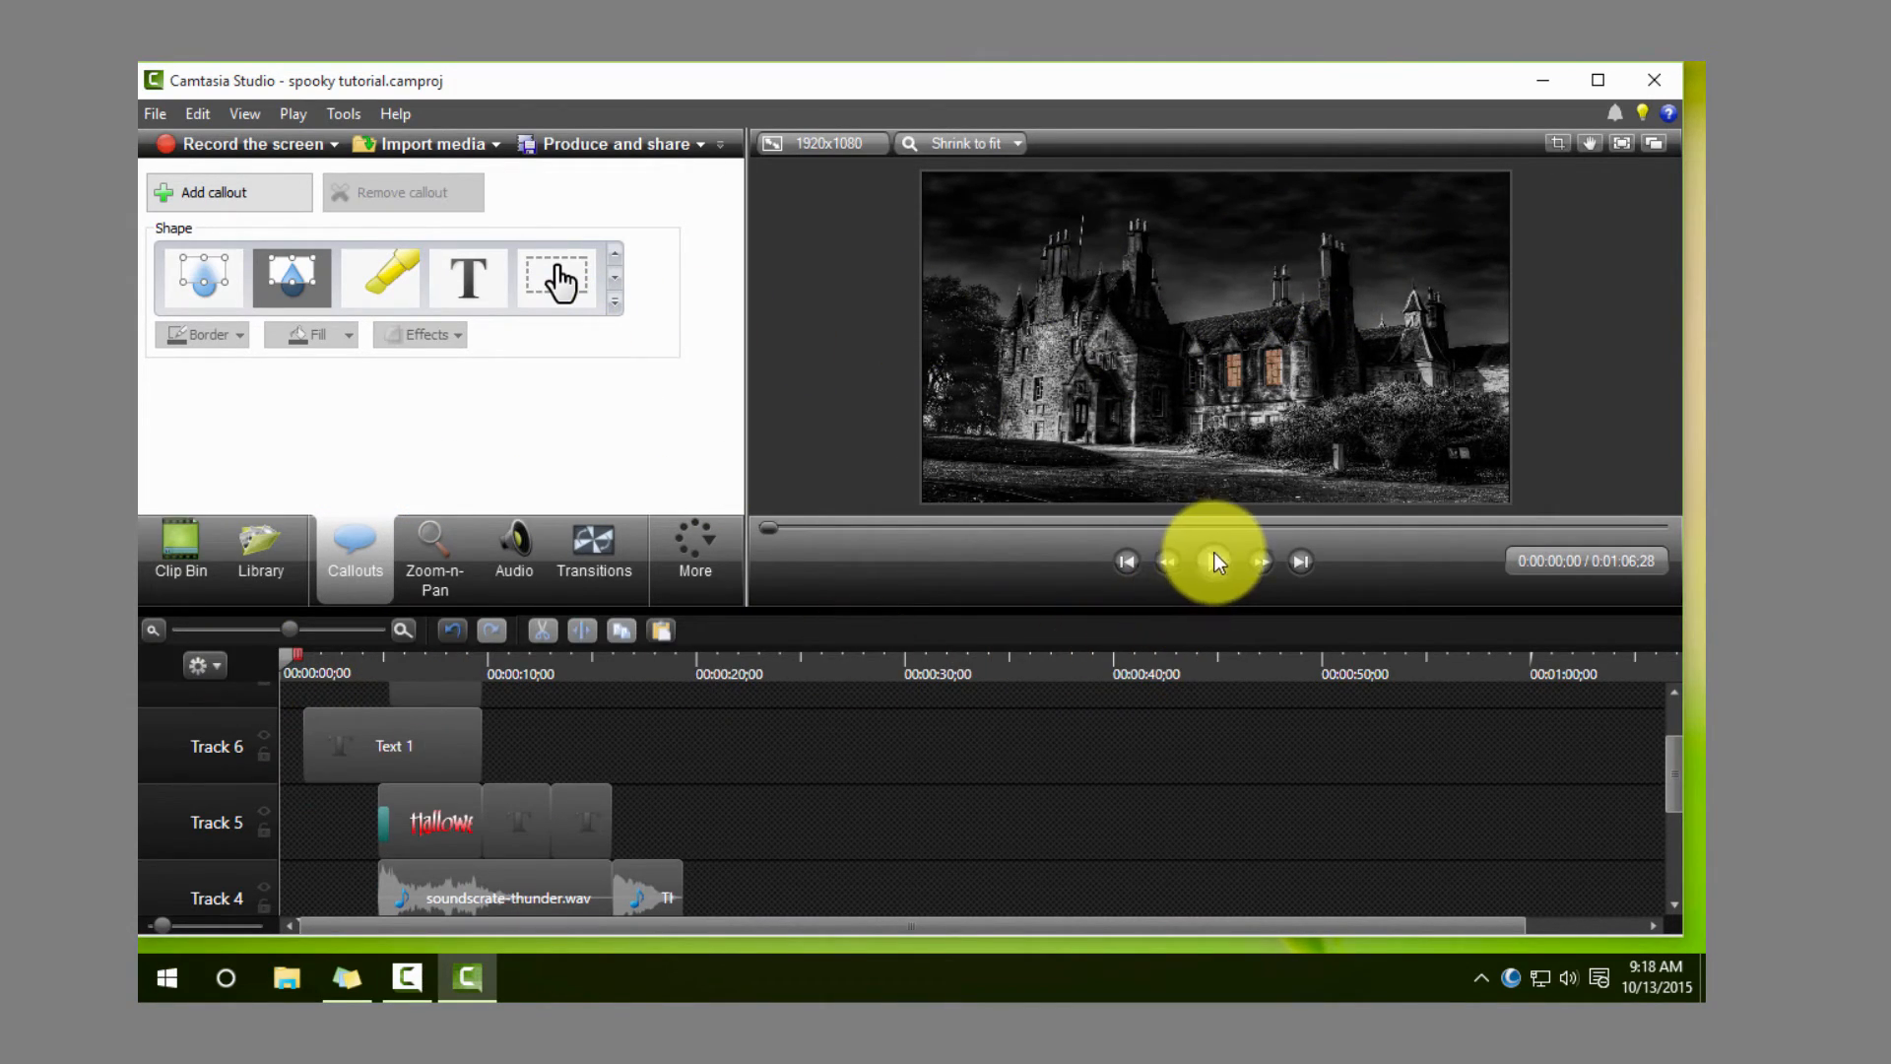
click(1214, 560)
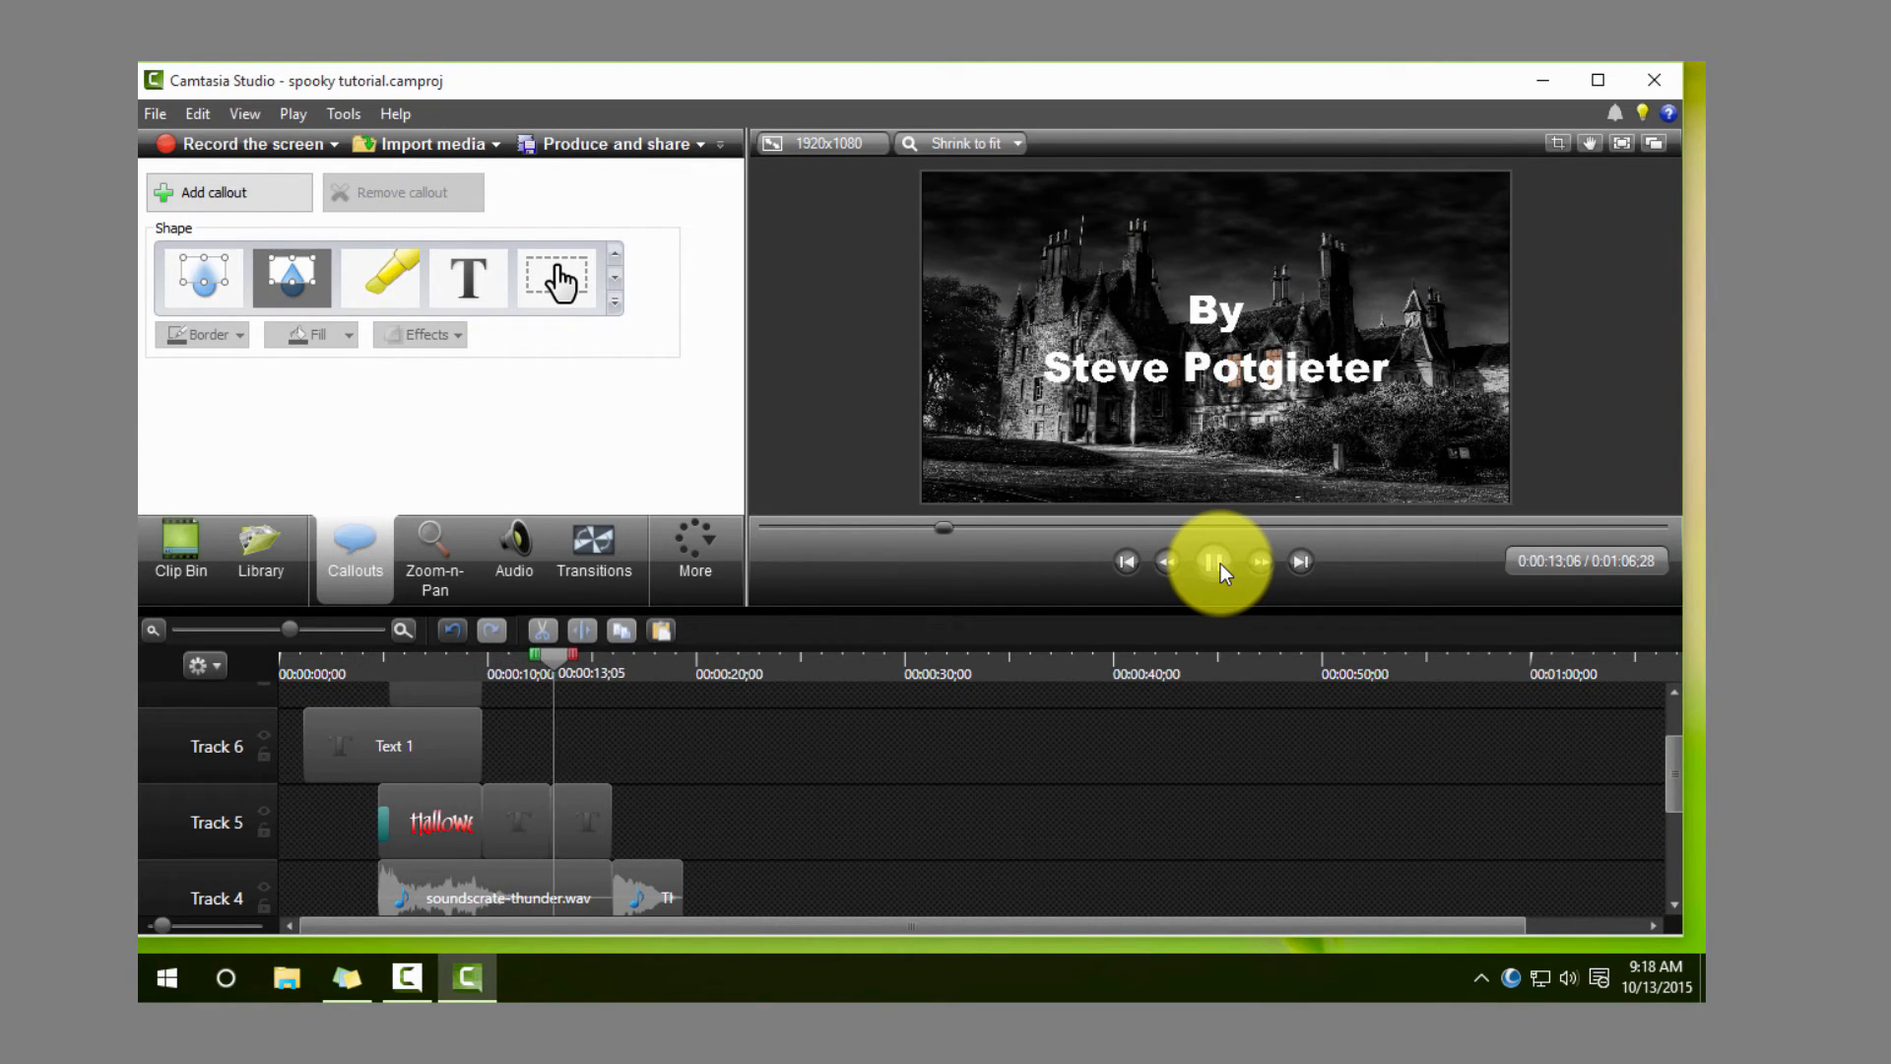
click(1217, 561)
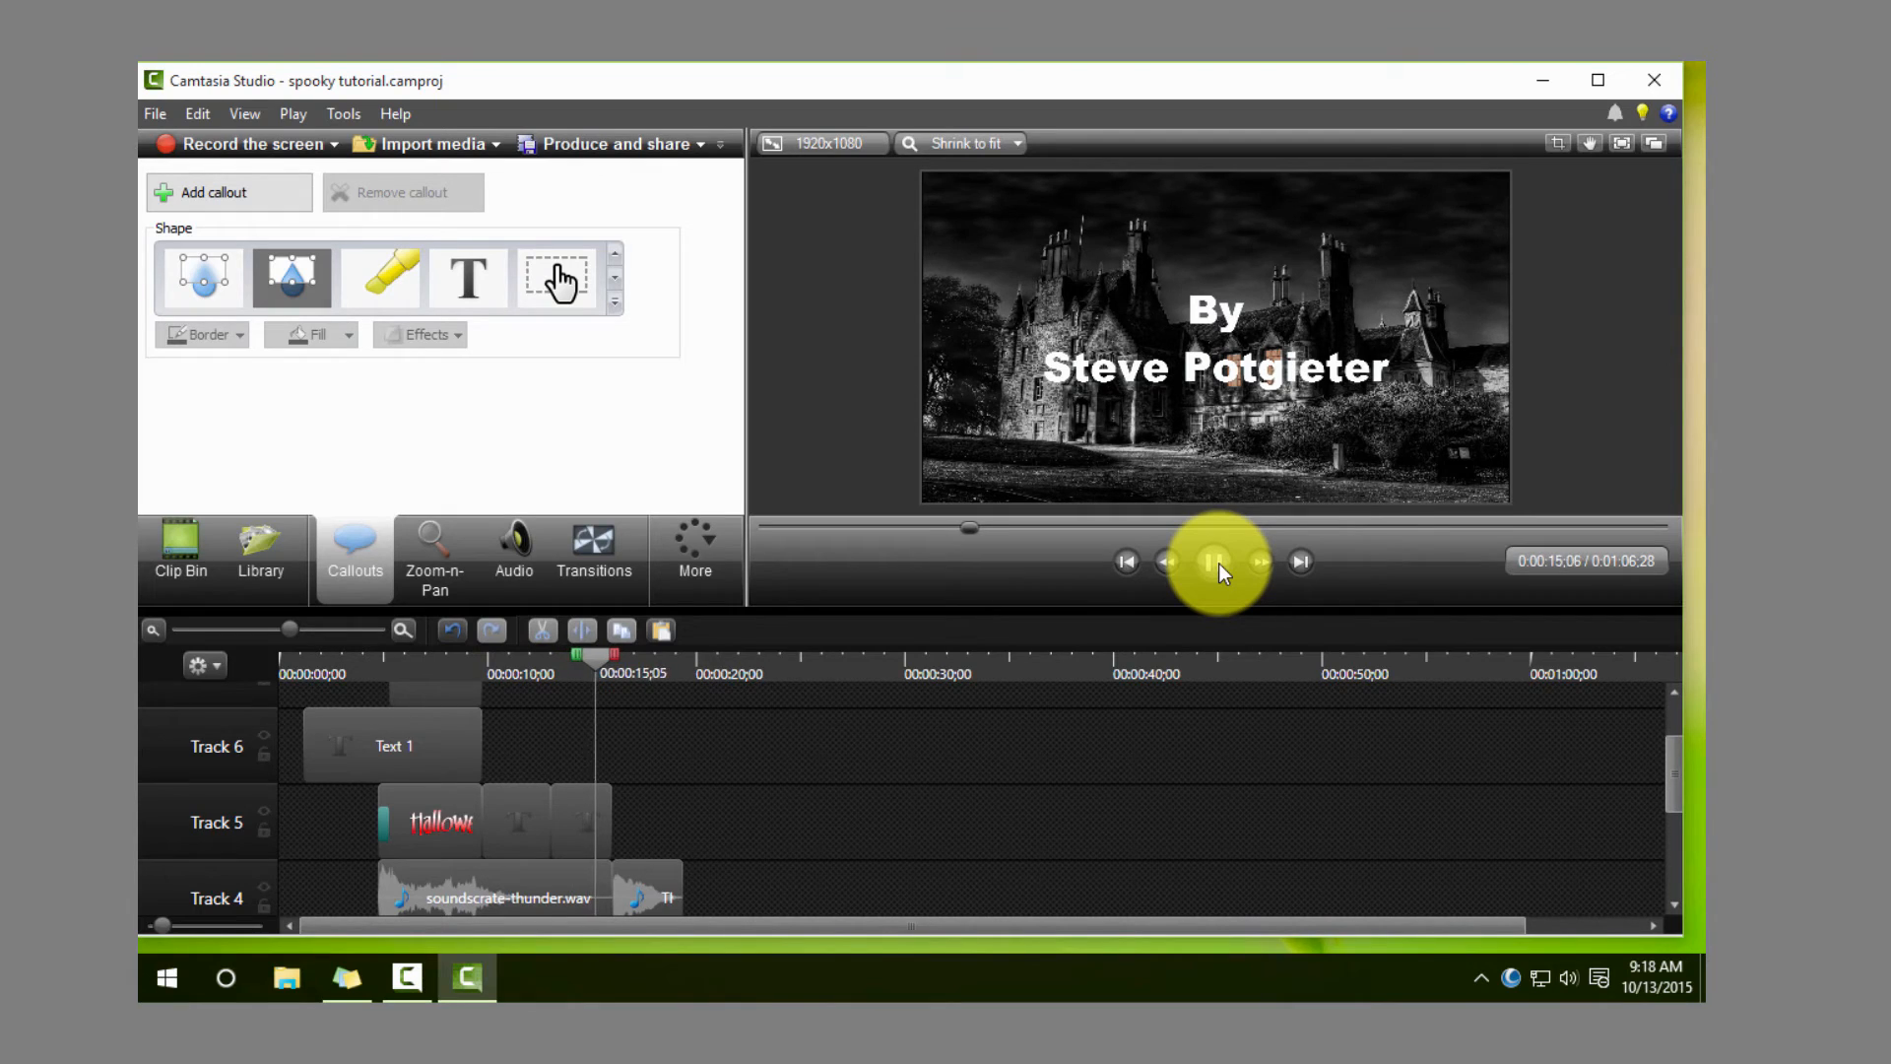
click(1217, 561)
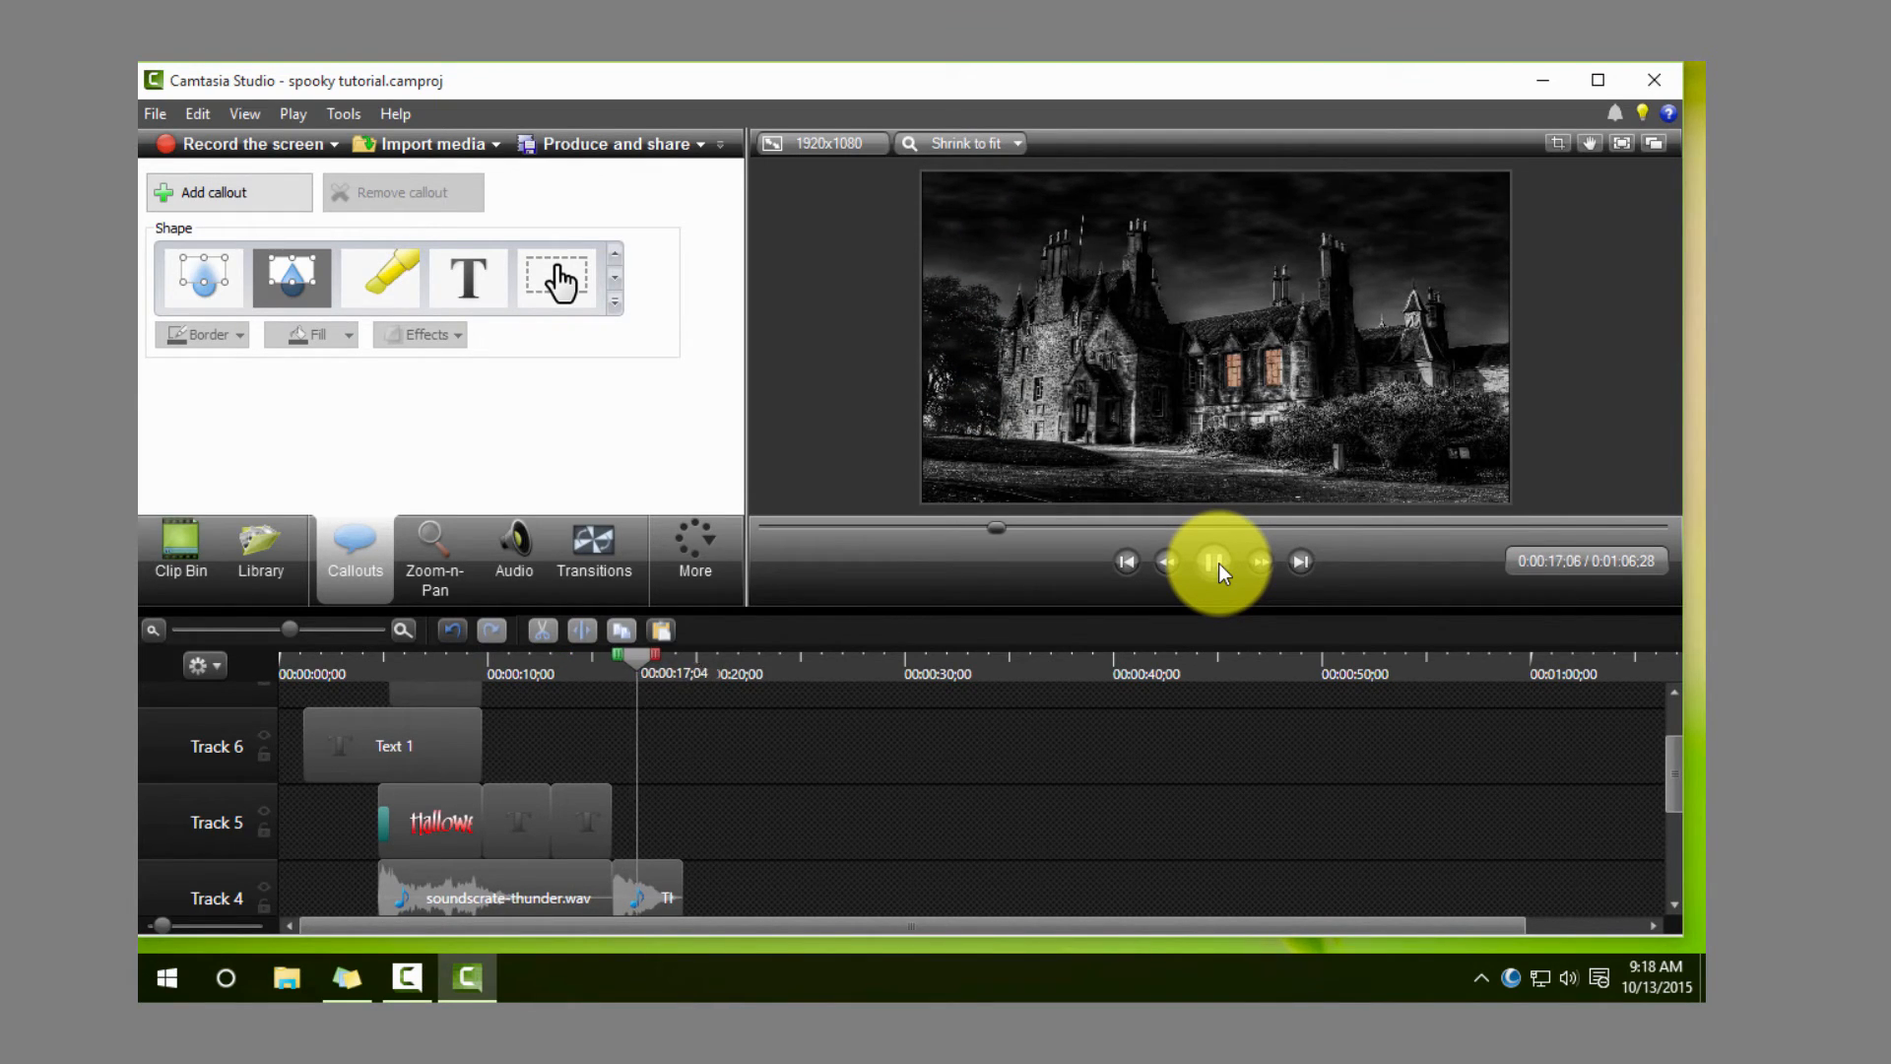
click(1218, 561)
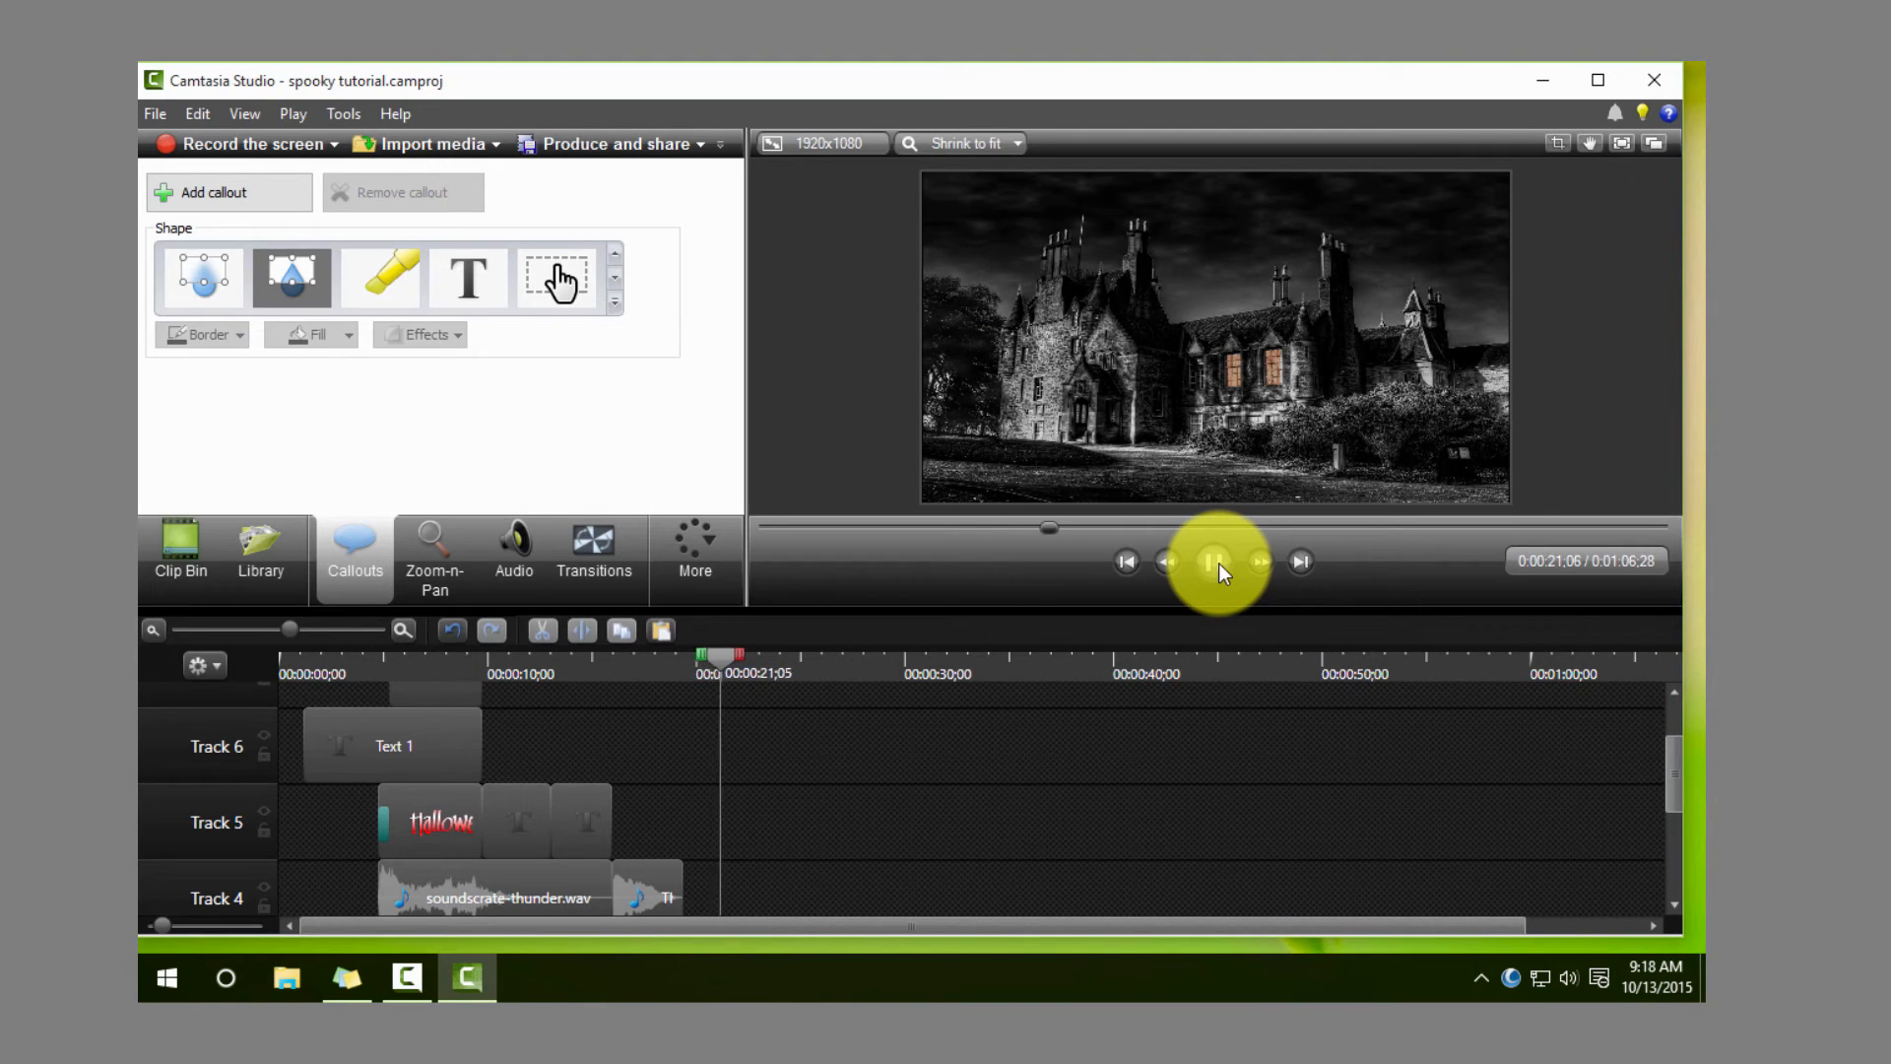
click(592, 549)
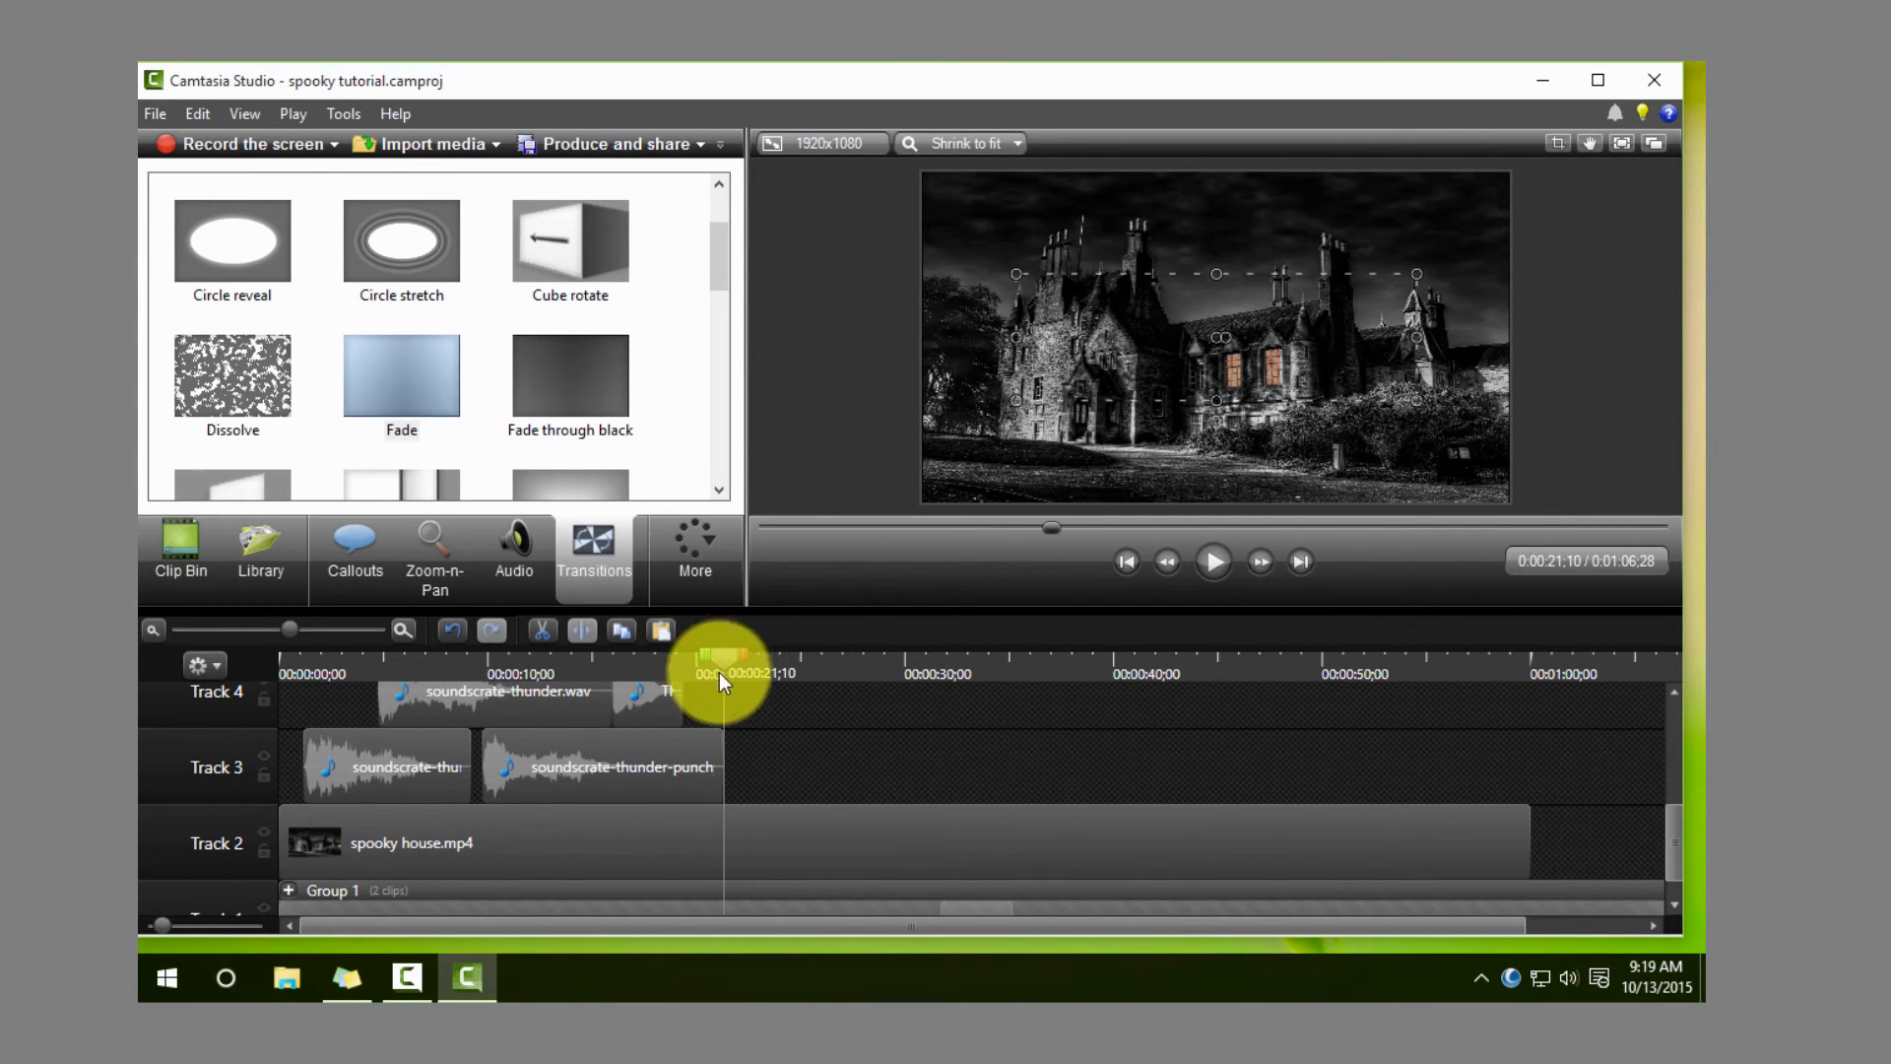
Step: Select the timeline from about 0:21 to the end, marking the 22-second cut point
drag(715, 660, 742, 660)
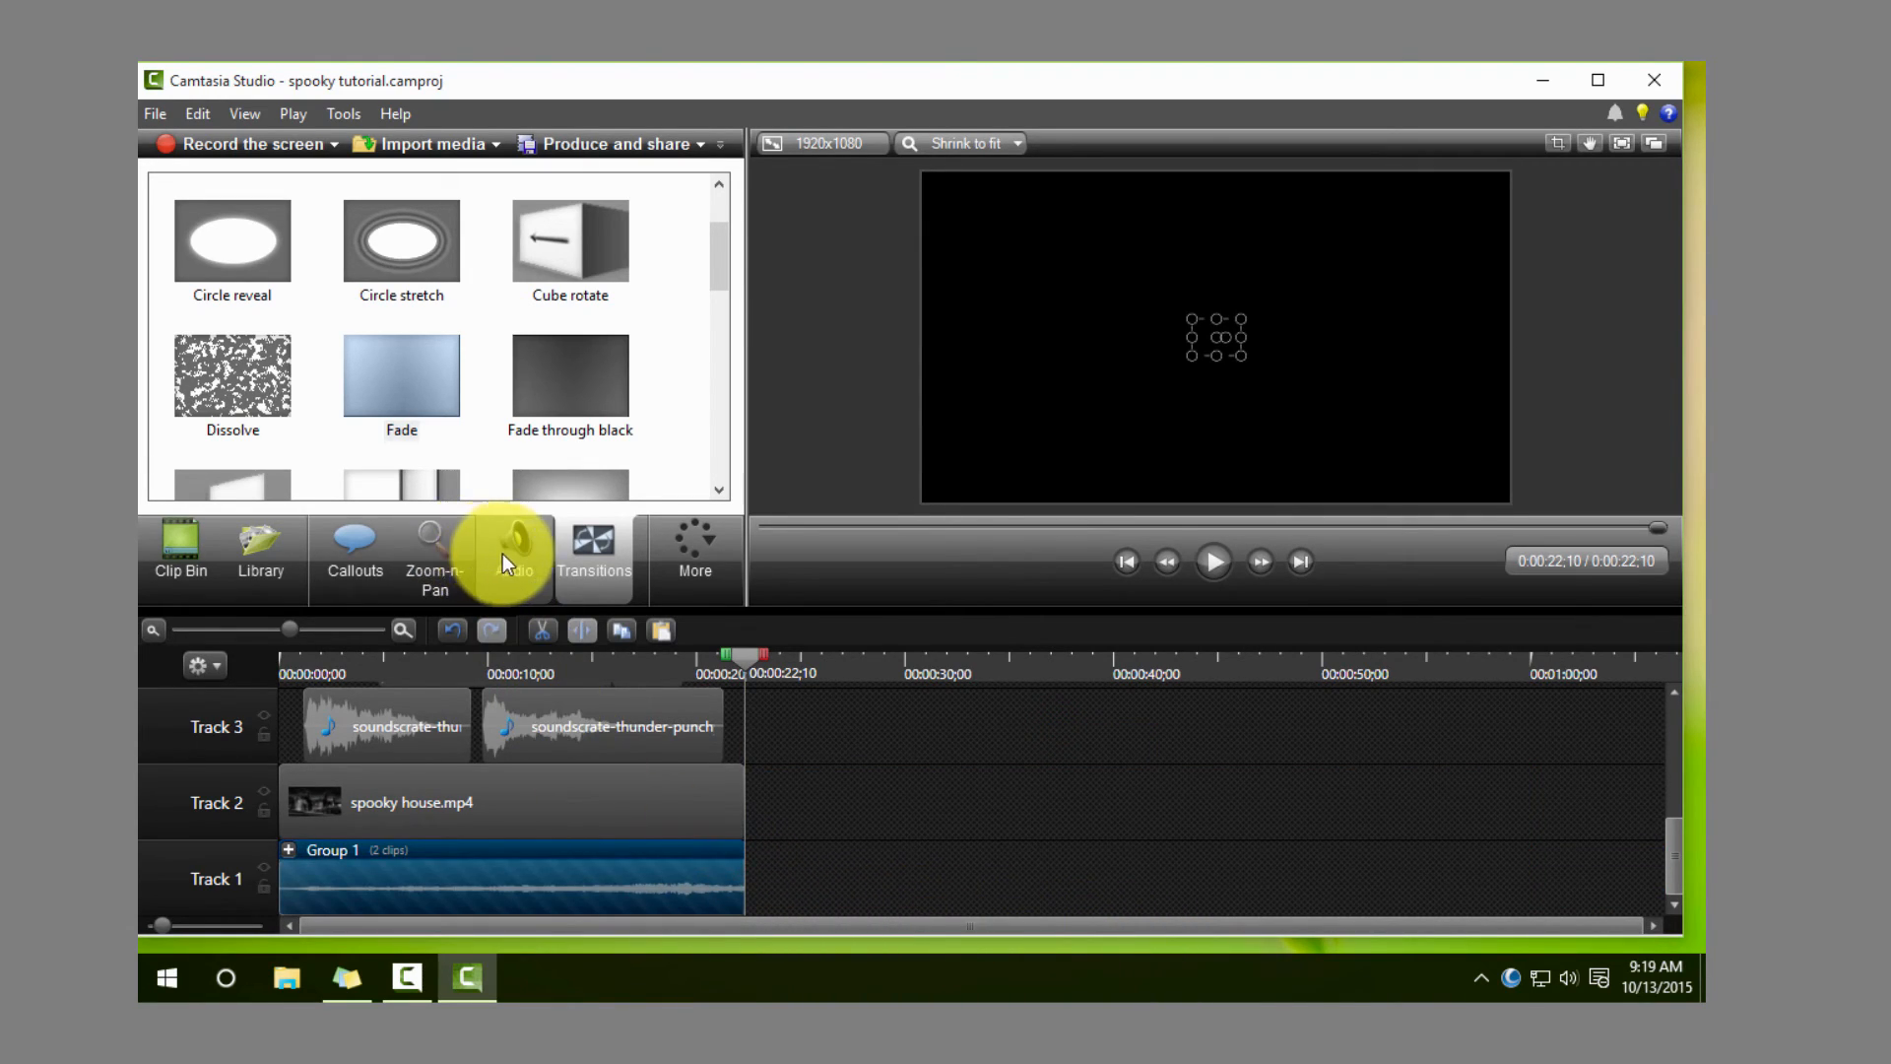
Step: Open the Audio tools on the Track 3 thunder clips and replay the intro from the start
click(512, 553)
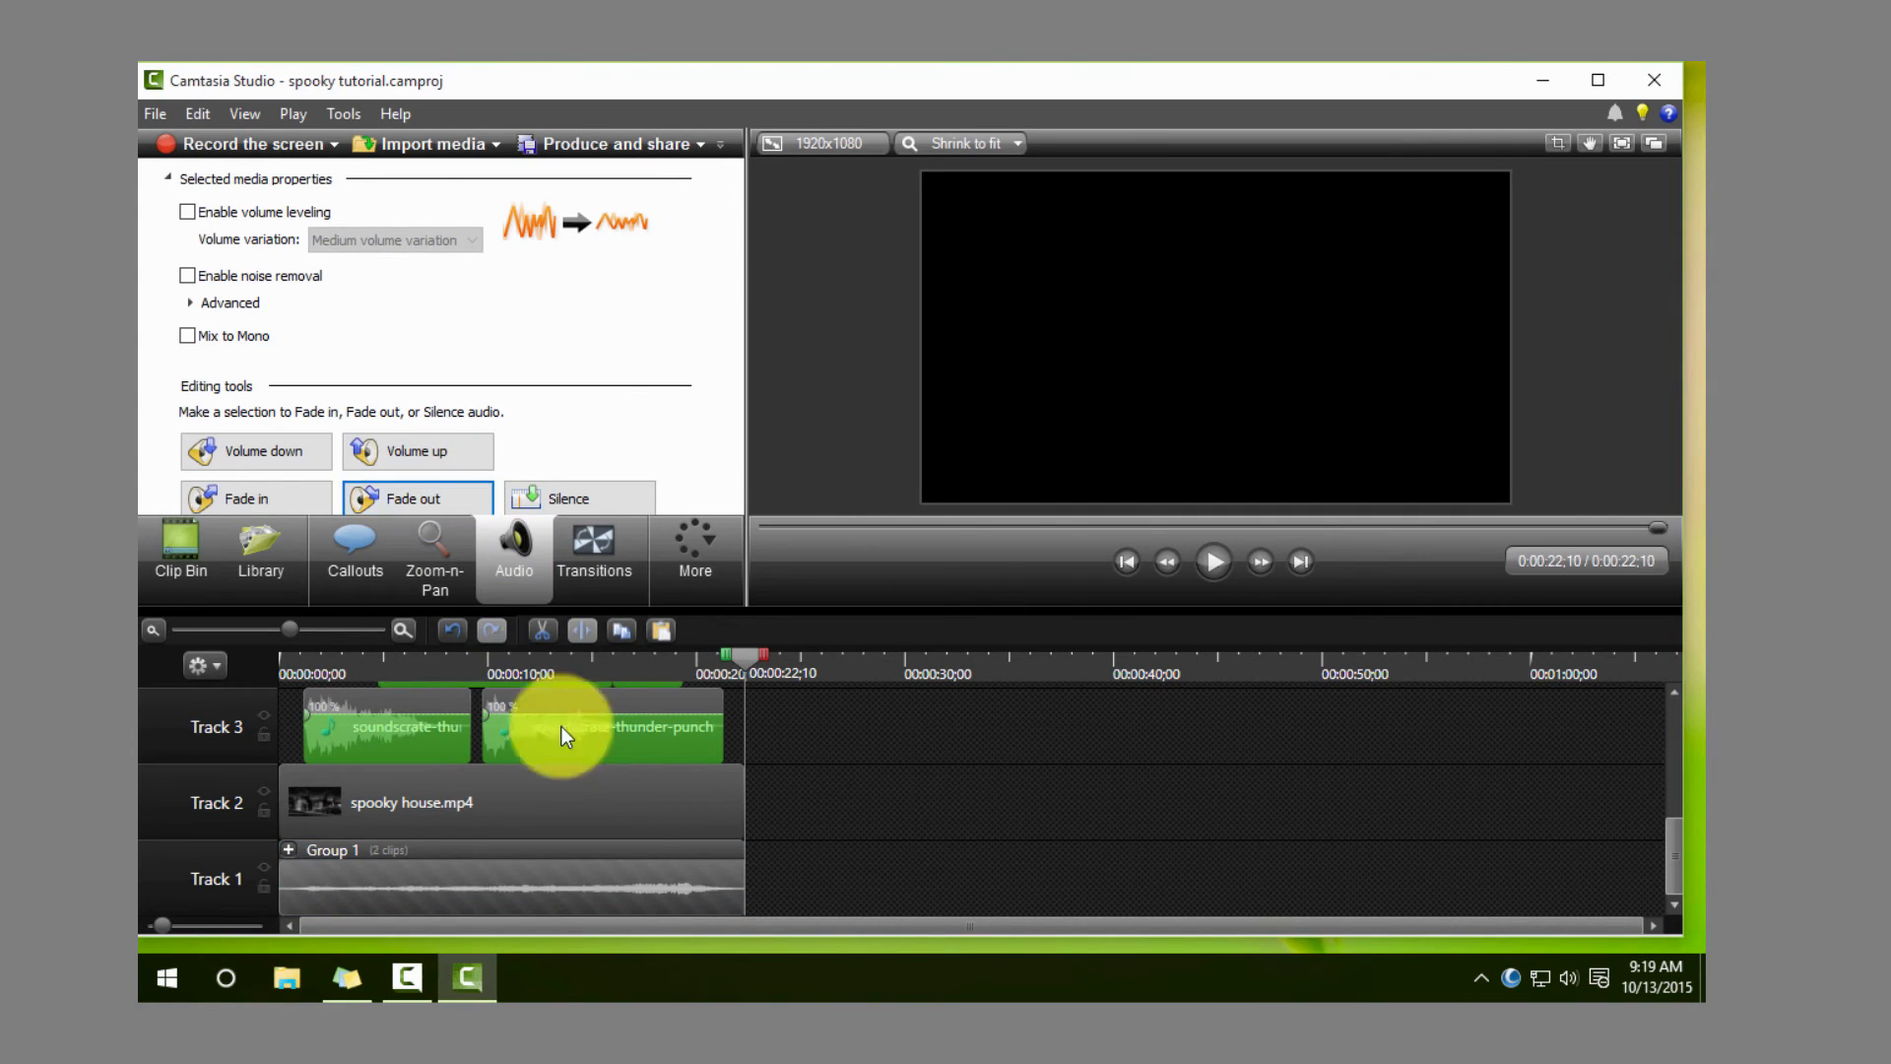
click(691, 661)
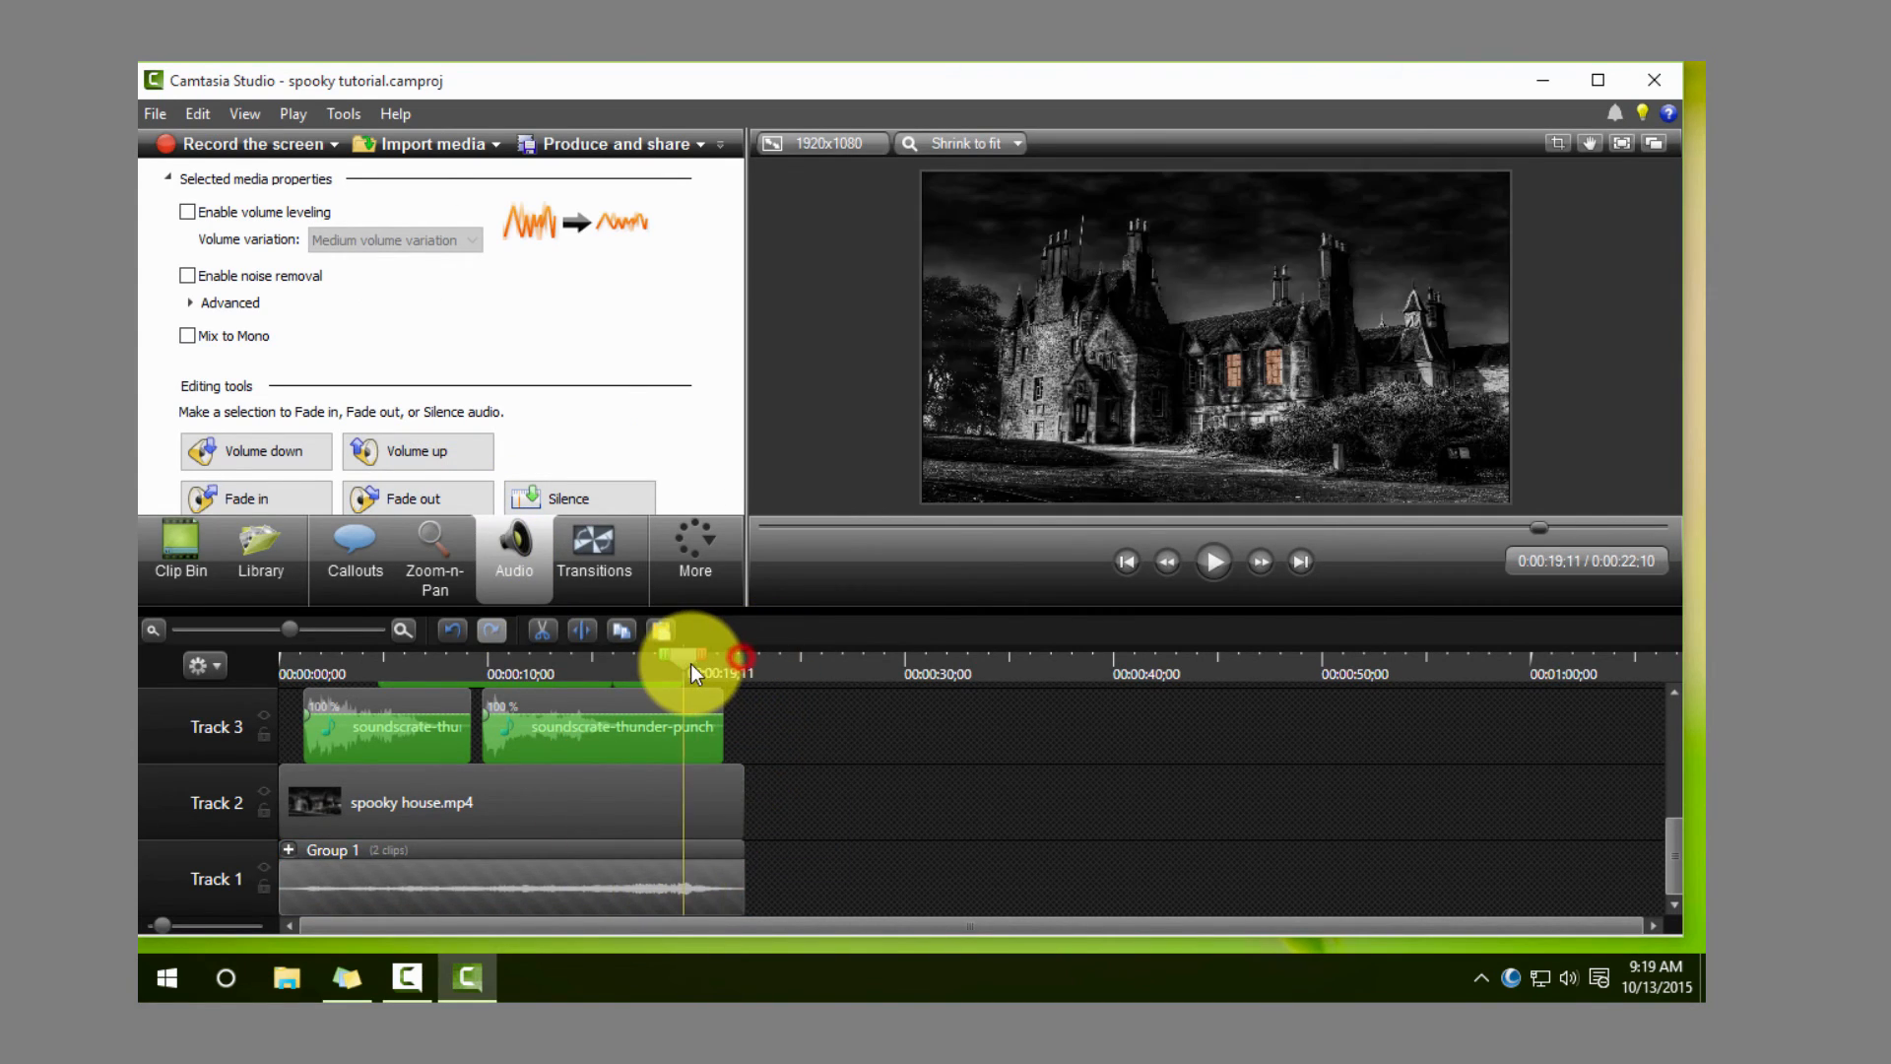
click(1213, 561)
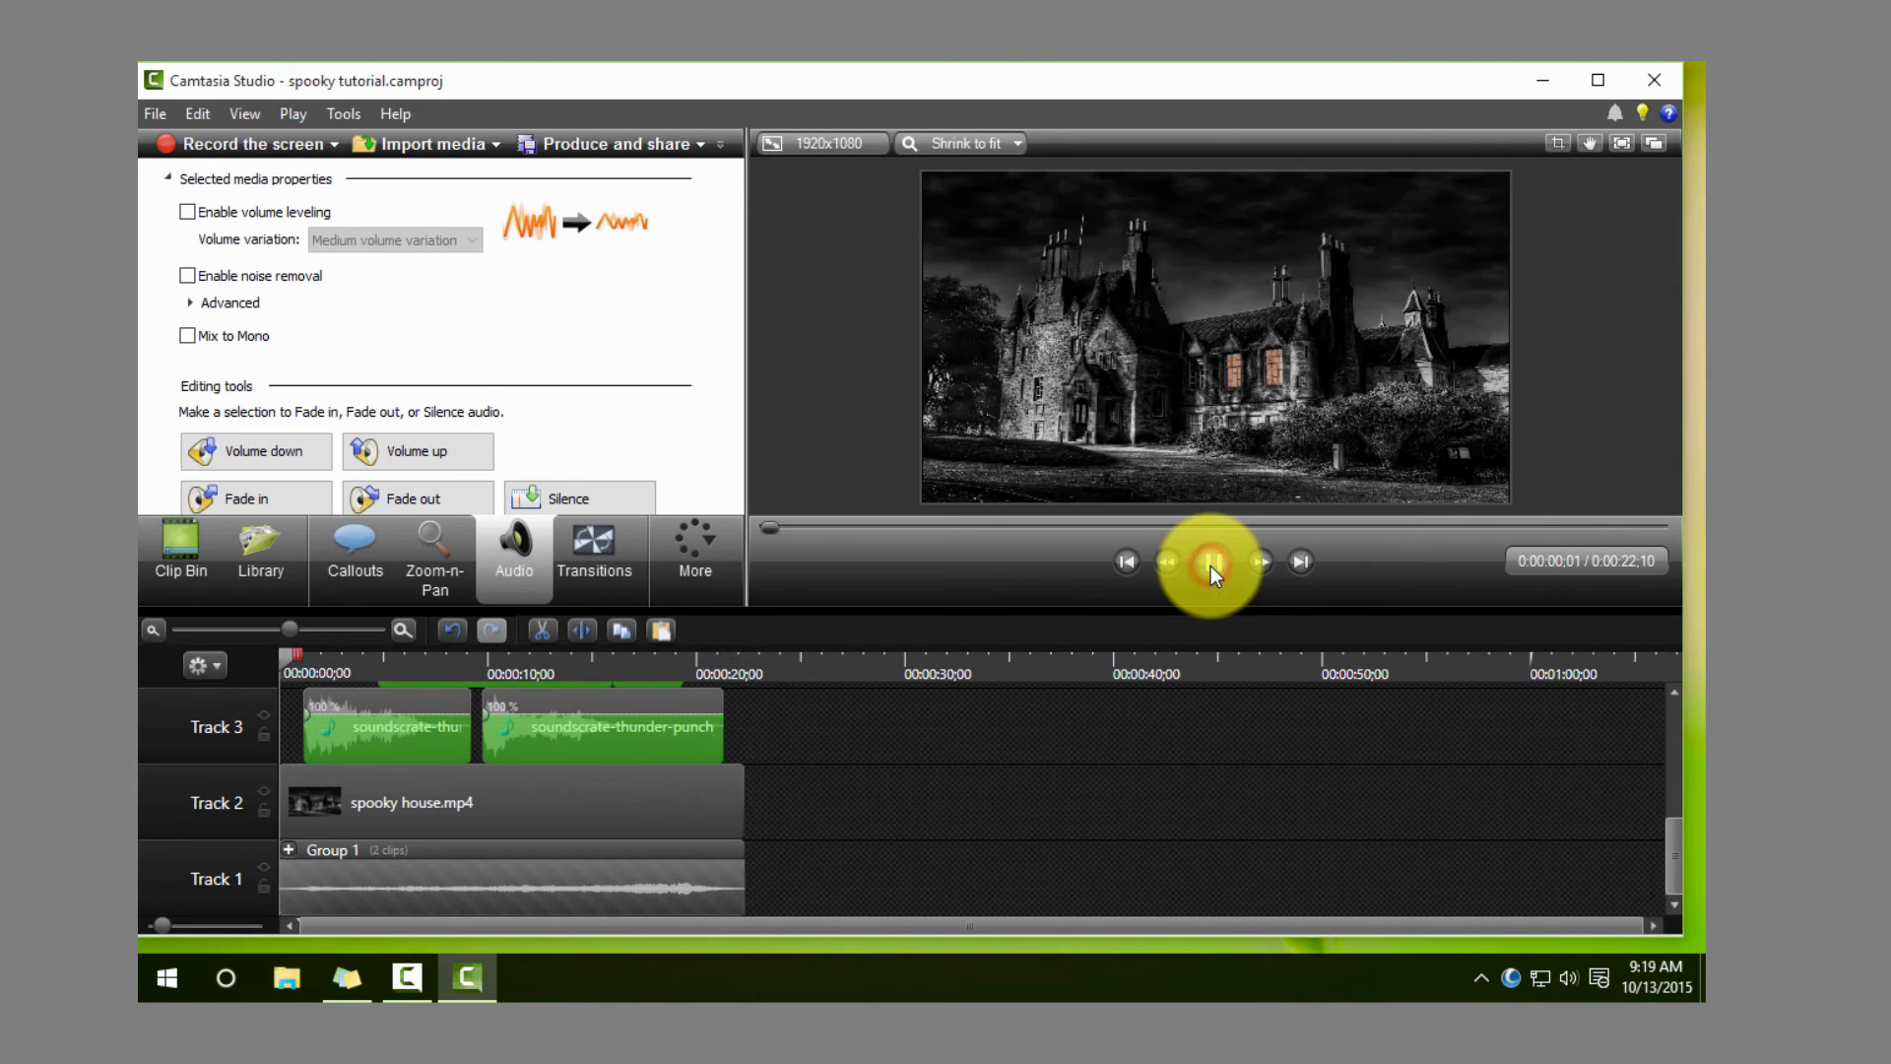
click(1214, 559)
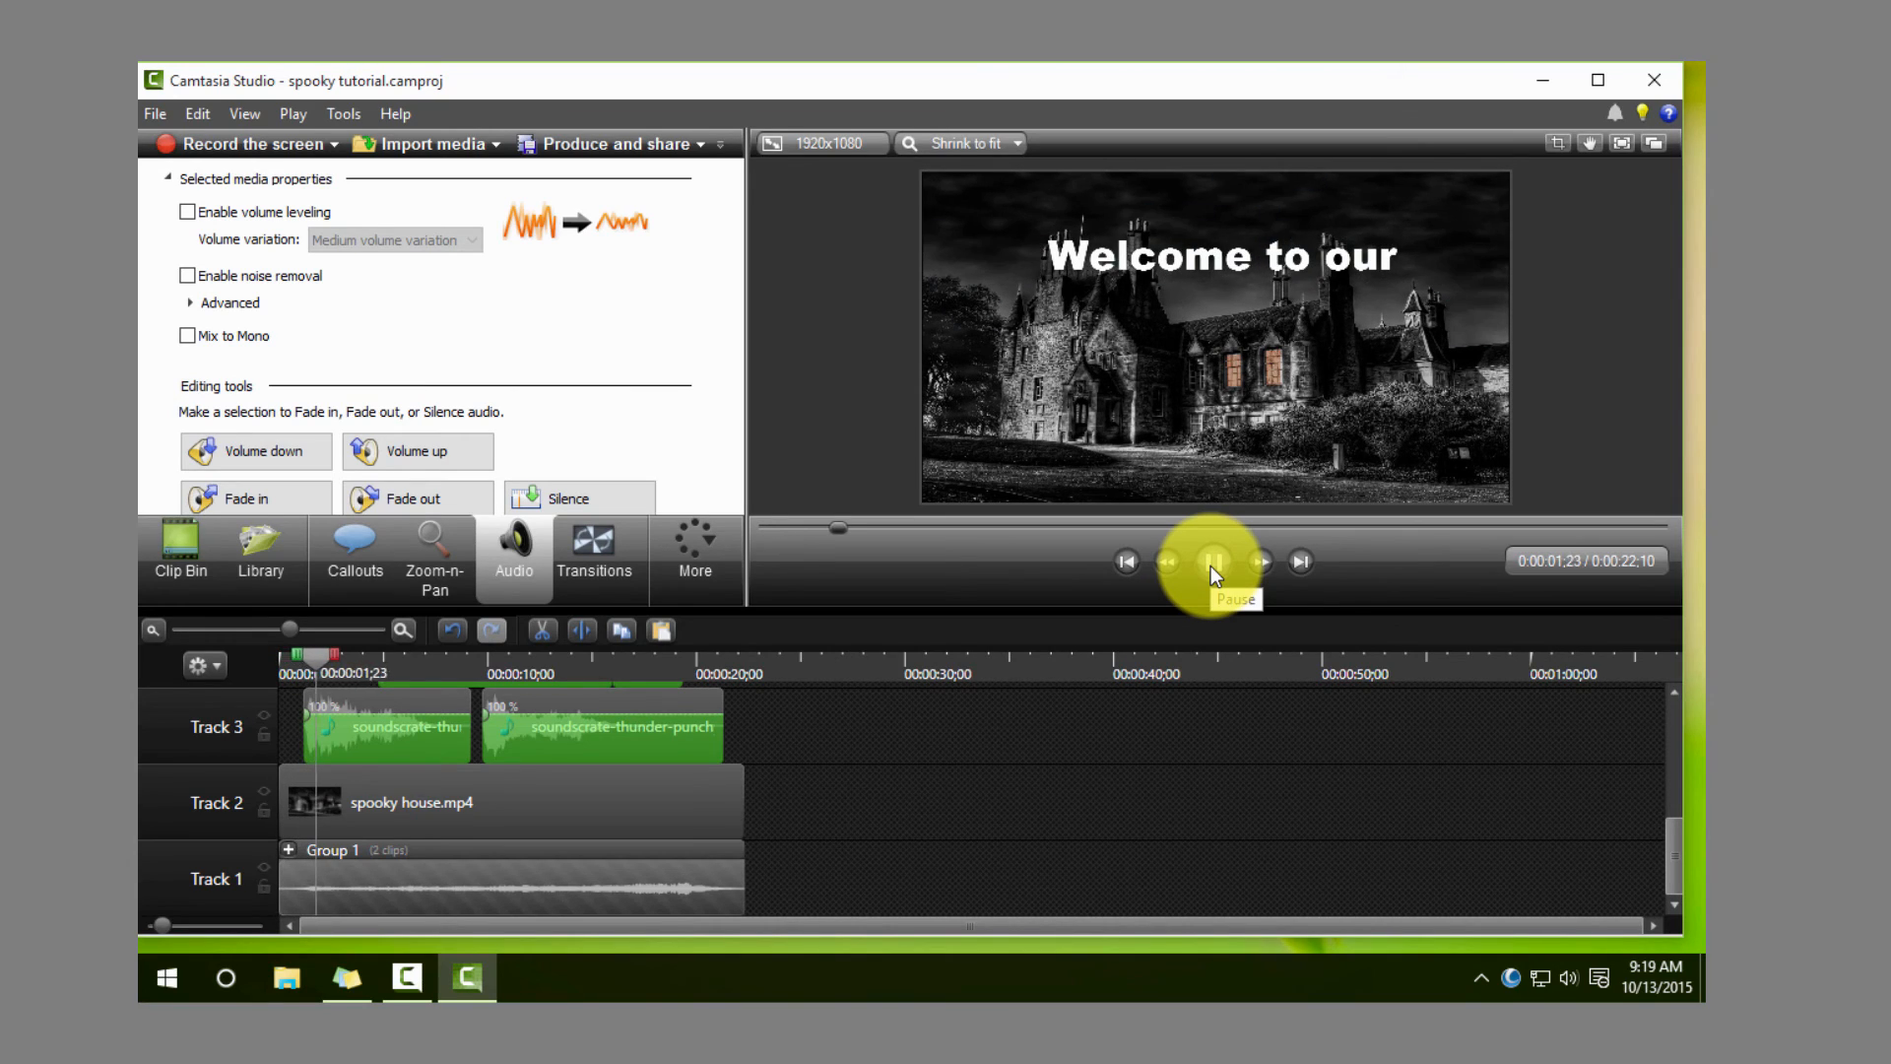